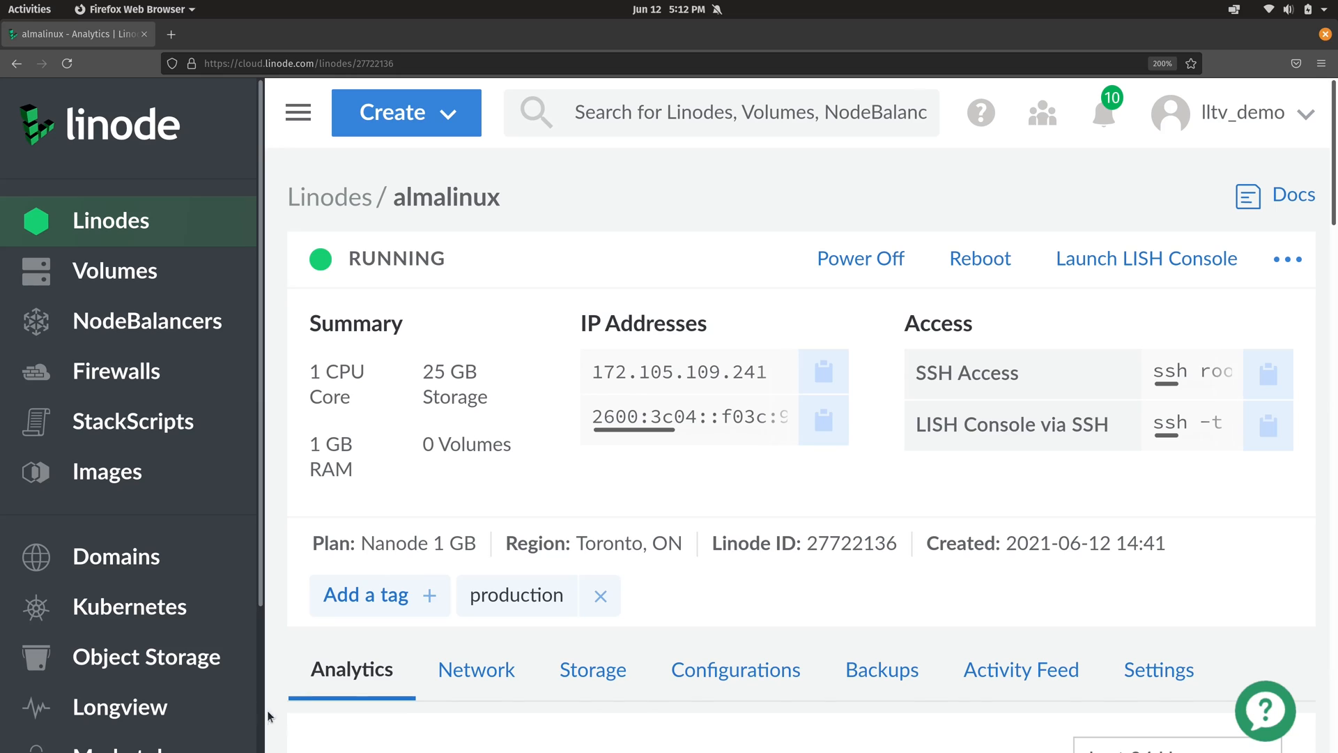
{"action": "mouse_move", "coordinate": [765, 381]}
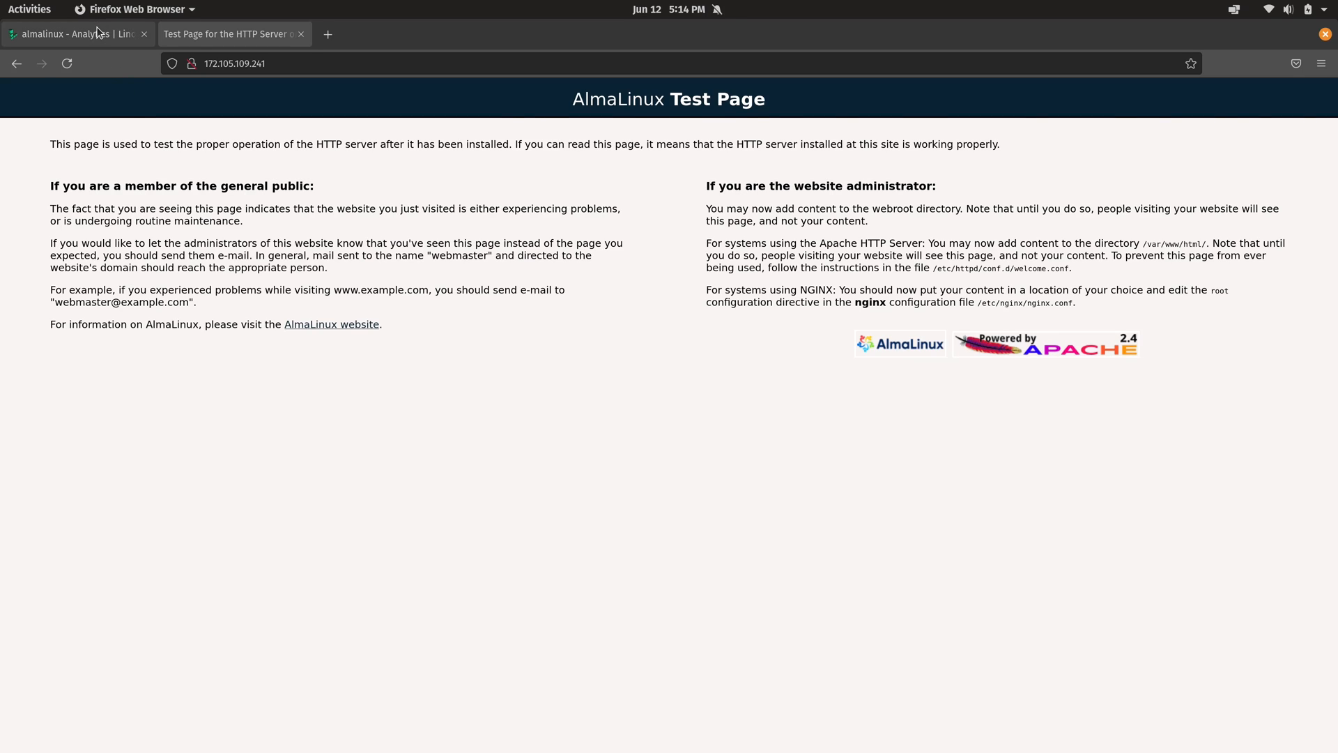
- Return to the Linode Cloud Manager tab and open the empty Firewalls page
{"action": "left_click", "coordinate": [77, 34]}
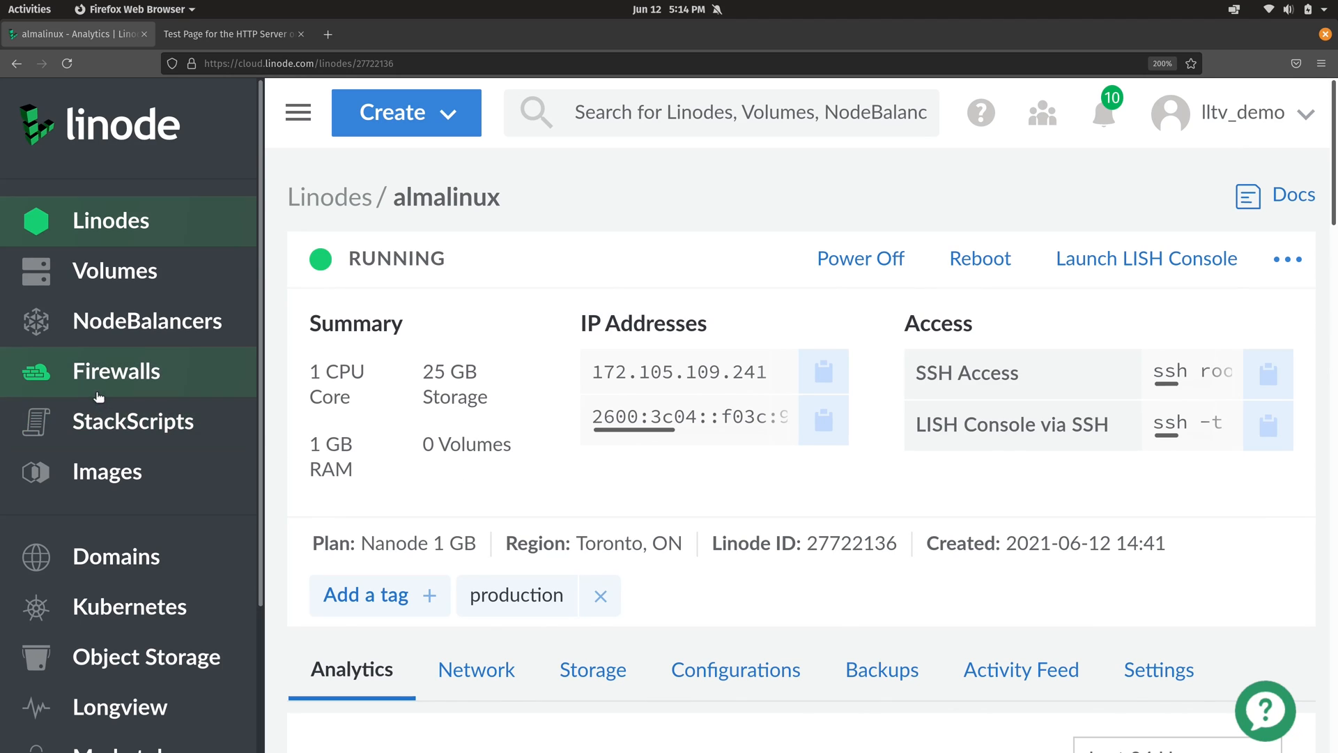
{"action": "mouse_move", "coordinate": [105, 389]}
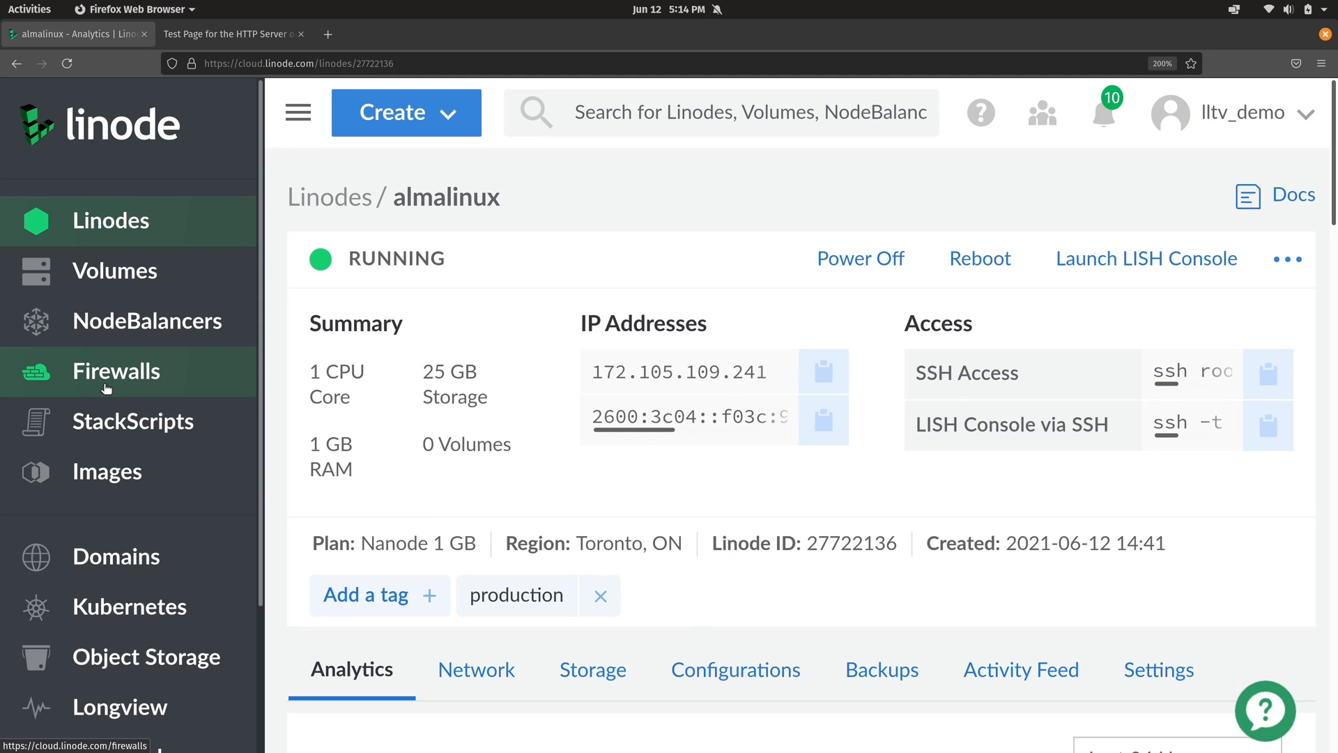
{"action": "left_click", "coordinate": [115, 370]}
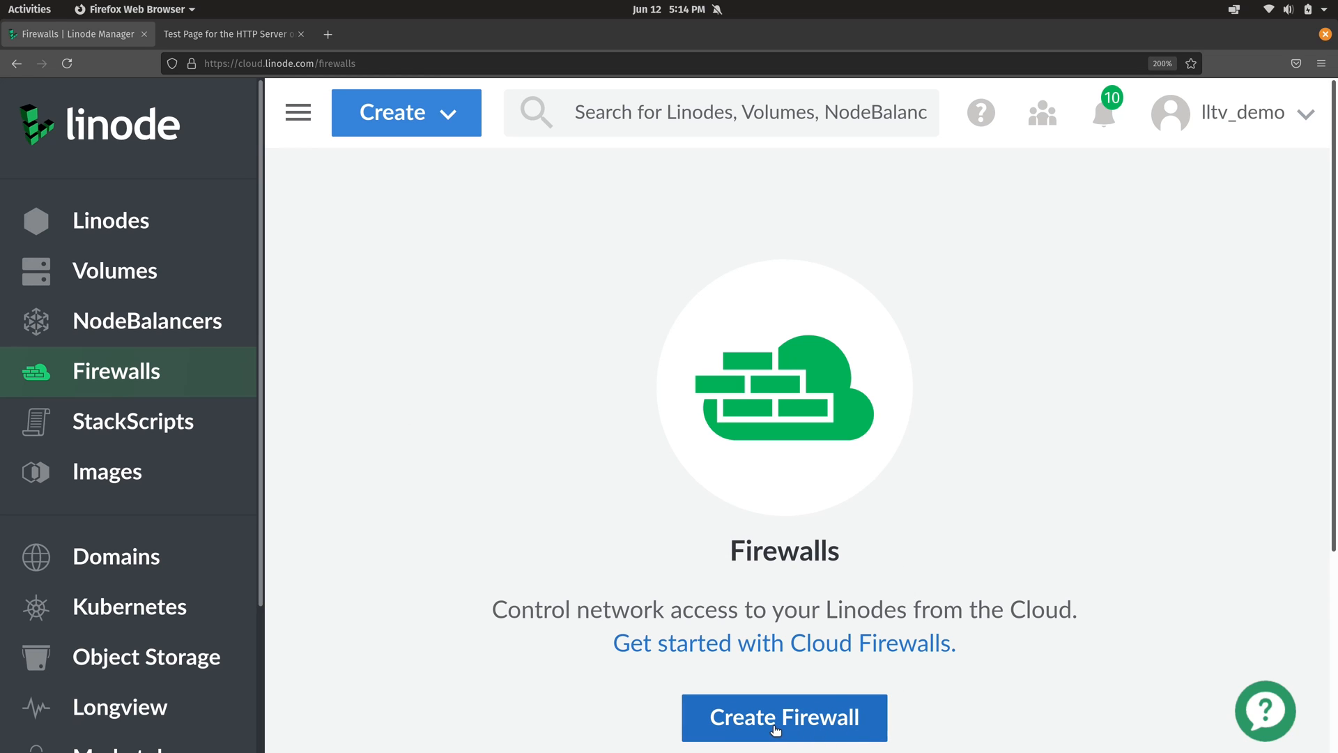
{"action": "mouse_move", "coordinate": [867, 722]}
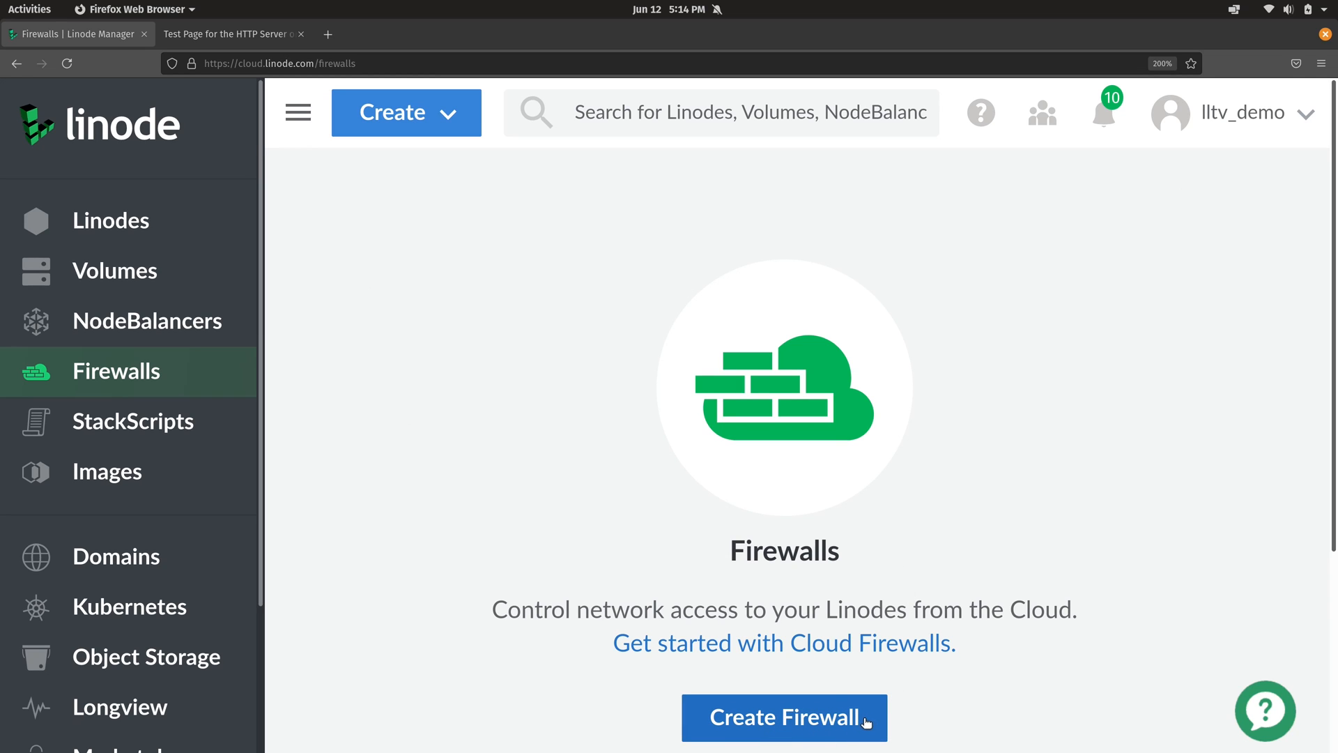
- Create a firewall labelled 'web_firewall' with the almalinux Linode assigned
{"action": "left_click", "coordinate": [782, 717]}
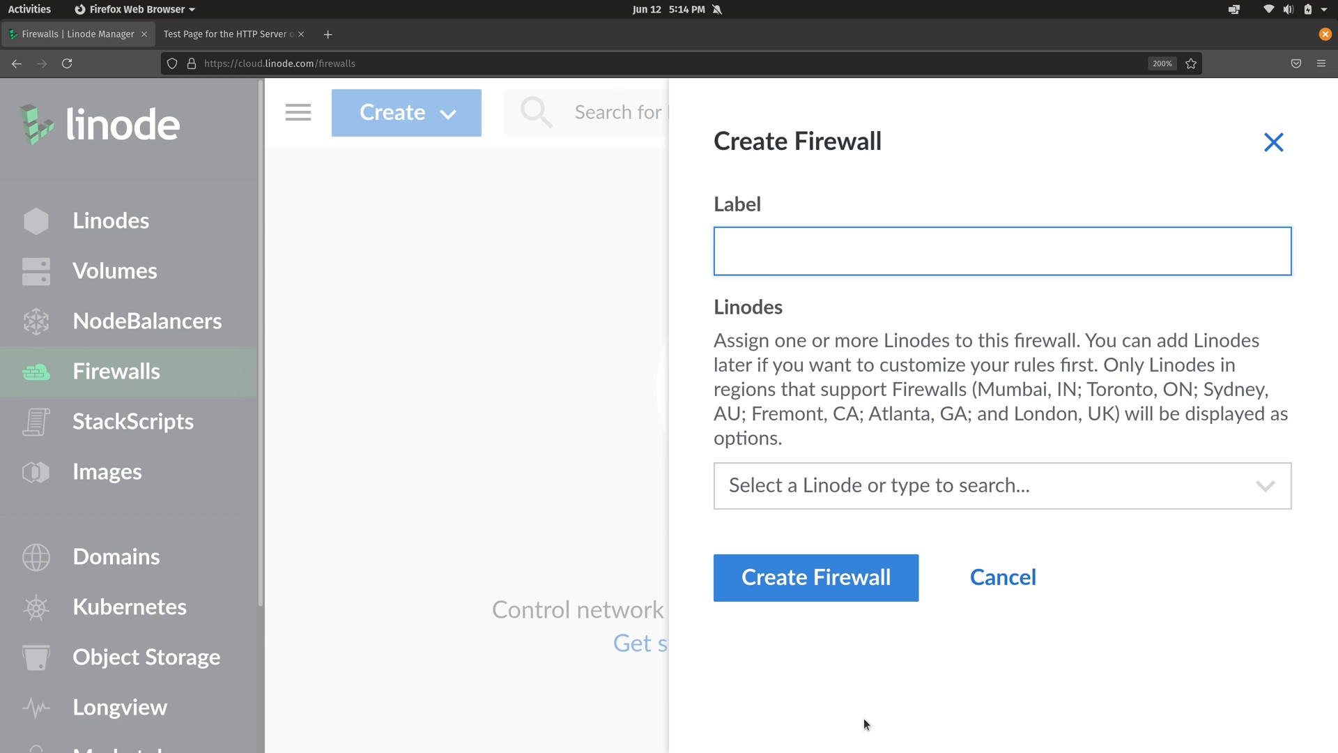
{"action": "type", "text": "web_firewall"}
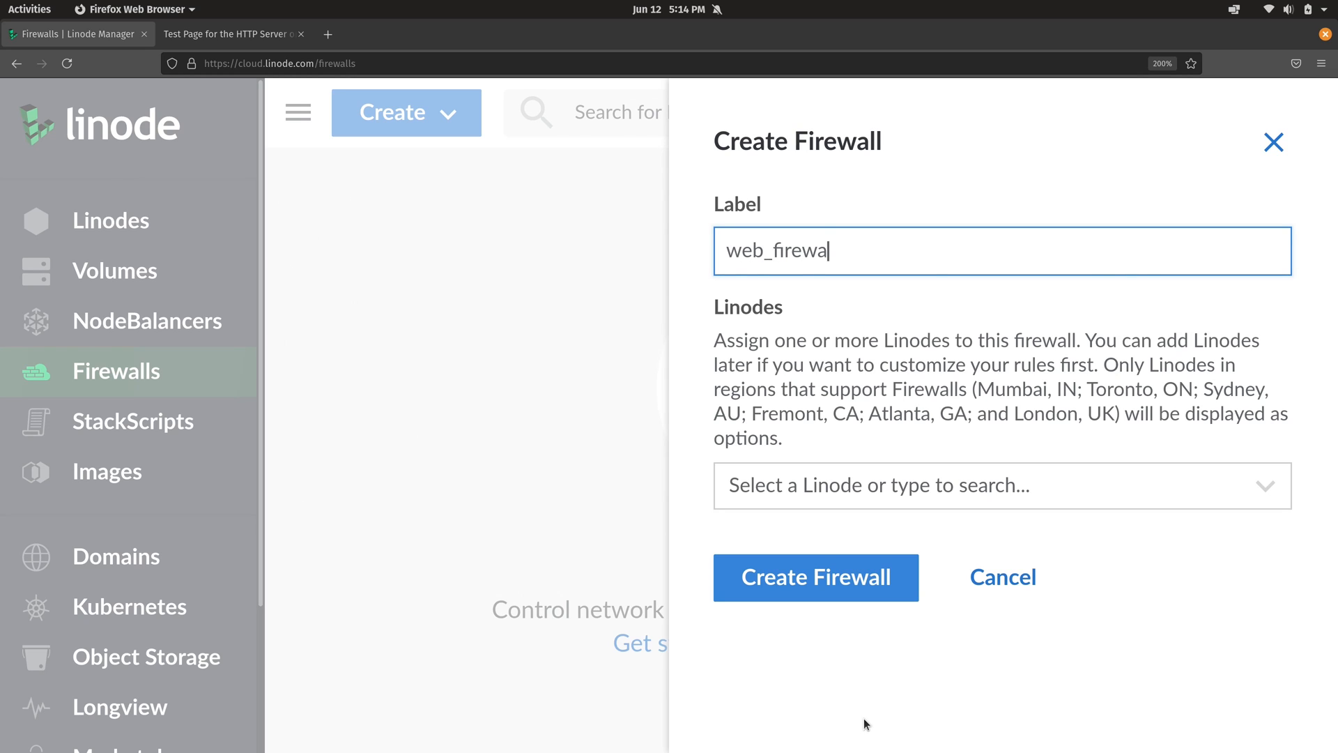
{"action": "type", "text": "ll"}
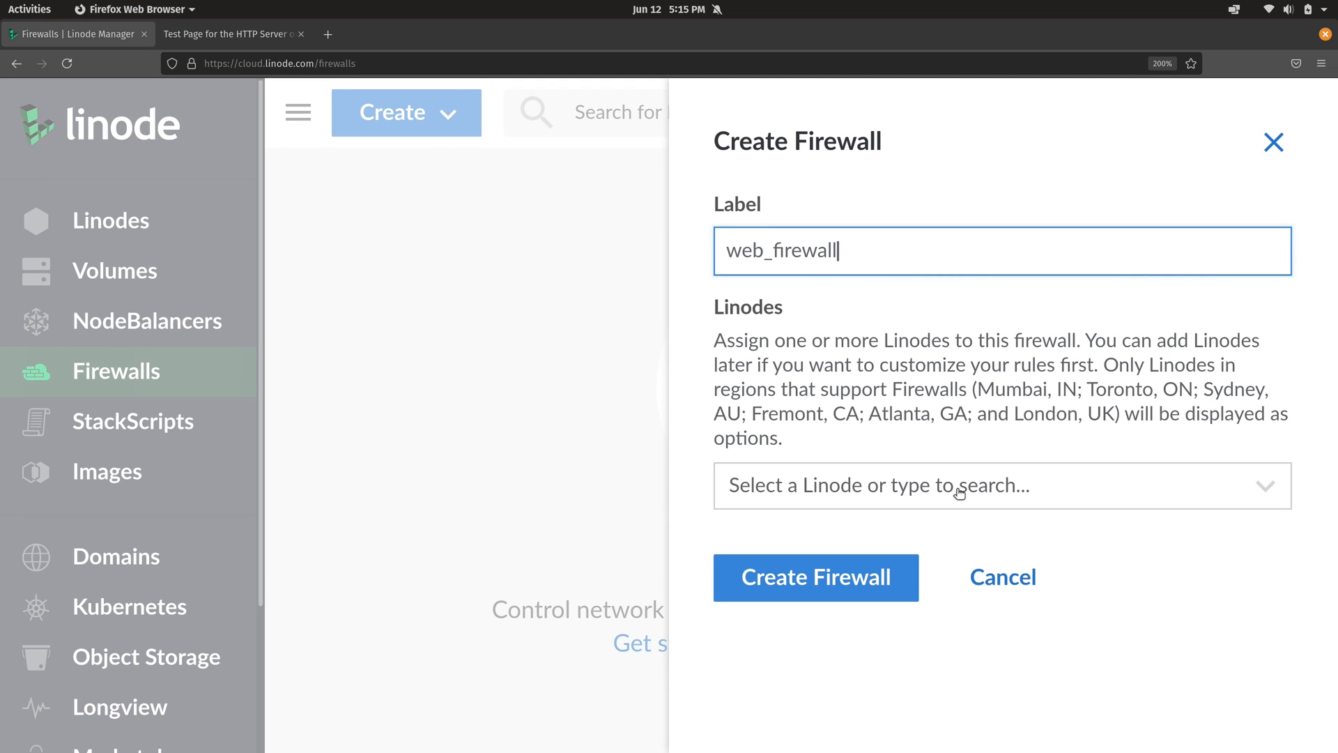
{"action": "left_click", "coordinate": [999, 485]}
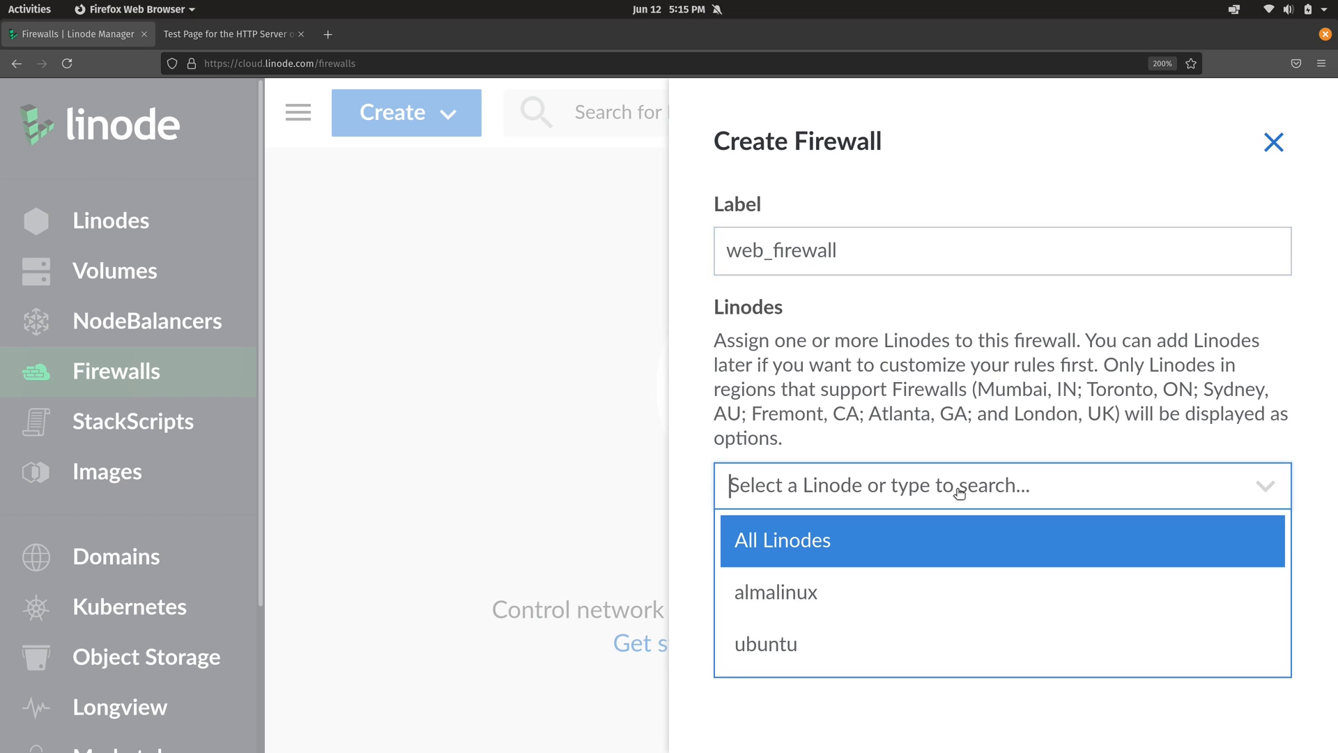
{"action": "mouse_move", "coordinate": [878, 592]}
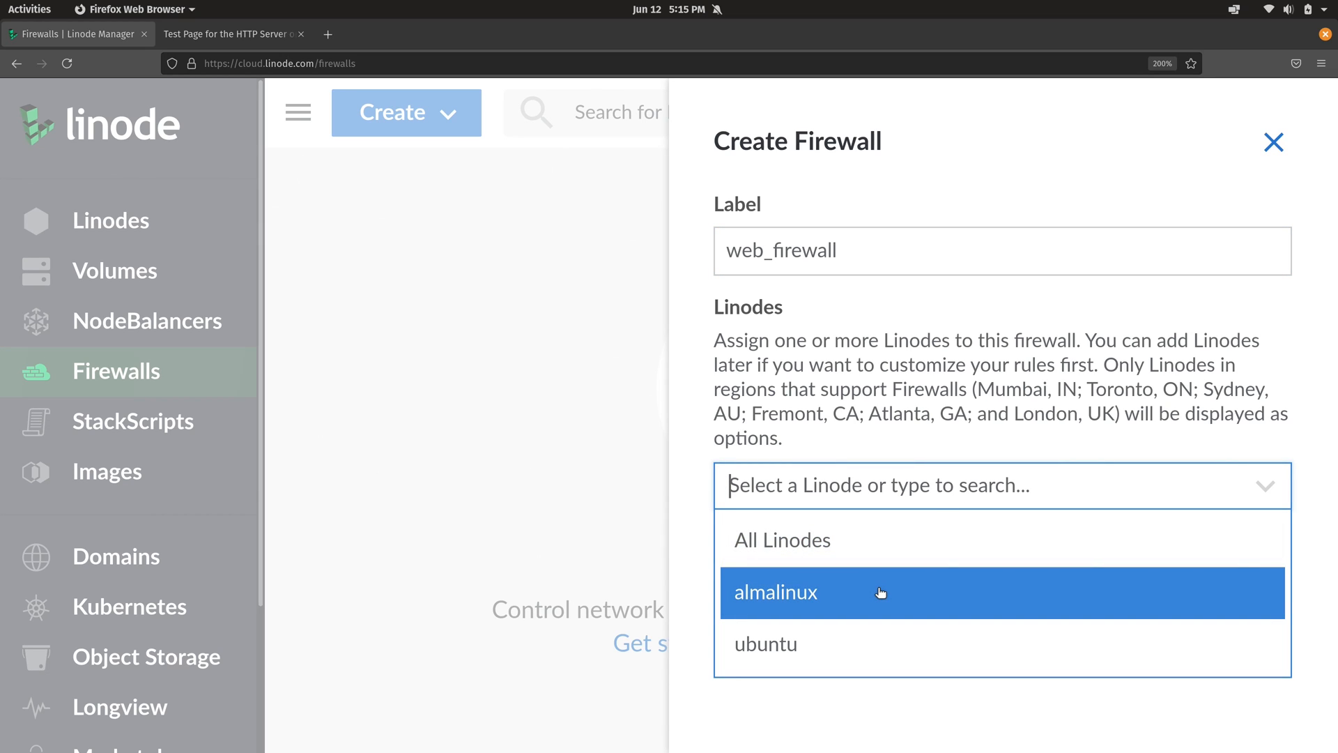
{"action": "left_click", "coordinate": [775, 593]}
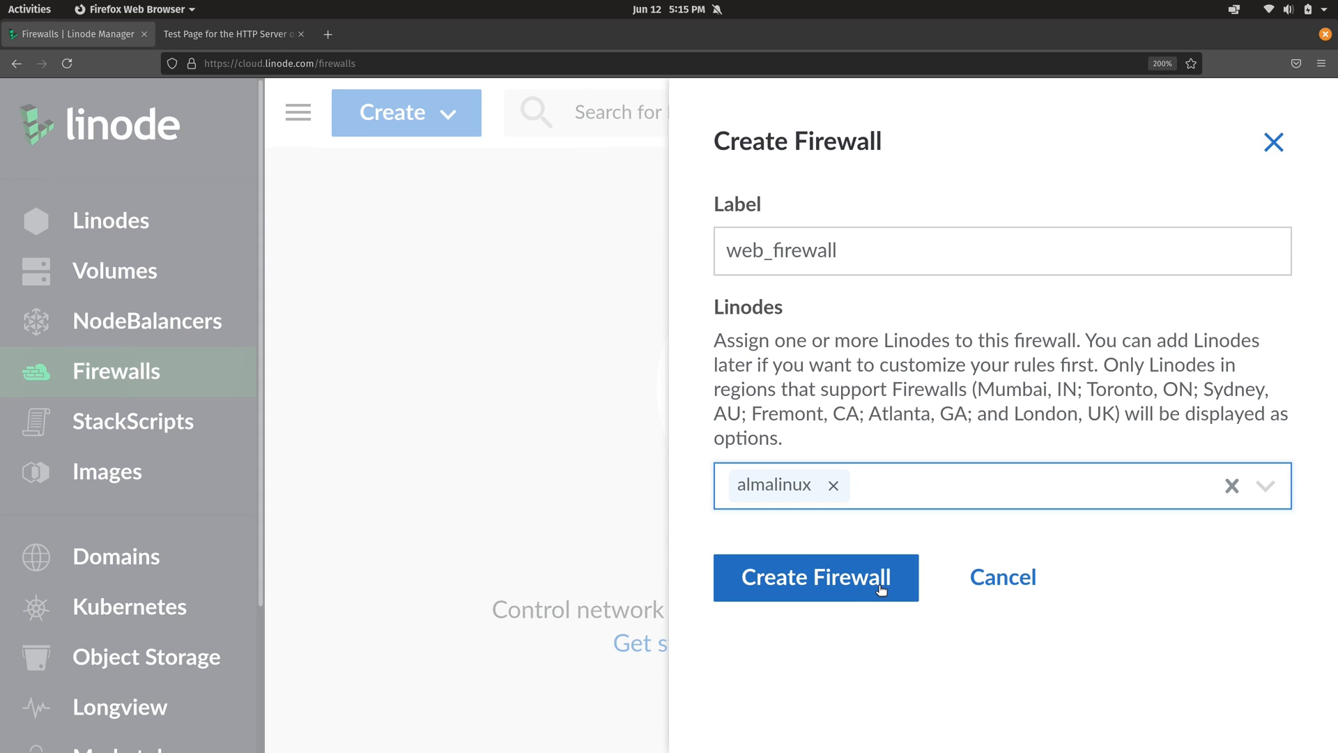
{"action": "left_click", "coordinate": [815, 577]}
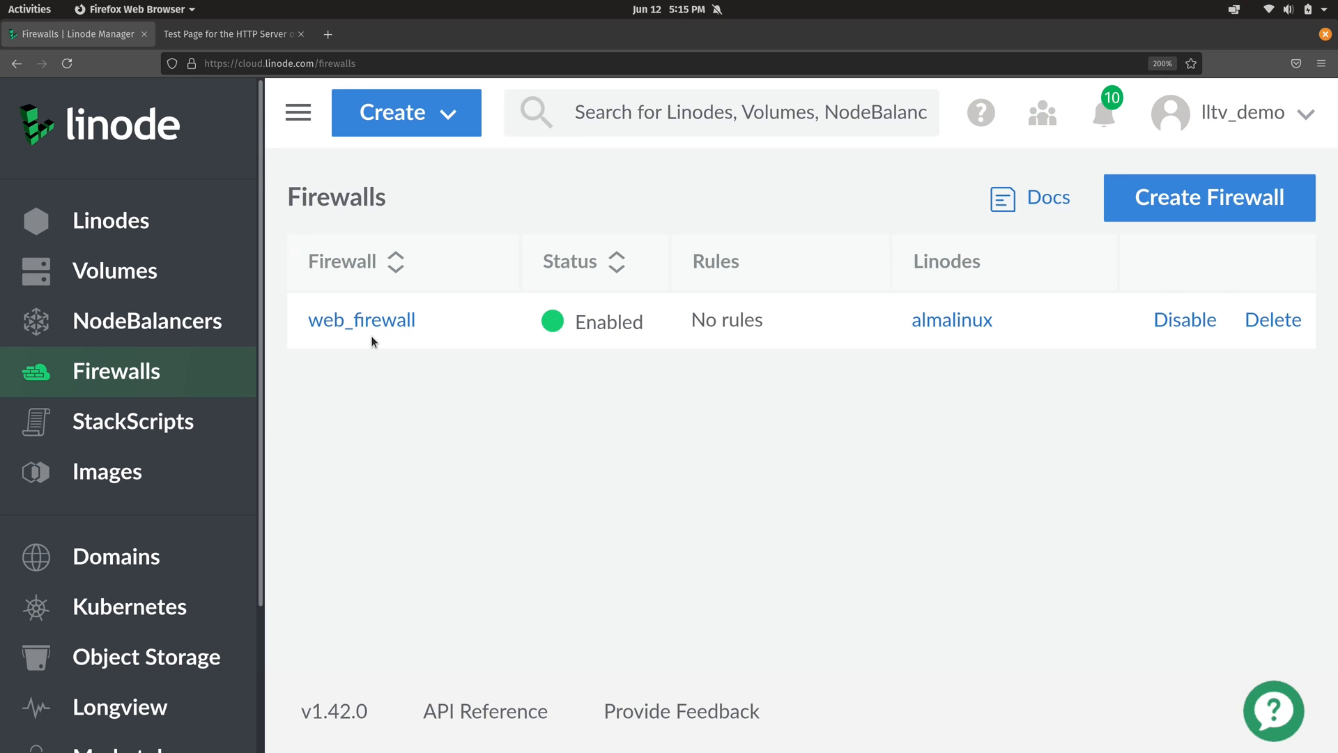
{"action": "mouse_move", "coordinate": [721, 527]}
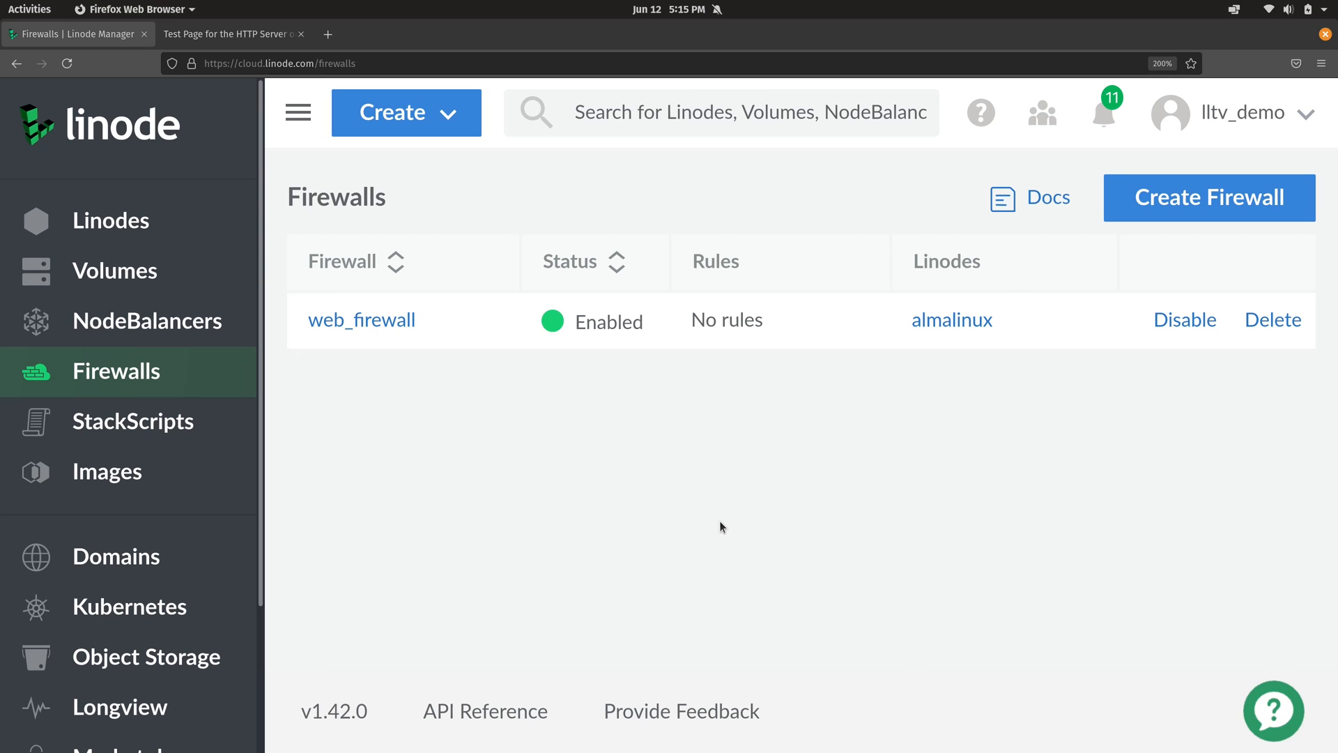
{"action": "mouse_move", "coordinate": [747, 331]}
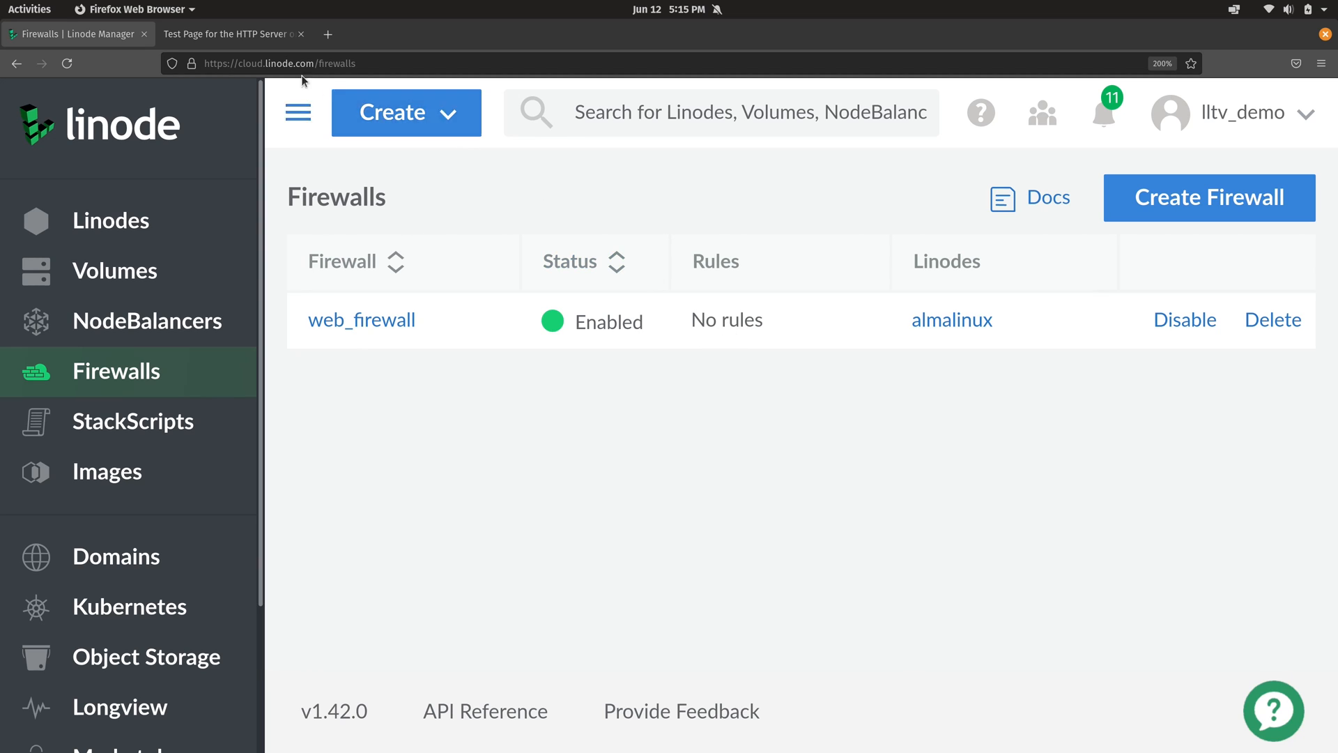
{"action": "left_click", "coordinate": [231, 34]}
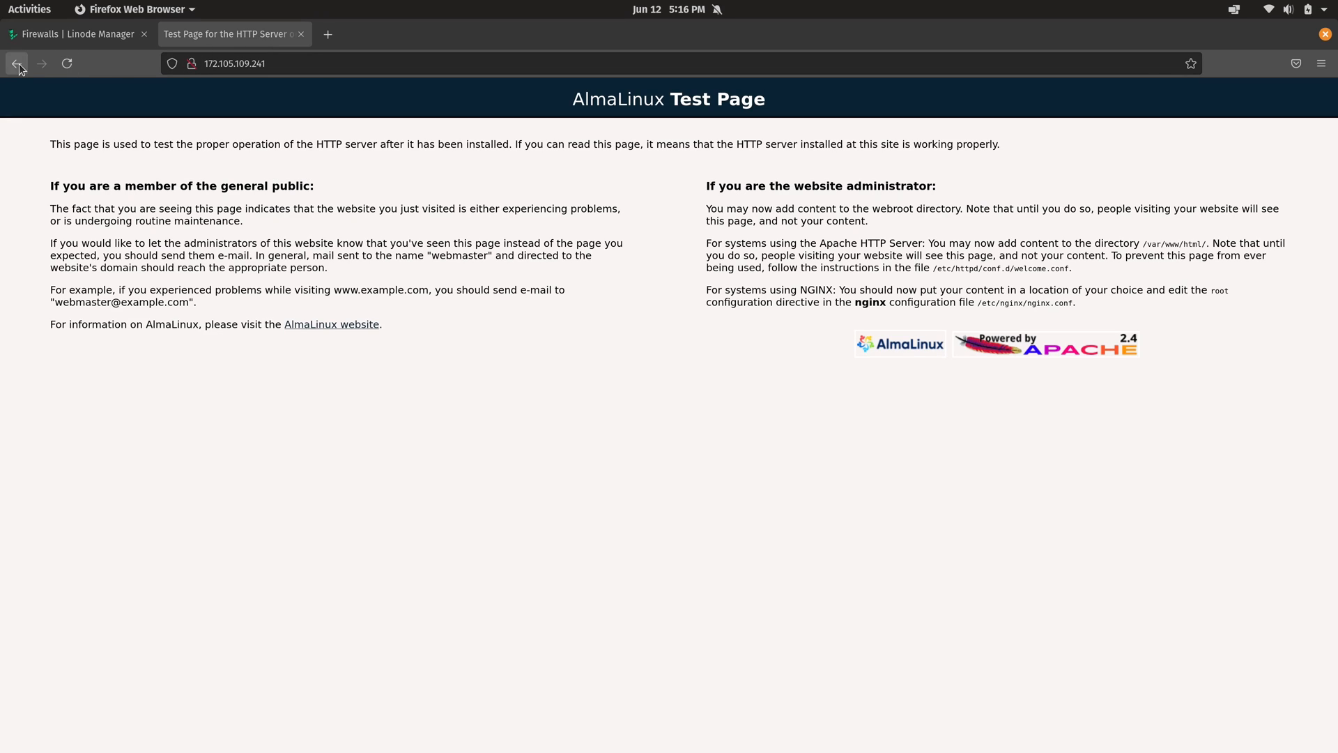
{"action": "mouse_move", "coordinate": [90, 158]}
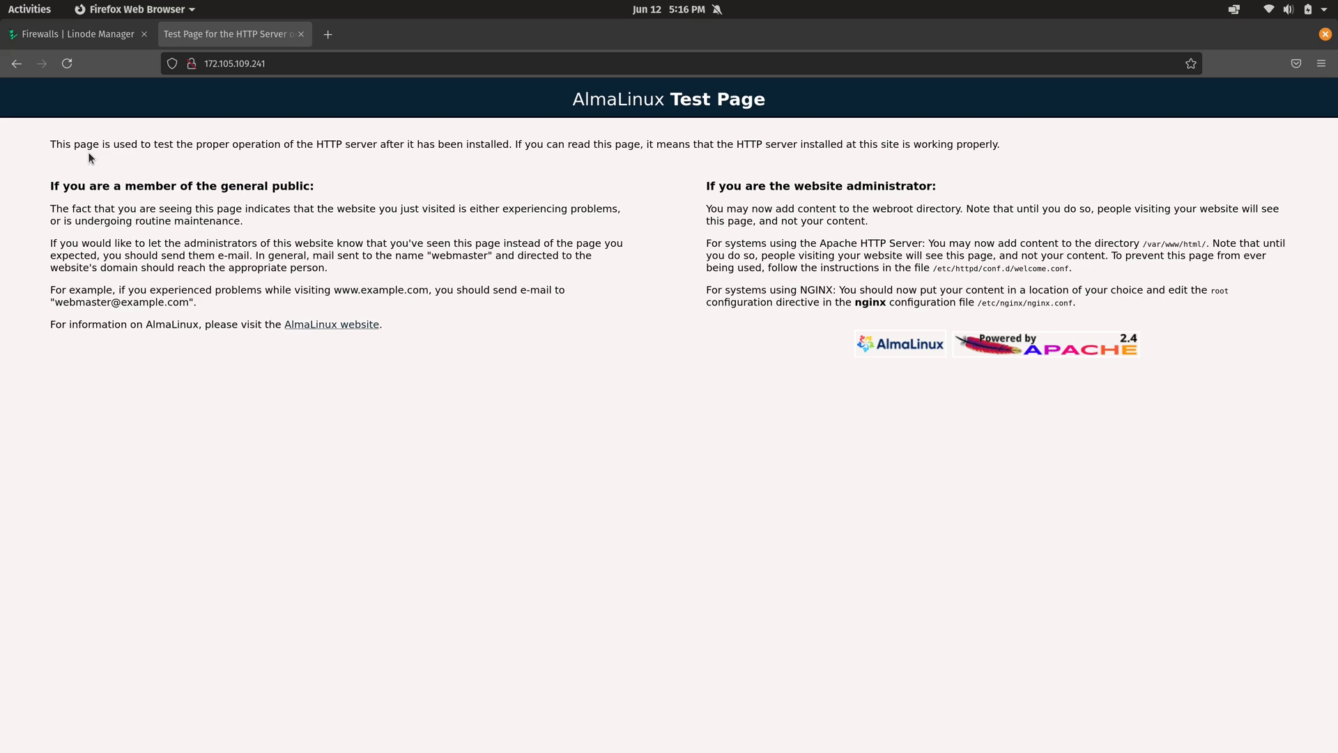
{"action": "left_click", "coordinate": [72, 34]}
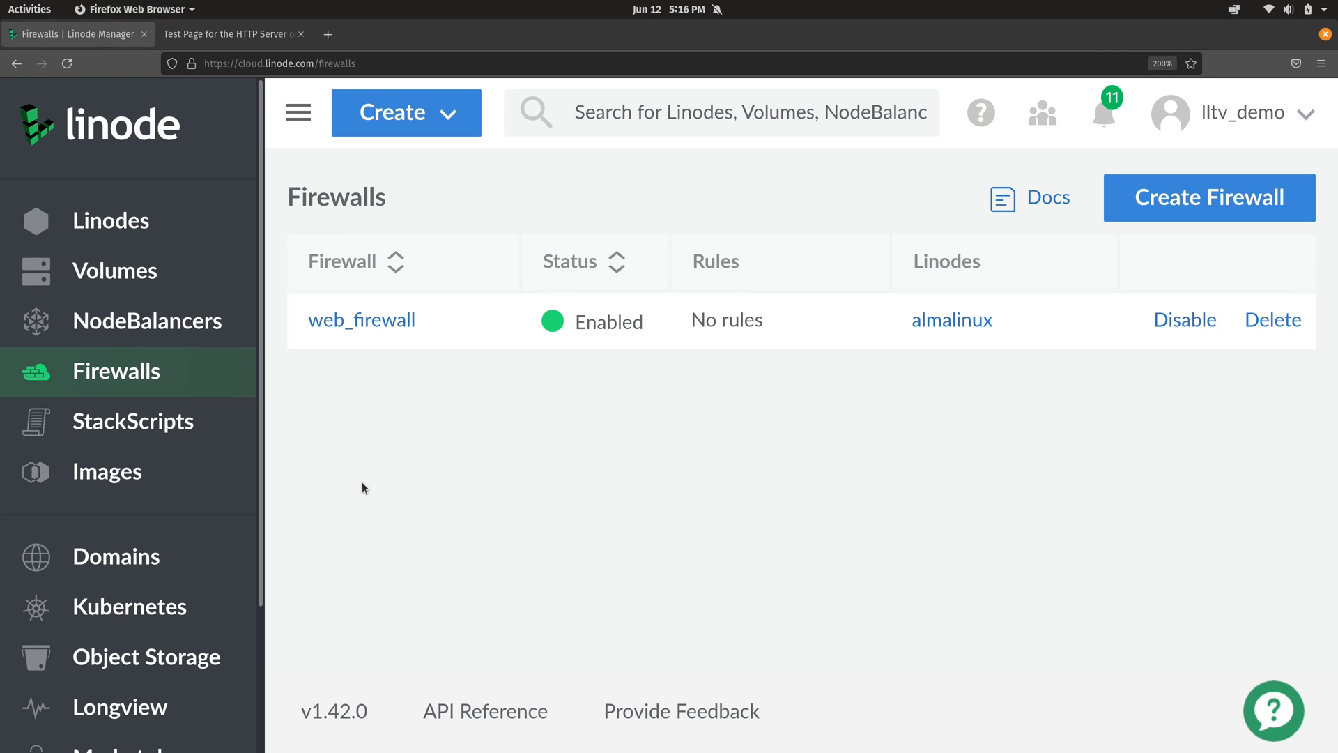
{"action": "mouse_move", "coordinate": [772, 437]}
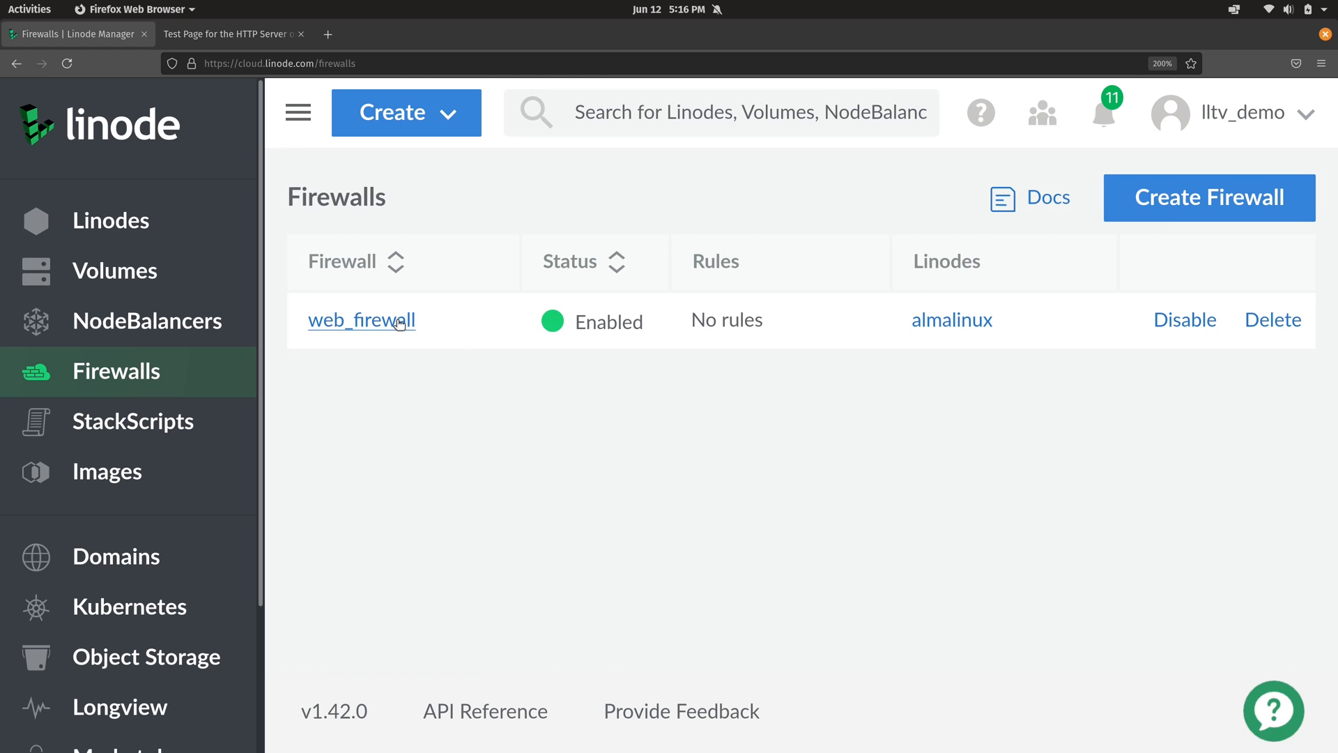
- Open web_firewall's rules and set its inbound policy to Drop
{"action": "left_click", "coordinate": [361, 320]}
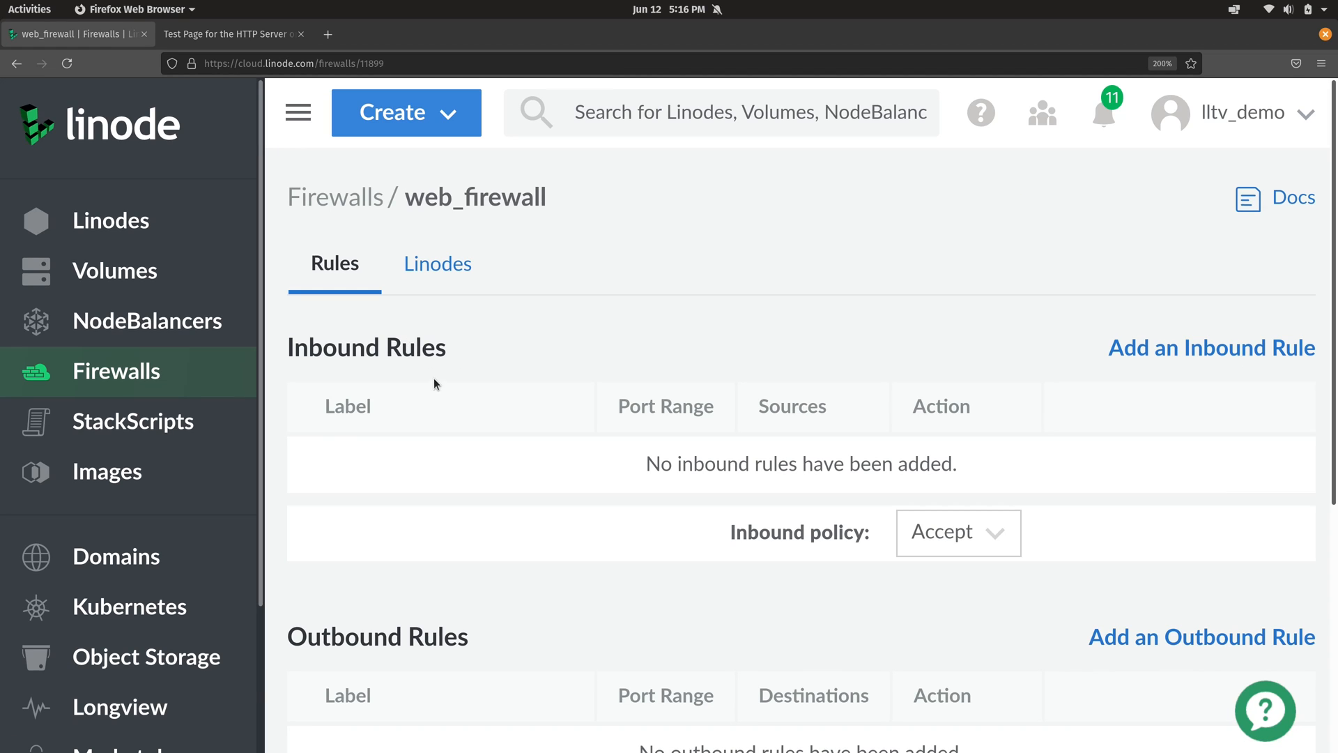
{"action": "mouse_move", "coordinate": [942, 547]}
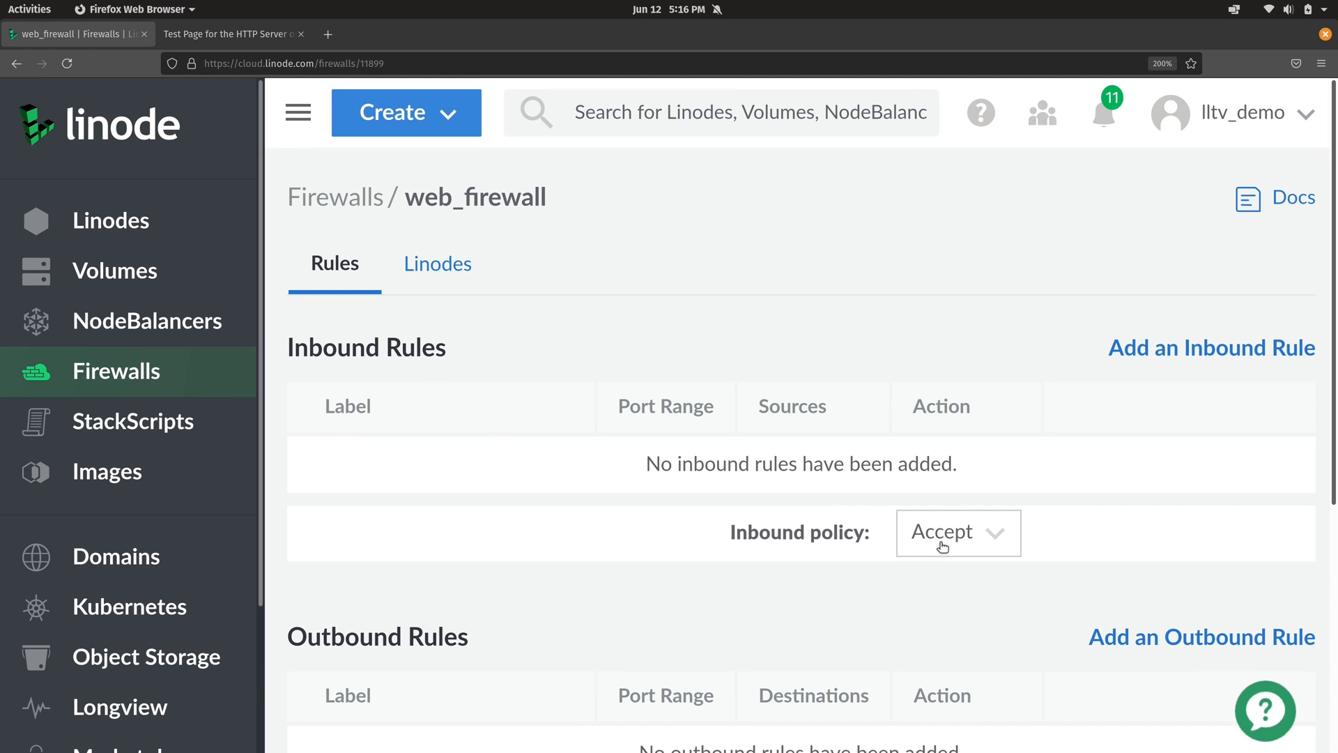
{"action": "scroll", "scroll_direction": "down", "scroll_amount": 3}
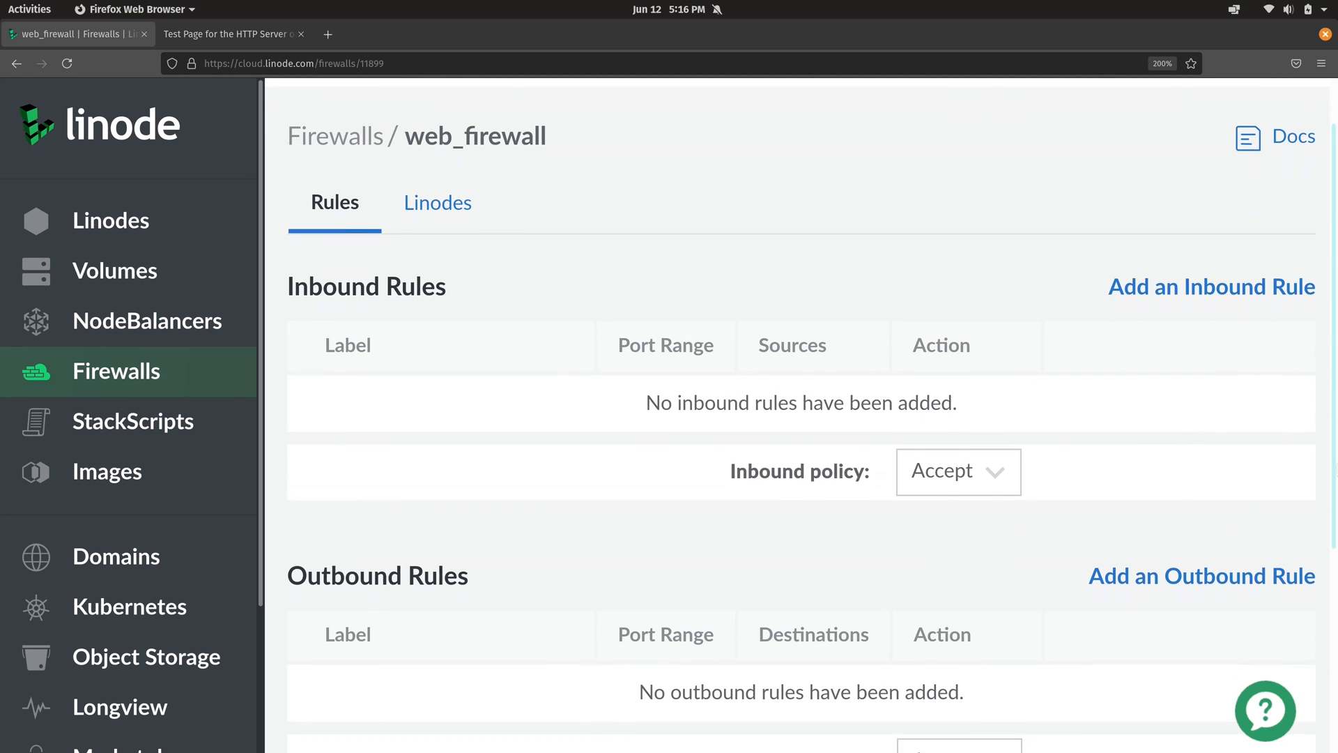
{"action": "scroll", "scroll_direction": "down", "scroll_amount": 3}
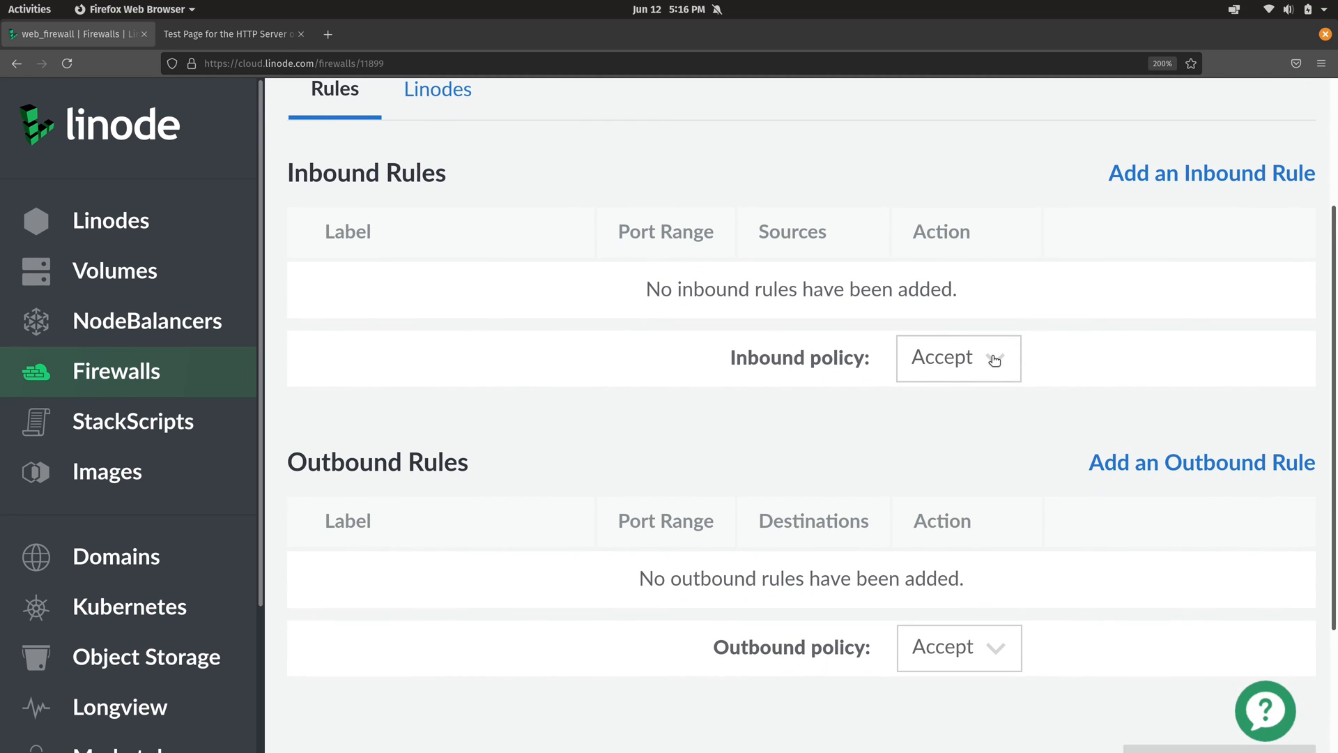
{"action": "left_click", "coordinate": [956, 356]}
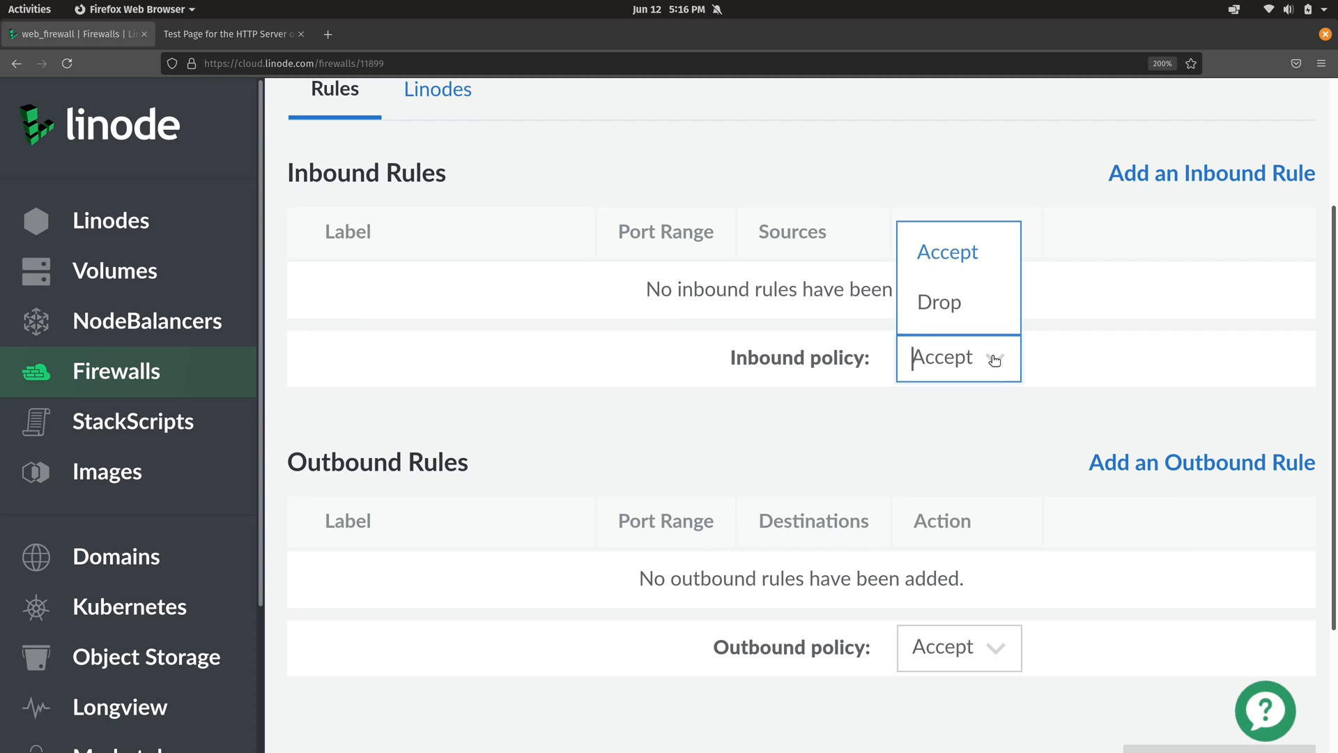
{"action": "left_click", "coordinate": [938, 301]}
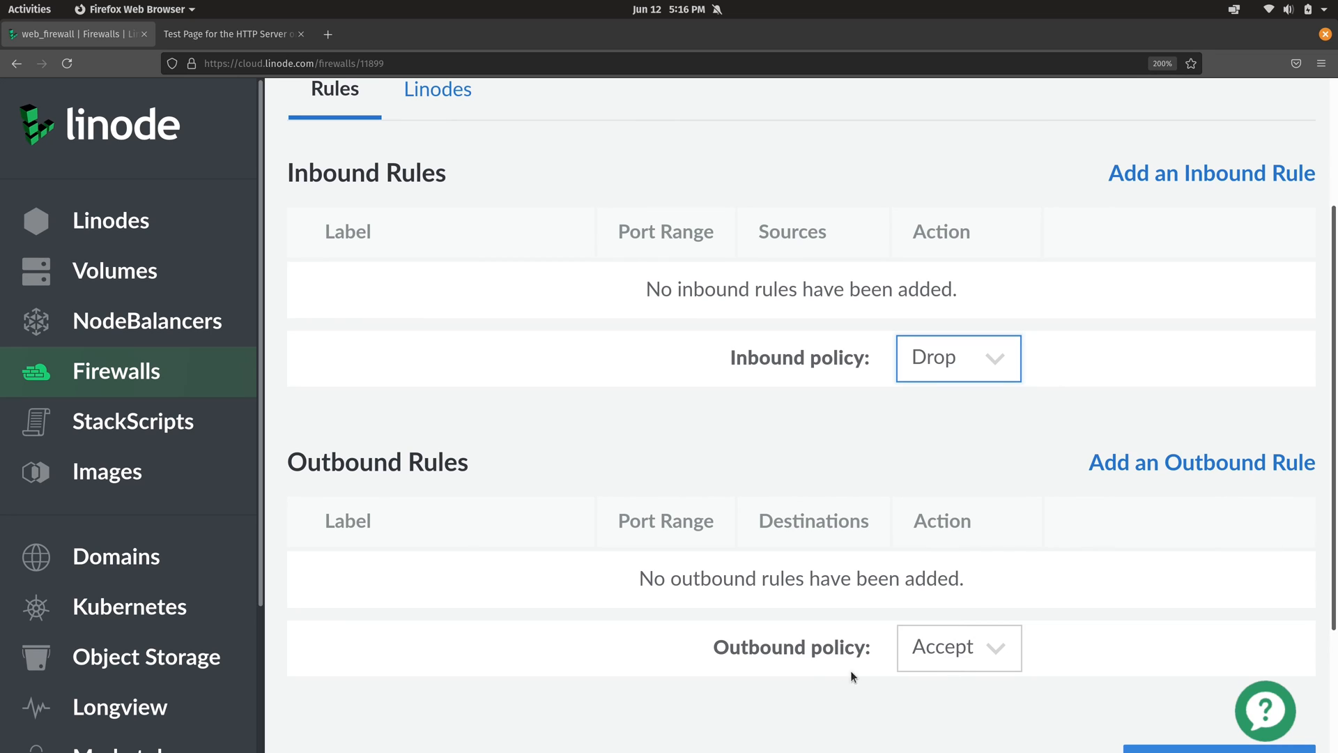
{"action": "mouse_move", "coordinate": [961, 702]}
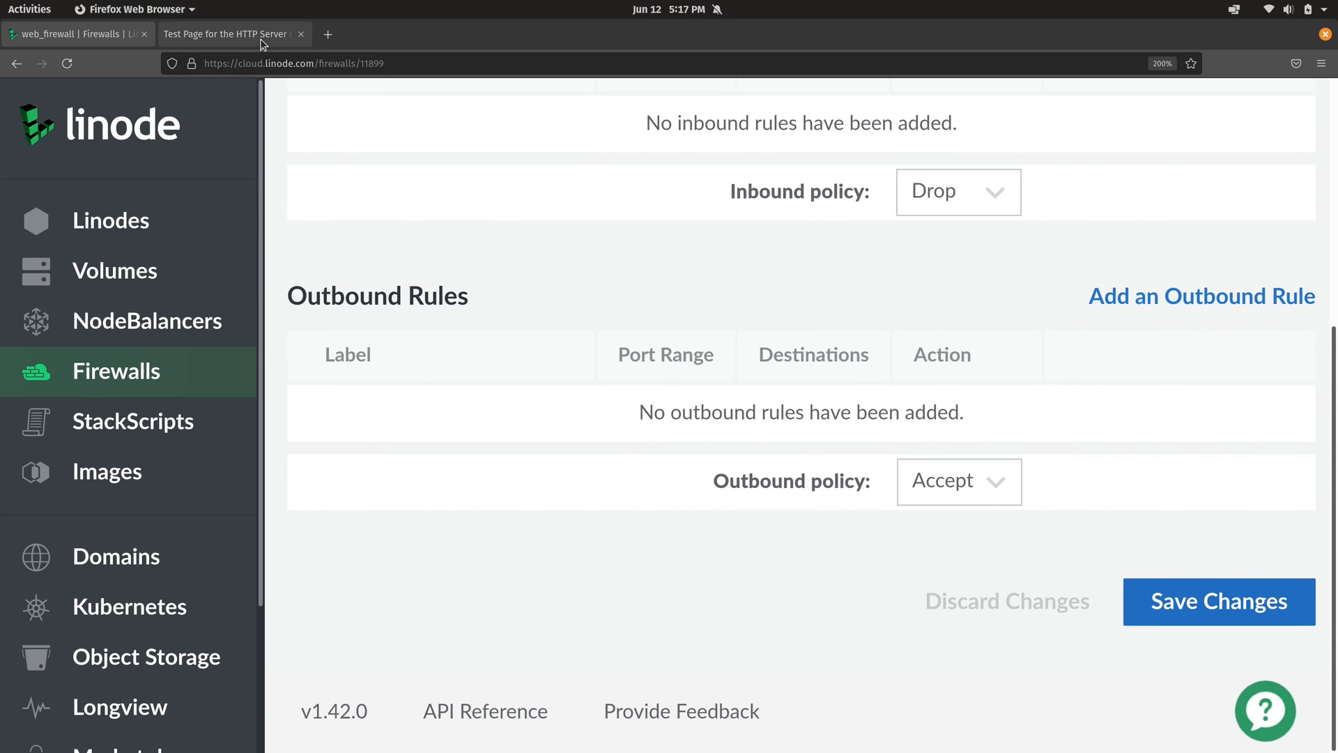
{"action": "left_click", "coordinate": [230, 33]}
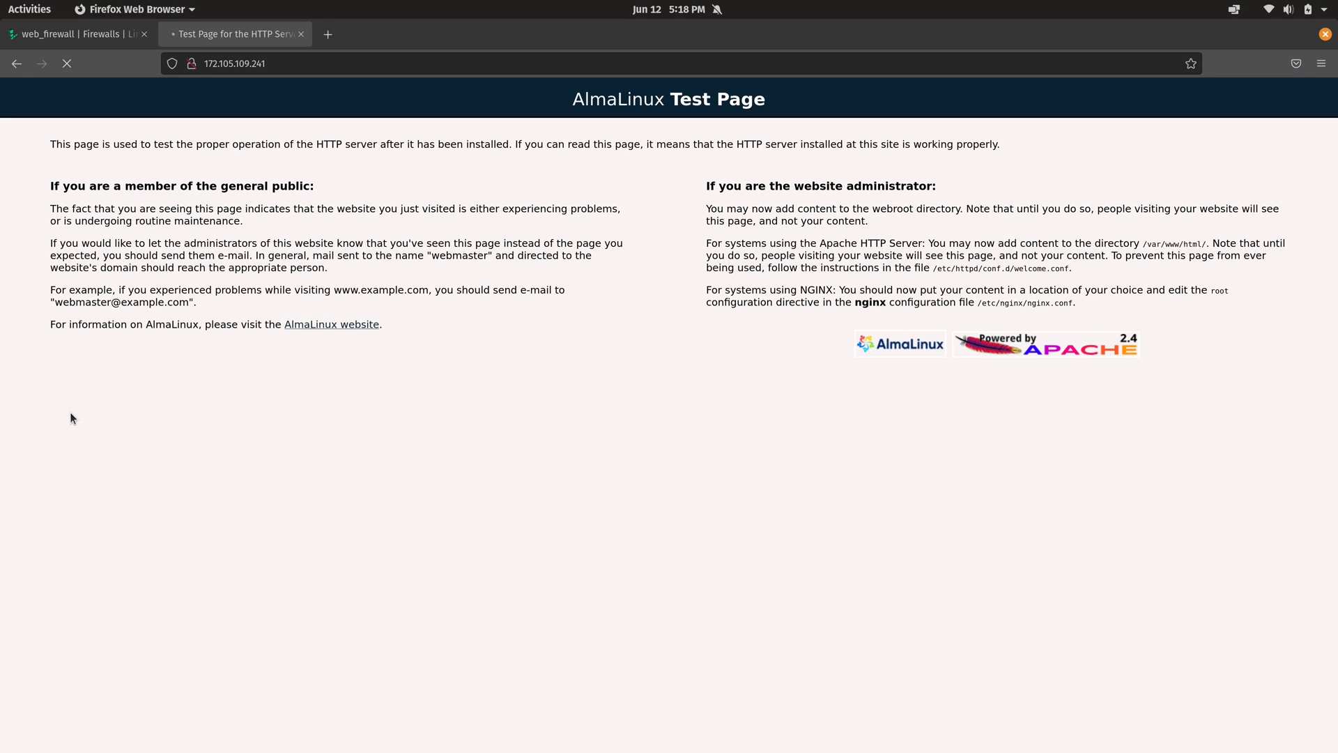
{"action": "left_click", "coordinate": [76, 34]}
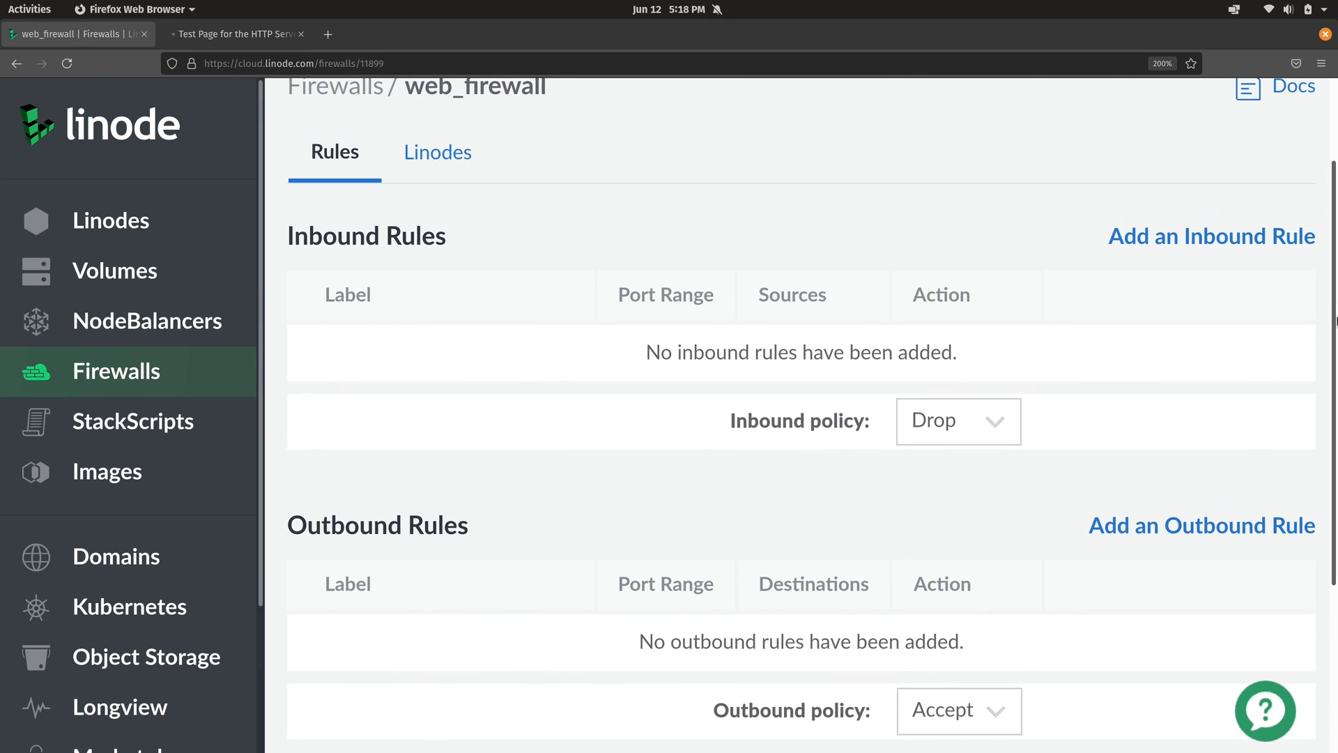
{"action": "mouse_move", "coordinate": [1209, 237]}
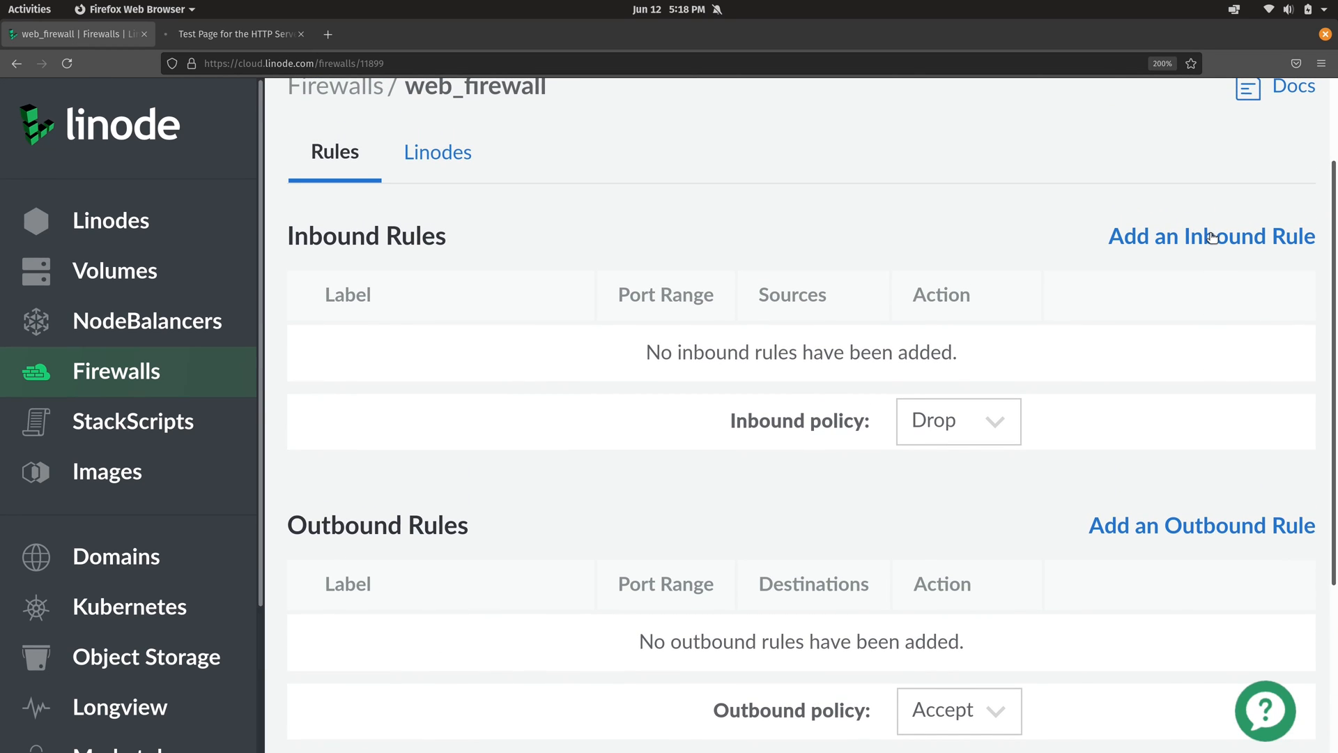
- Add an inbound rule from the HTTP preset: TCP port 80 from all IPv4/IPv6
{"action": "left_click", "coordinate": [1211, 237]}
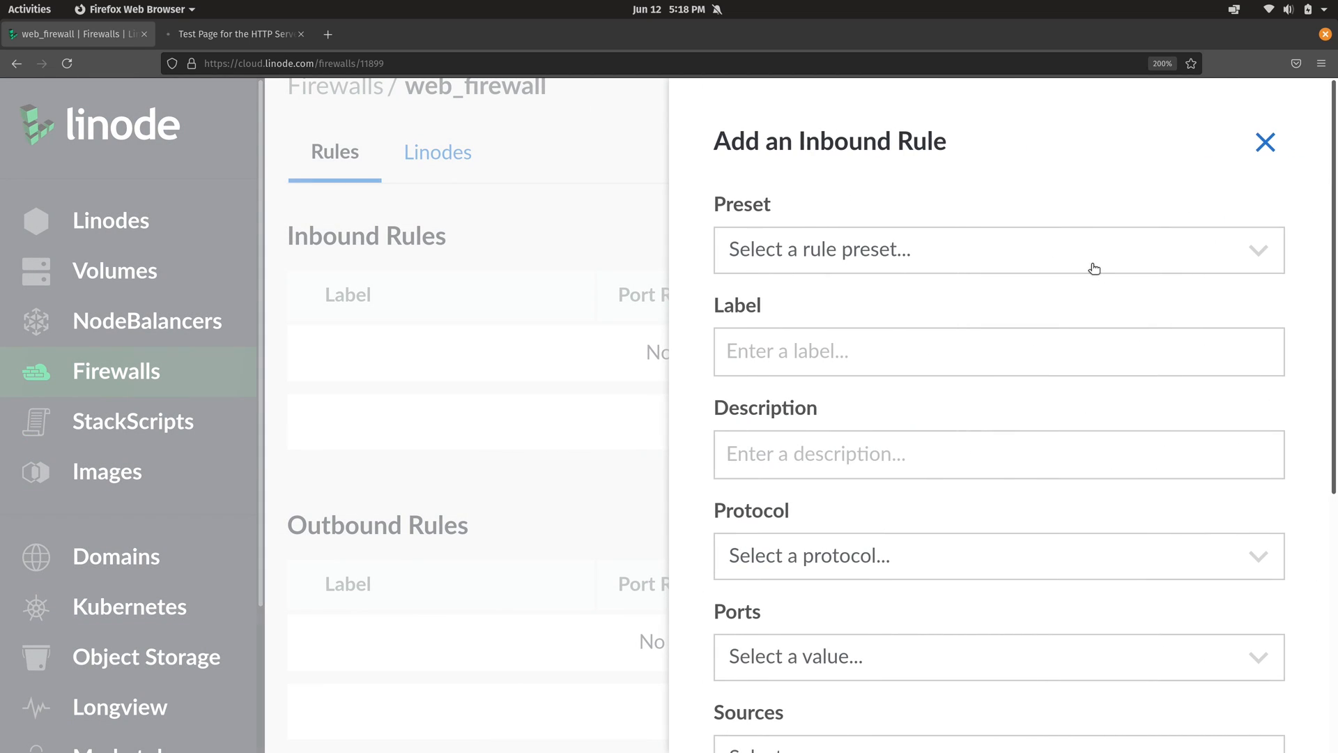
{"action": "mouse_move", "coordinate": [995, 263]}
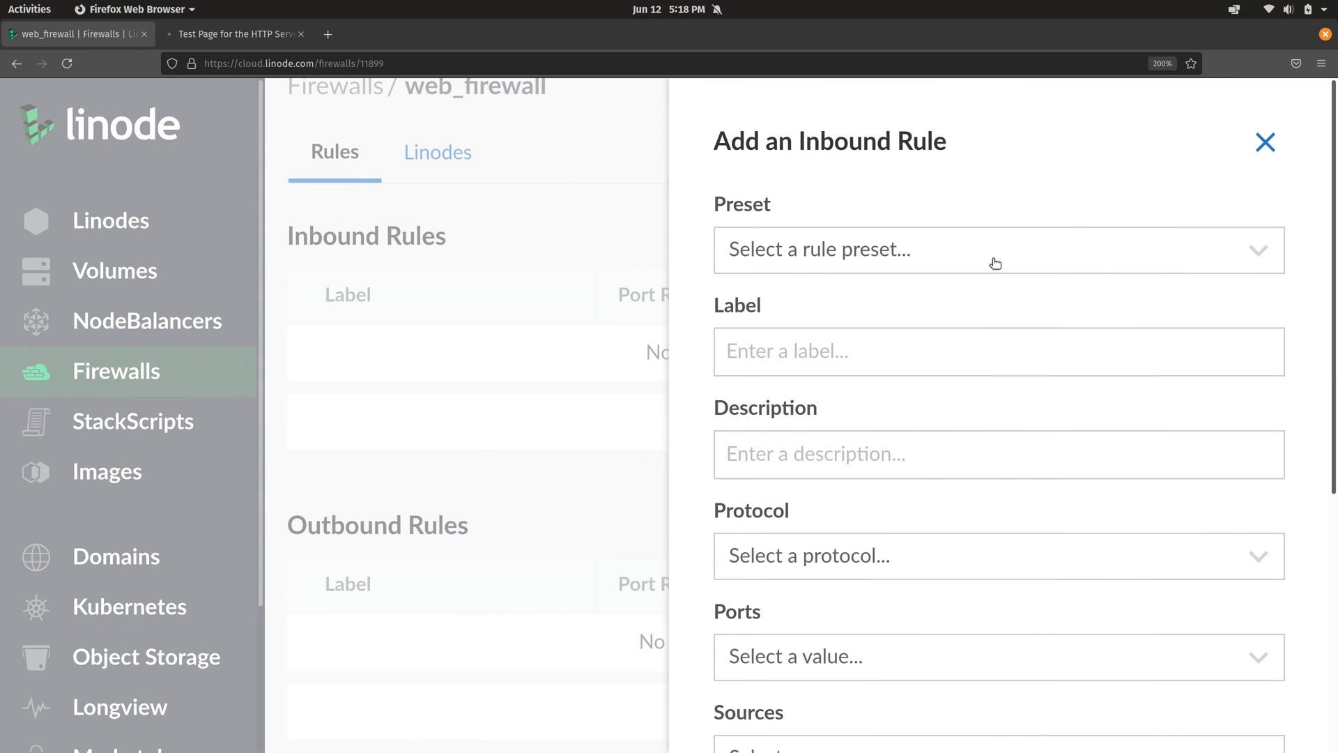
{"action": "left_click", "coordinate": [998, 249]}
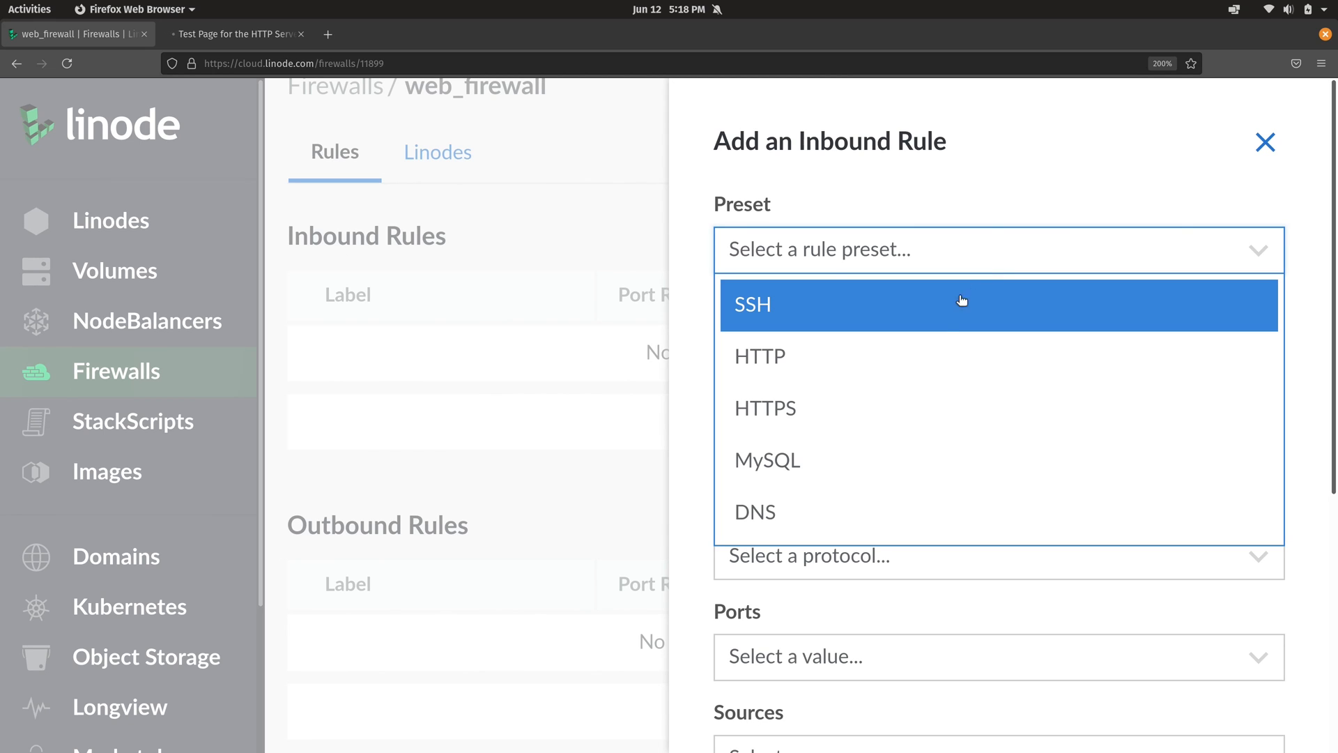
{"action": "left_click", "coordinate": [758, 356]}
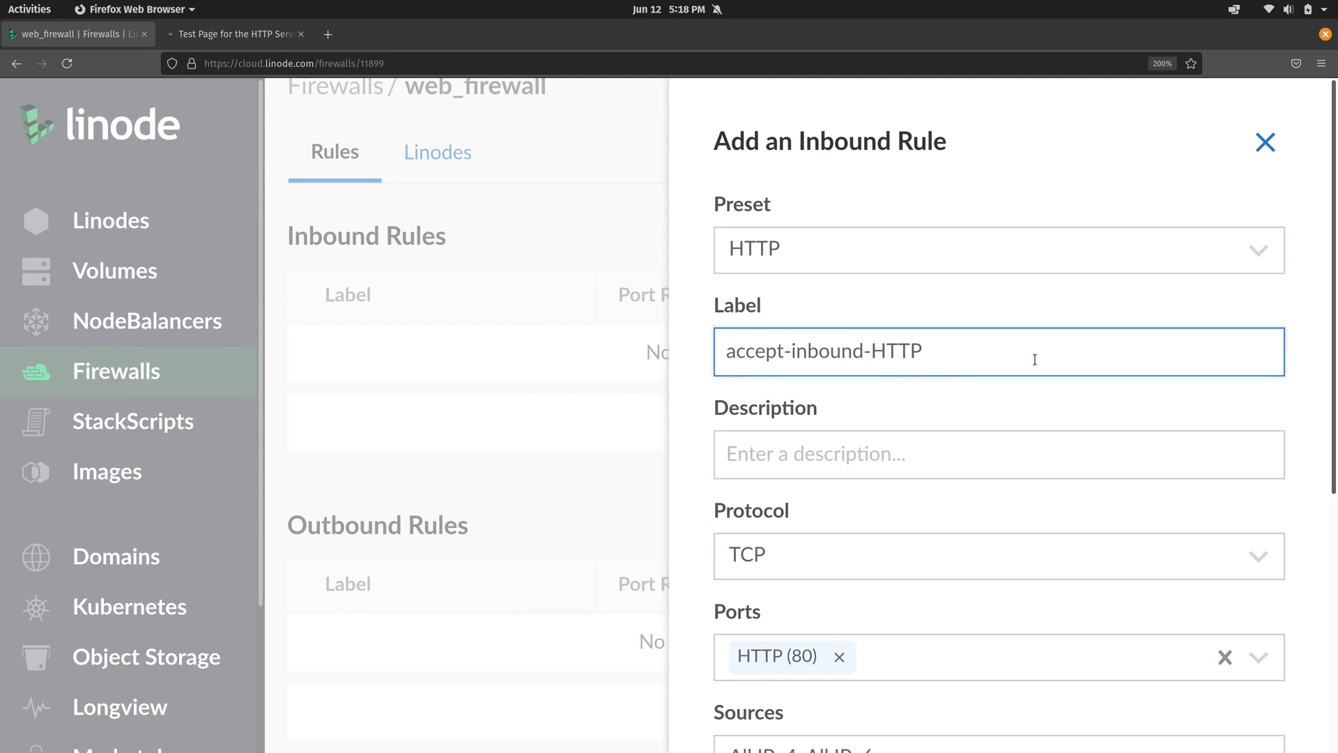
{"action": "mouse_move", "coordinate": [967, 354]}
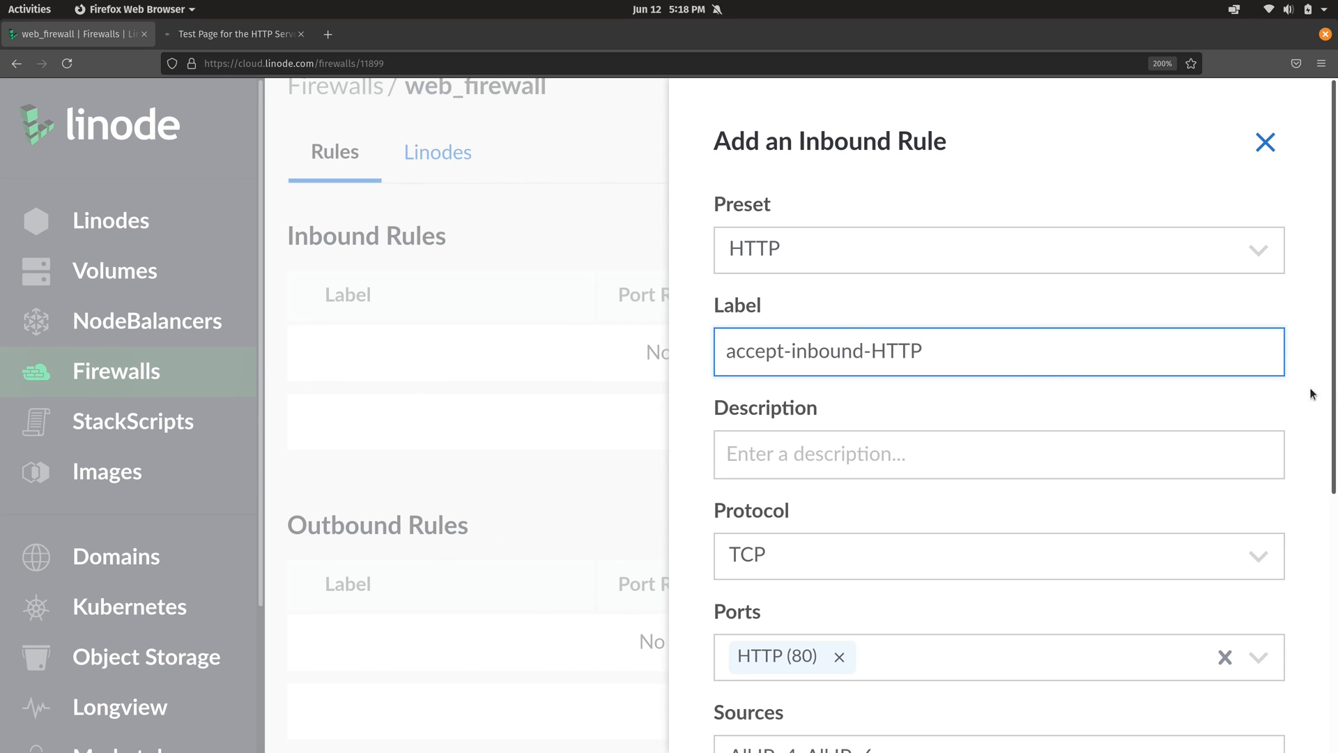
{"action": "scroll", "scroll_direction": "down", "scroll_amount": 3}
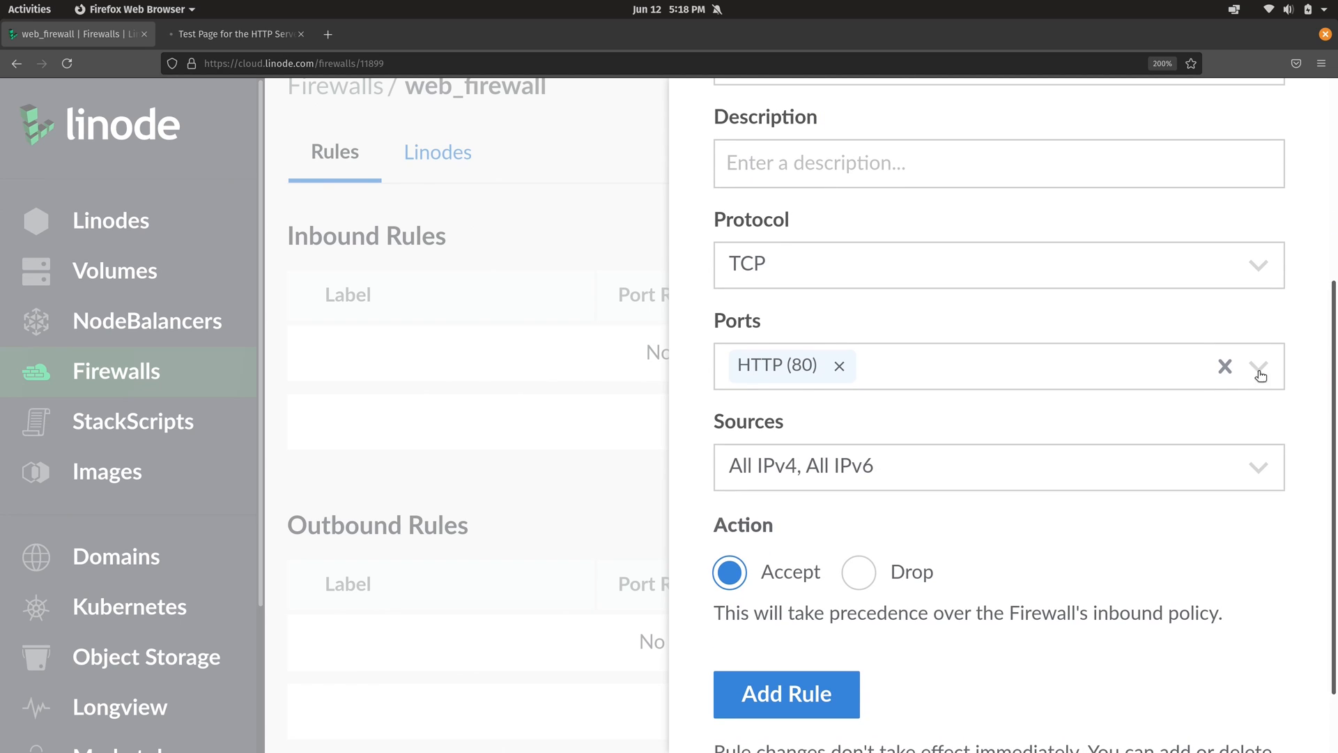
{"action": "left_click", "coordinate": [999, 263]}
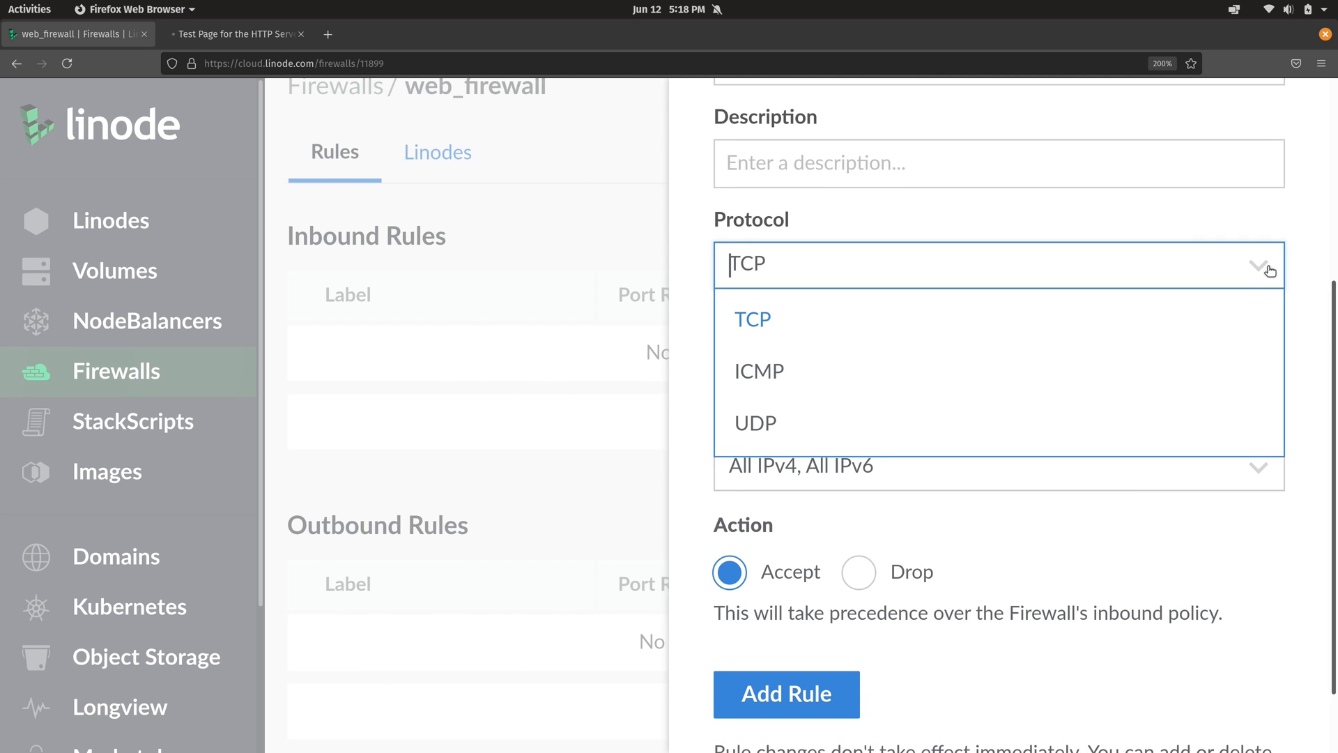
{"action": "mouse_move", "coordinate": [853, 434]}
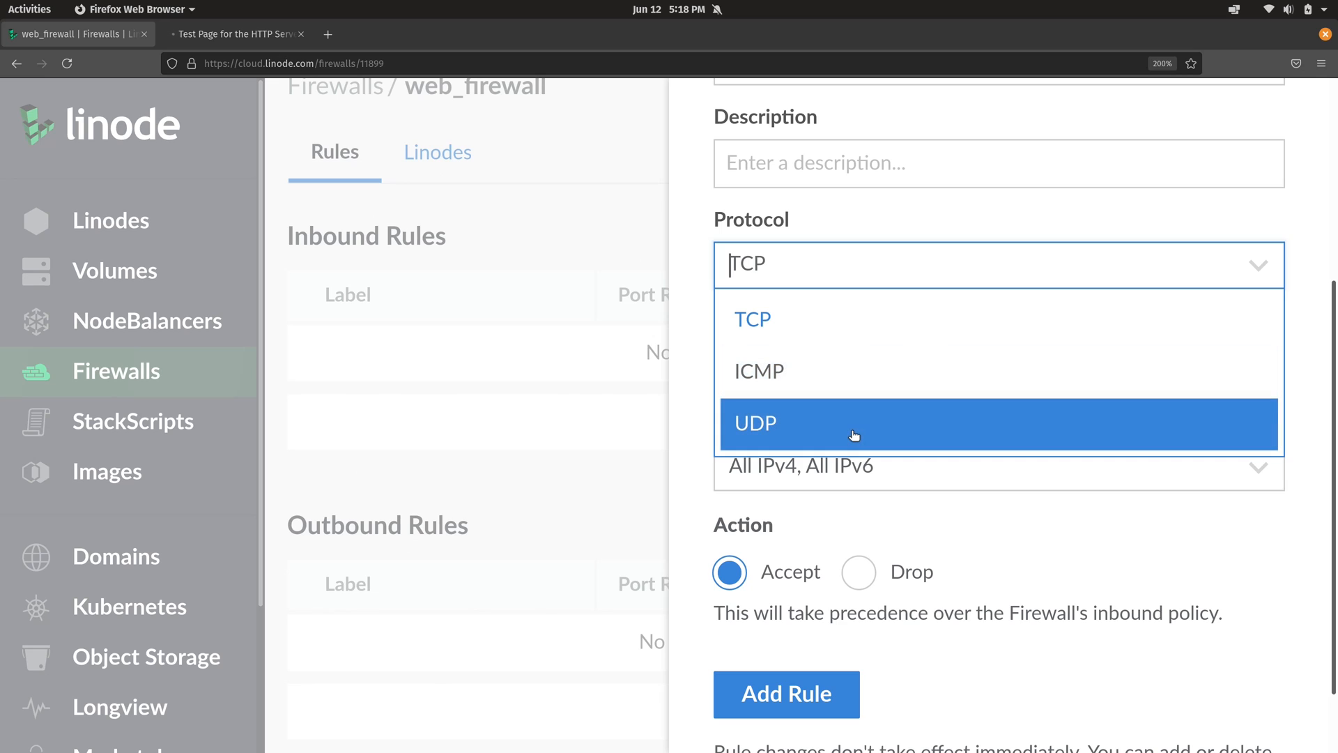
{"action": "left_click", "coordinate": [752, 318]}
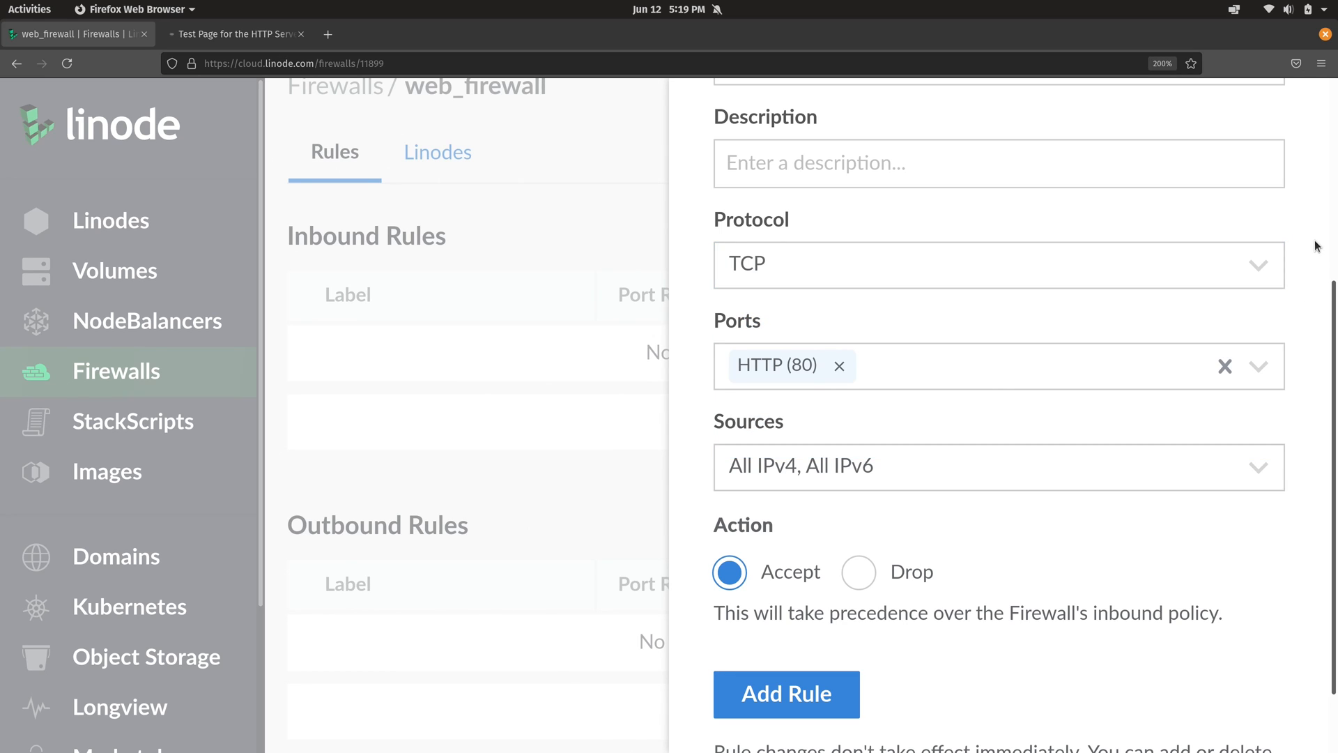
{"action": "mouse_move", "coordinate": [1231, 485]}
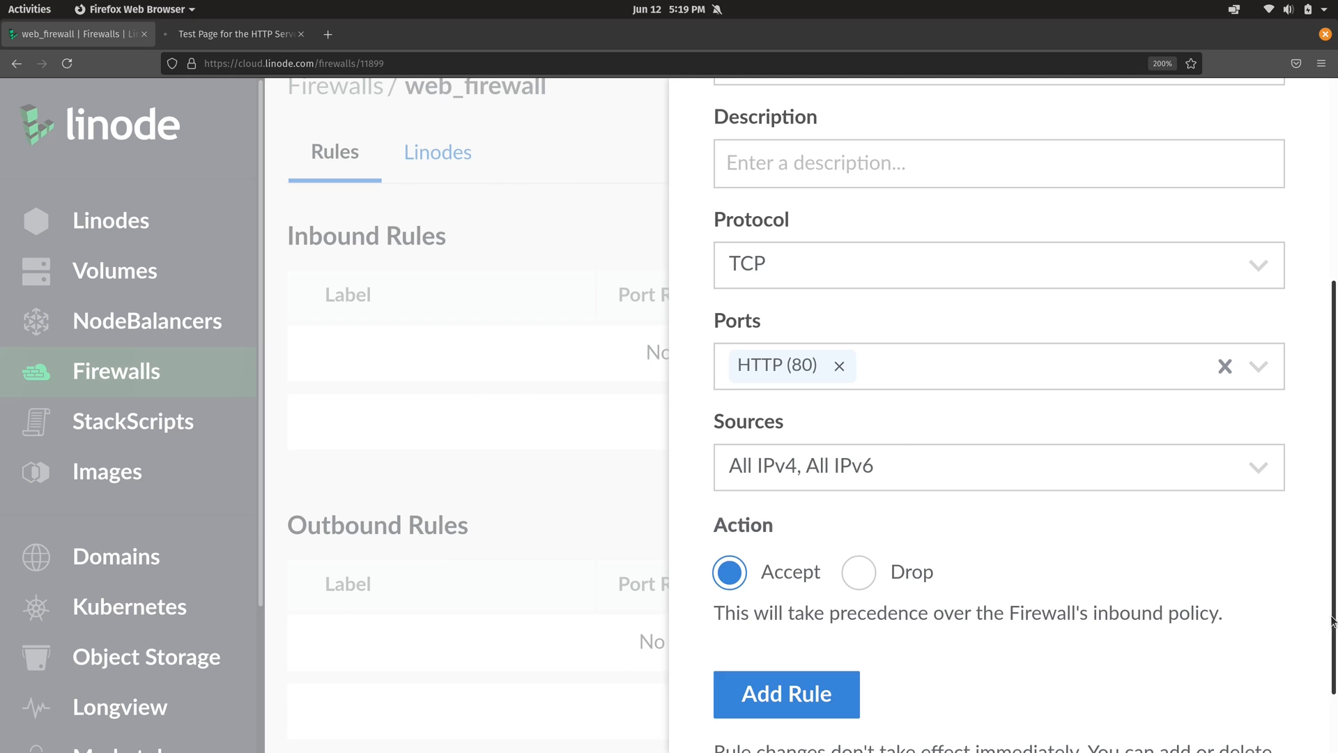
{"action": "left_click", "coordinate": [785, 694]}
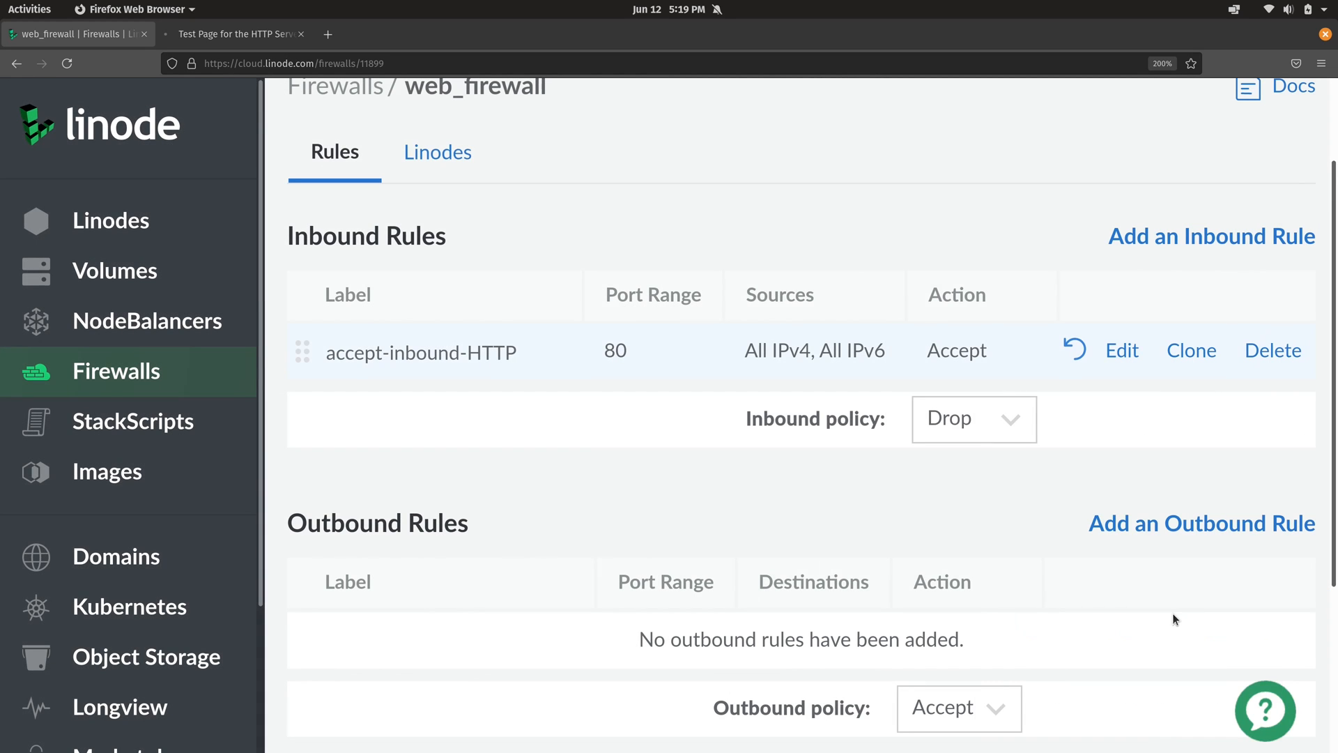
{"action": "scroll", "scroll_direction": "down", "scroll_amount": 3}
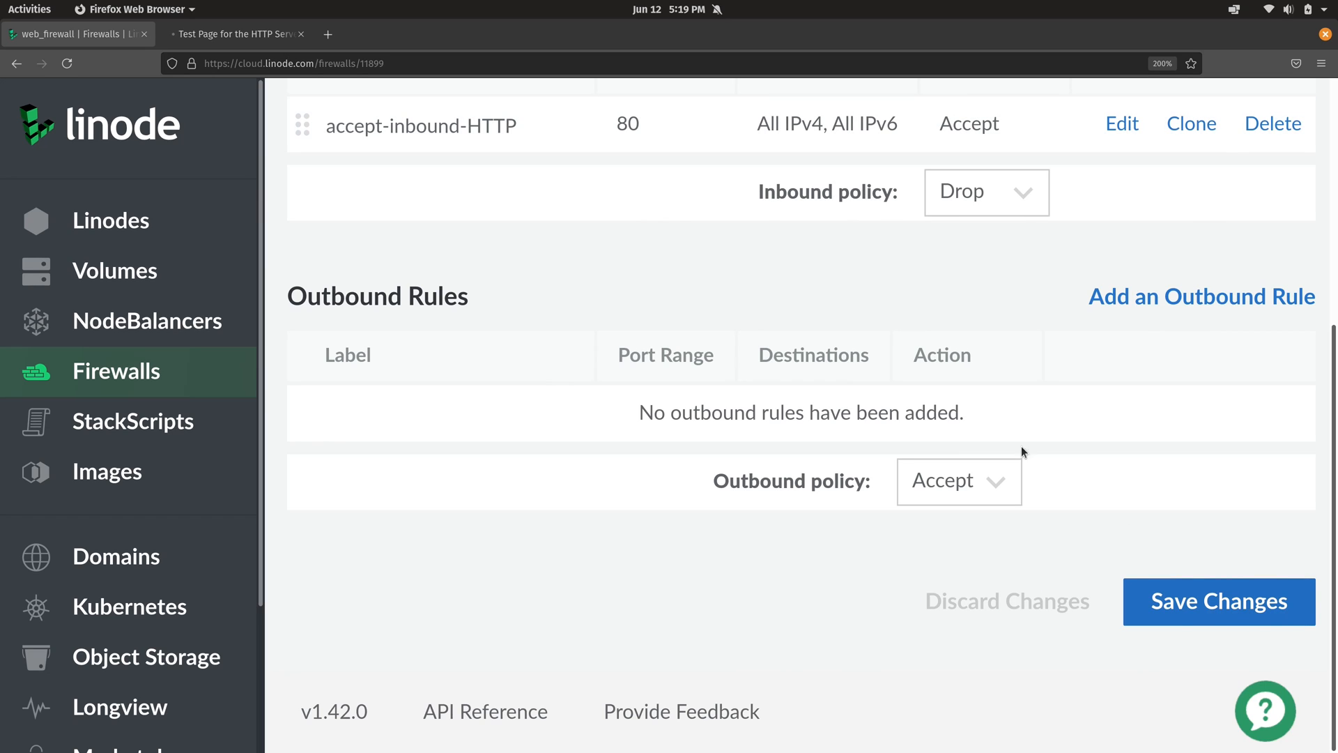
- Reload the AlmaLinux test page in Firefox to check the web server still responds
{"action": "left_click", "coordinate": [235, 34]}
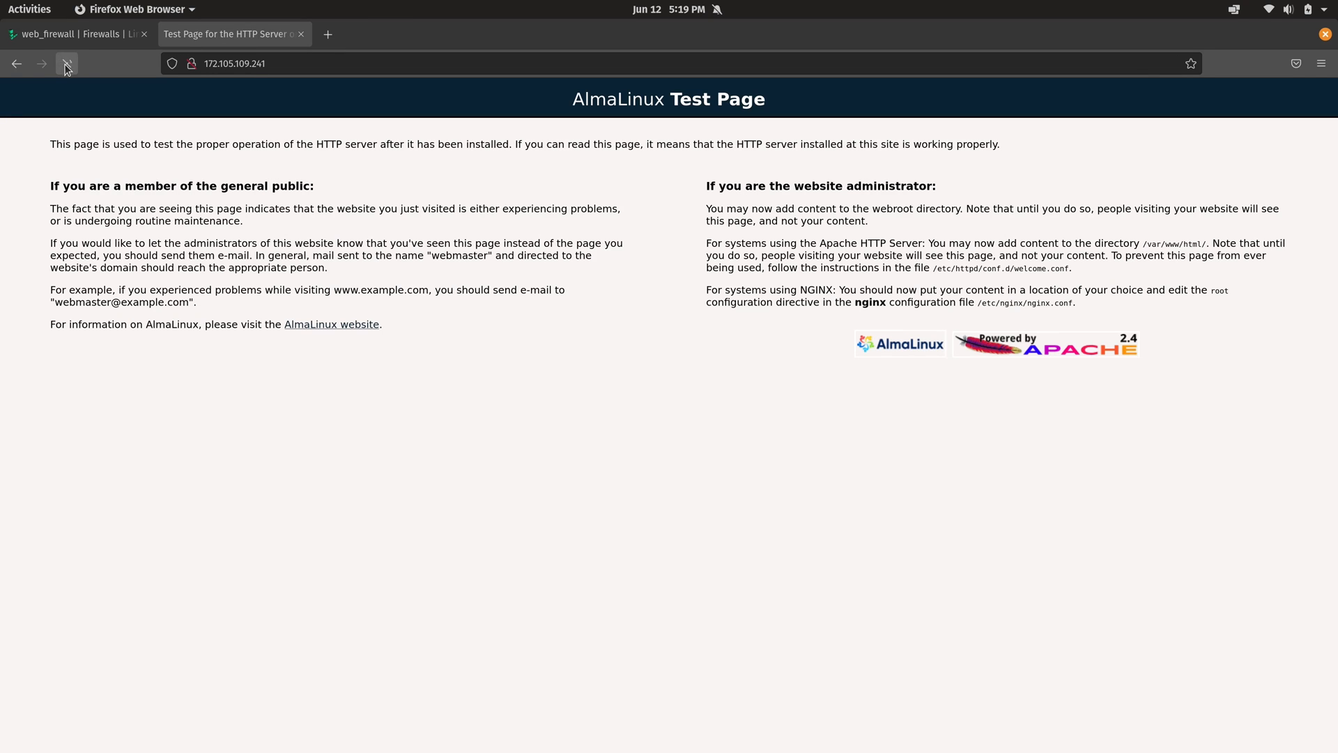
{"action": "left_click", "coordinate": [65, 63]}
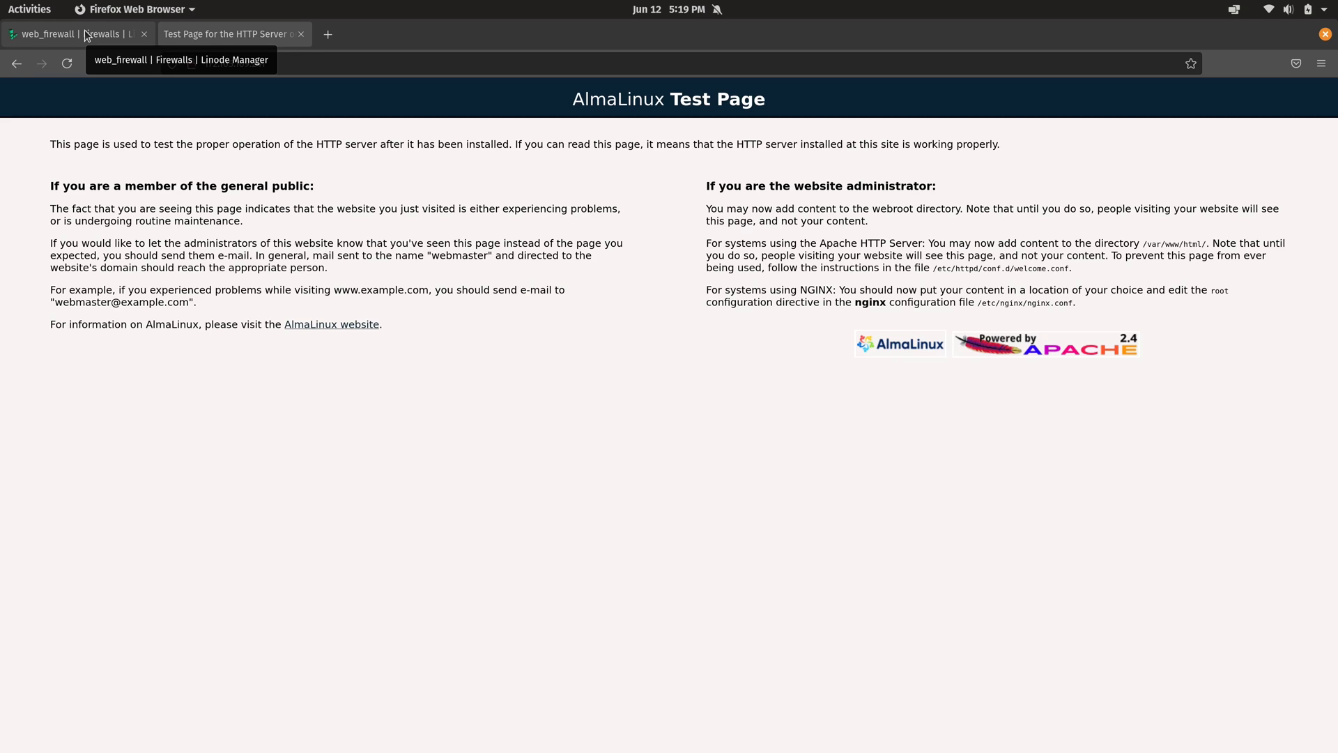
- Edit accept-inbound-HTTP so its source is IP / Netmask with a single /32 address
{"action": "left_click", "coordinate": [77, 34]}
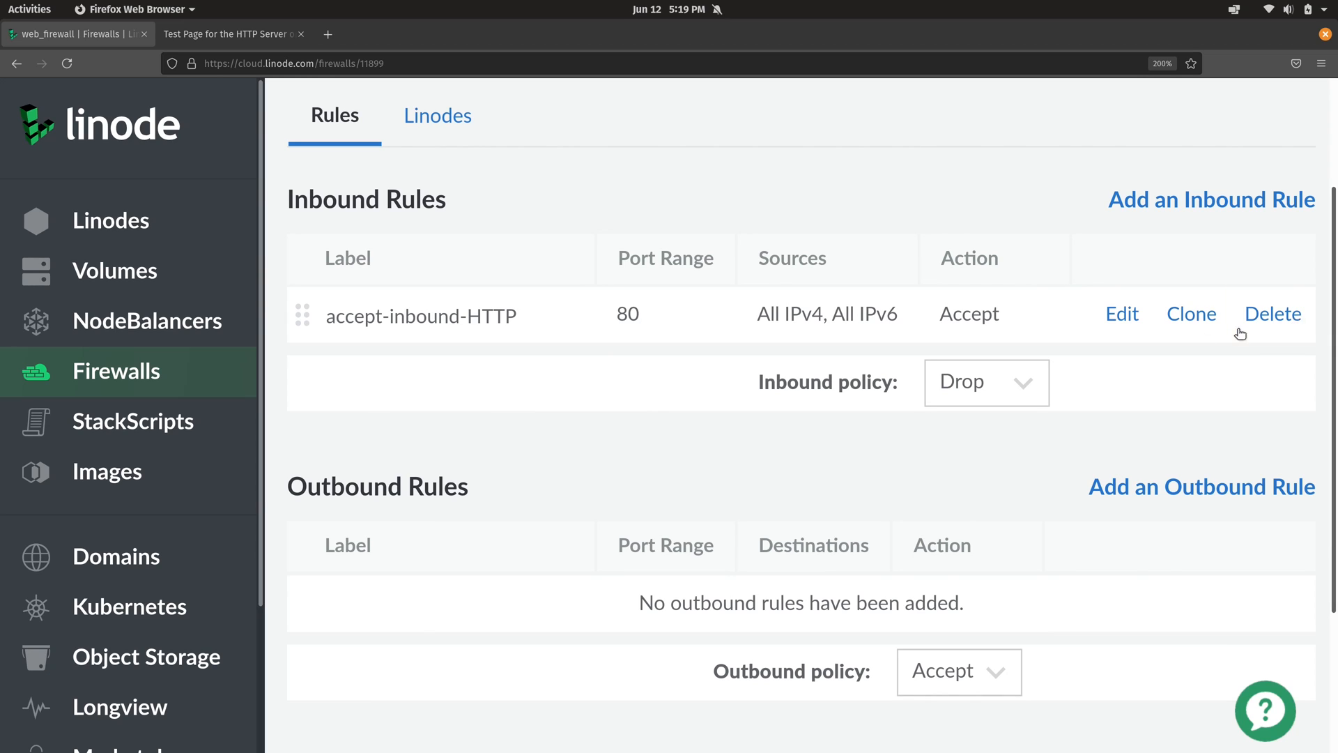
{"action": "mouse_move", "coordinate": [778, 328]}
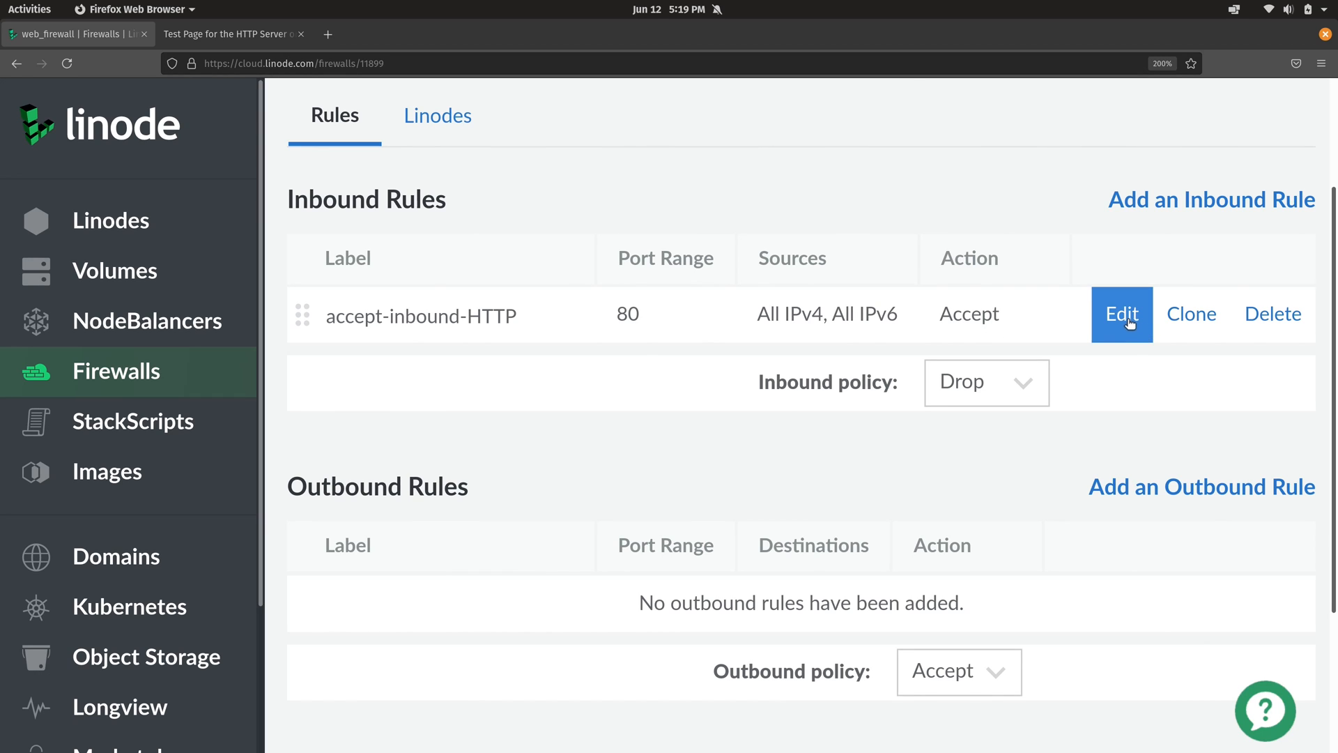
{"action": "left_click", "coordinate": [1121, 315]}
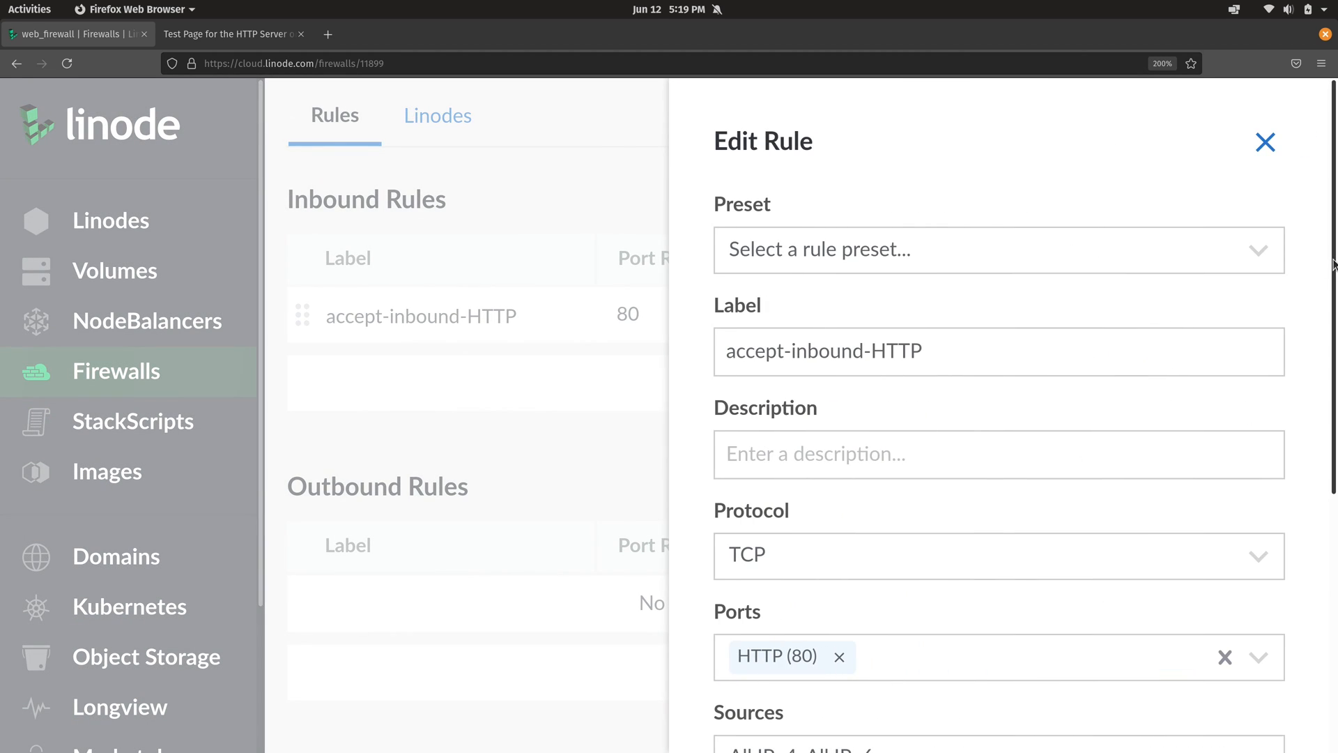
{"action": "scroll", "scroll_direction": "down", "scroll_amount": 3}
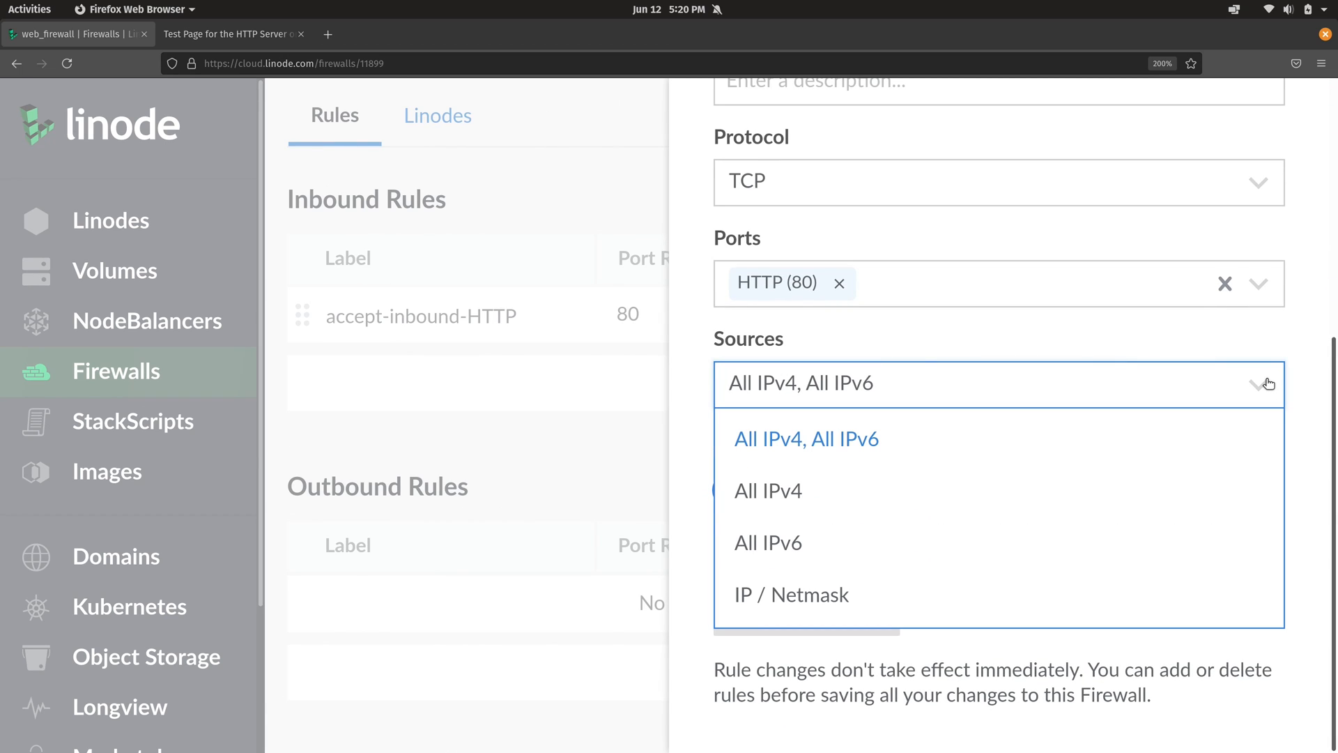
{"action": "left_click", "coordinate": [766, 491]}
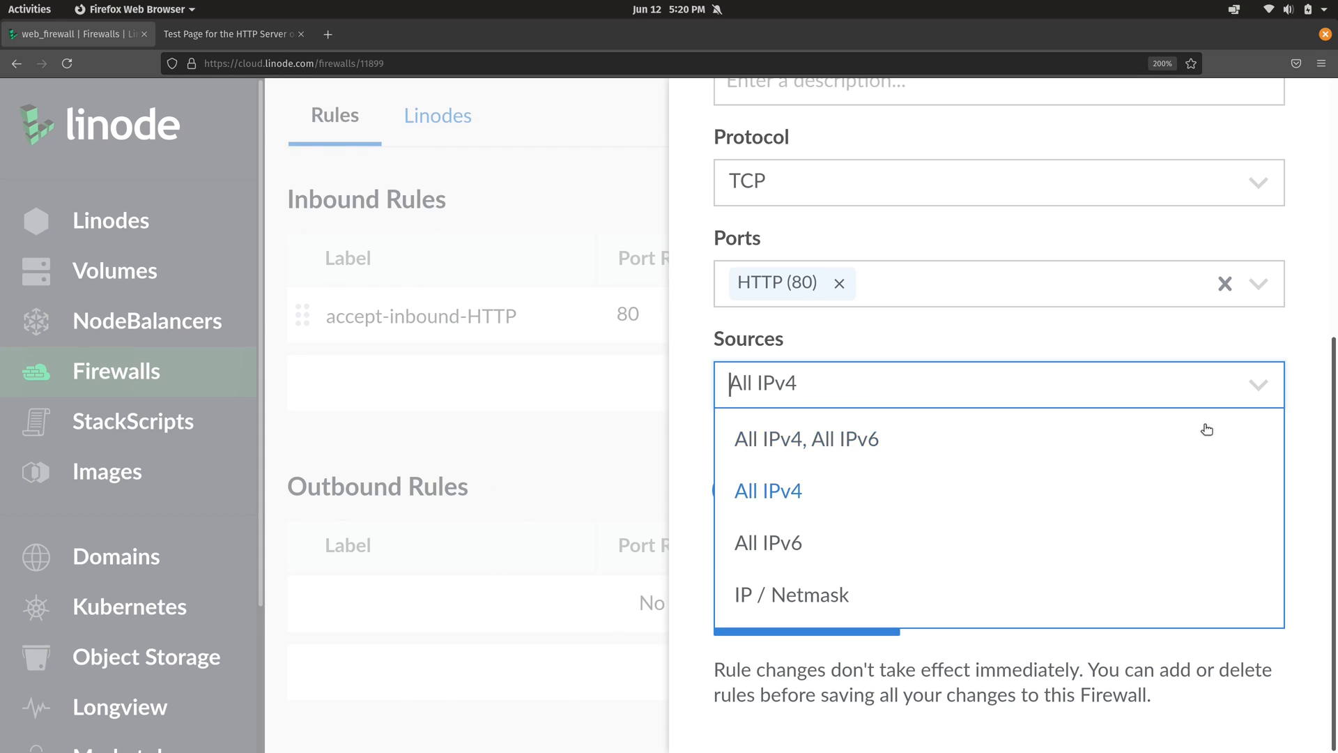
{"action": "left_click", "coordinate": [790, 595]}
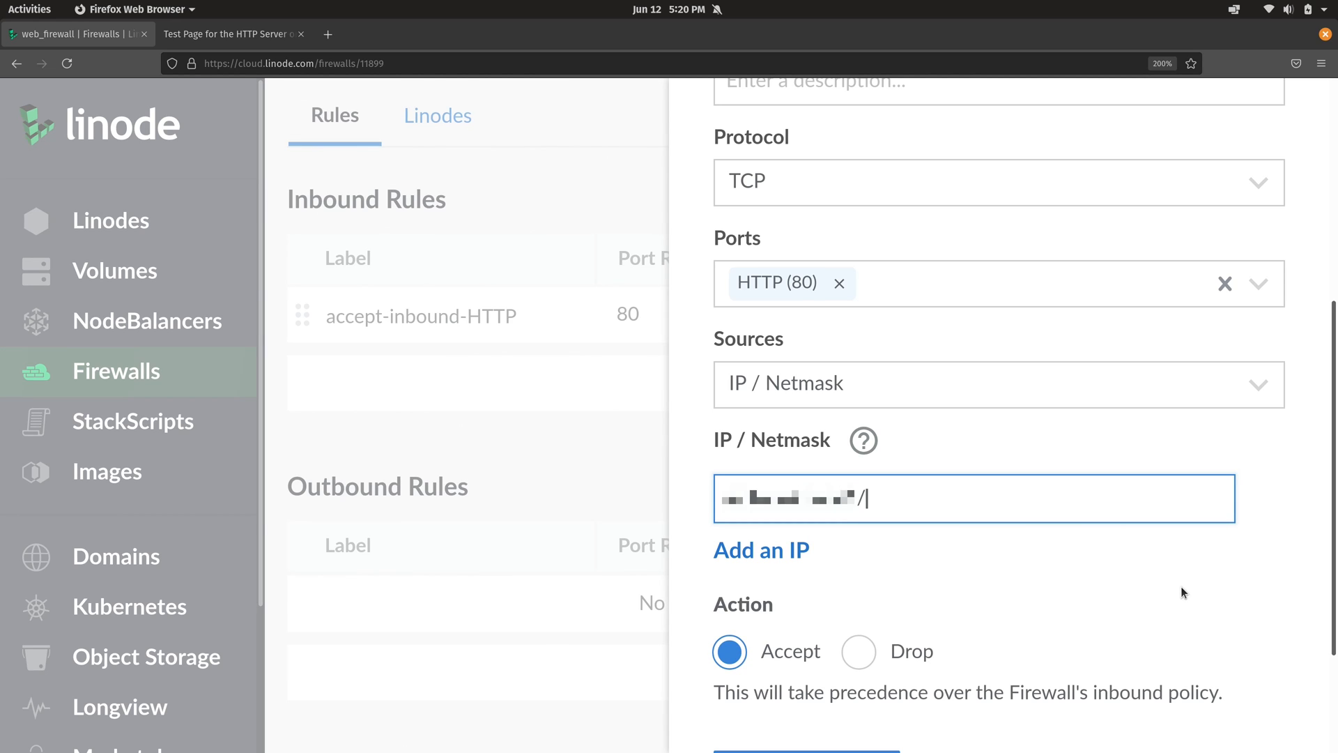
{"action": "type", "text": "32"}
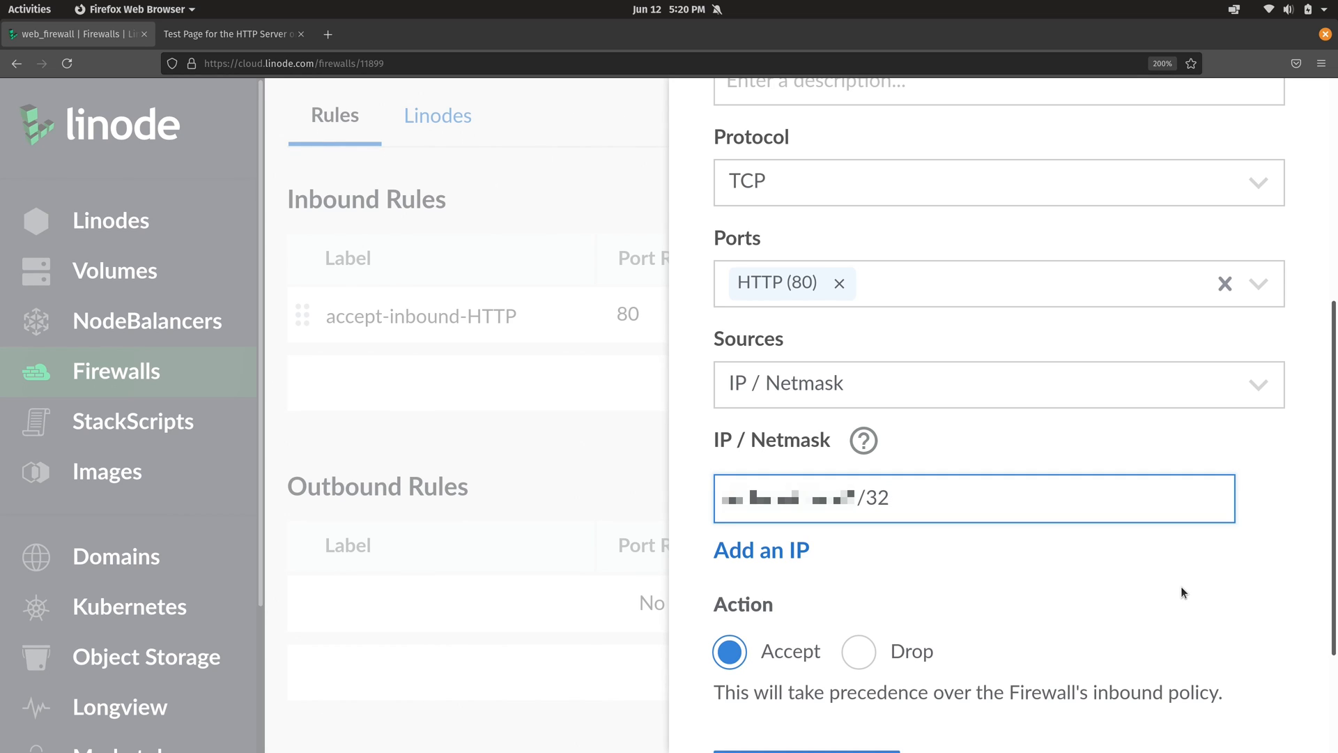
{"action": "left_click", "coordinate": [973, 498]}
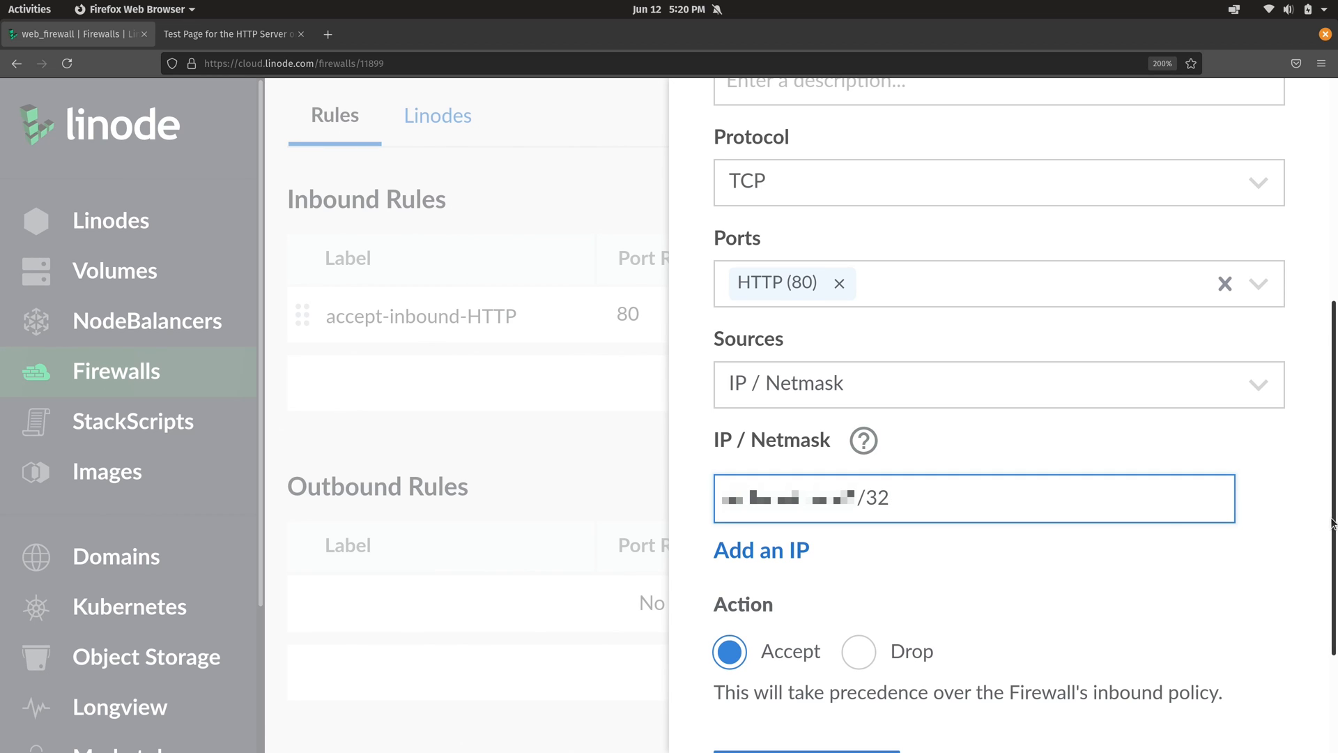
{"action": "scroll", "scroll_direction": "down", "scroll_amount": 3}
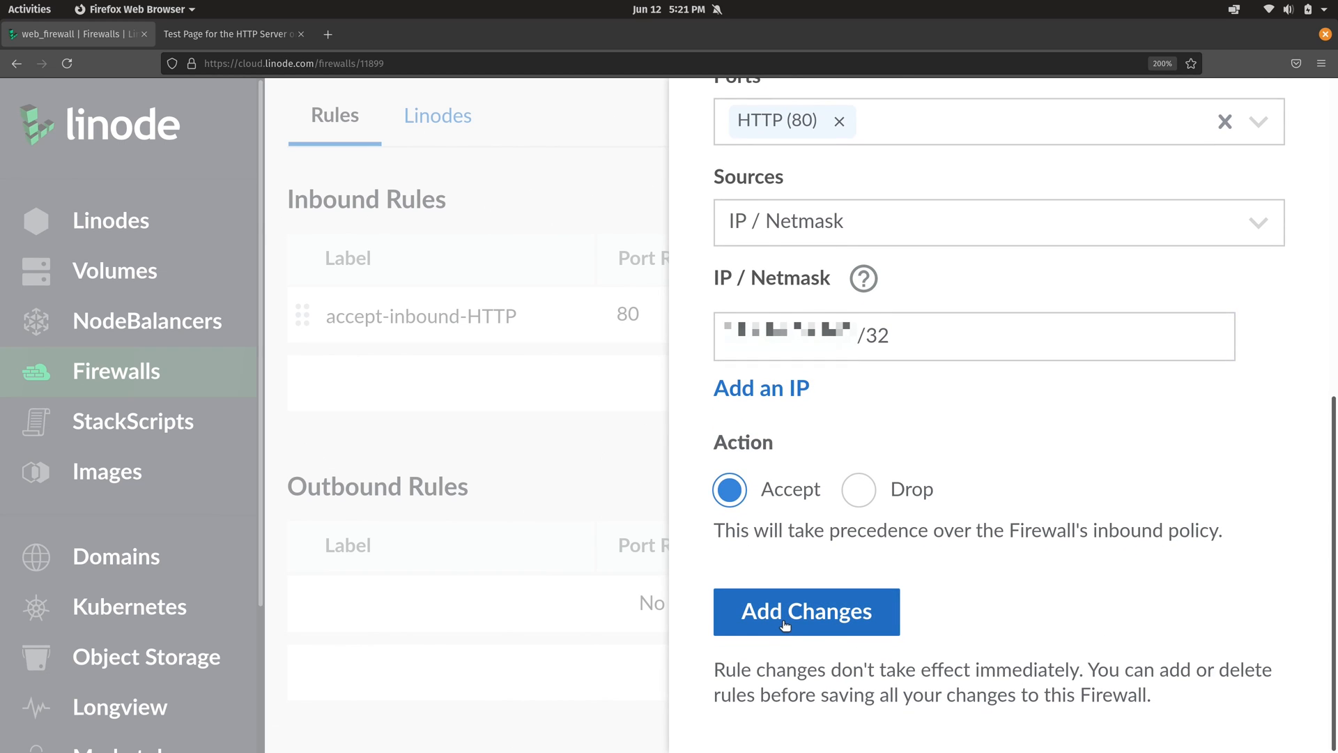
{"action": "left_click", "coordinate": [804, 611]}
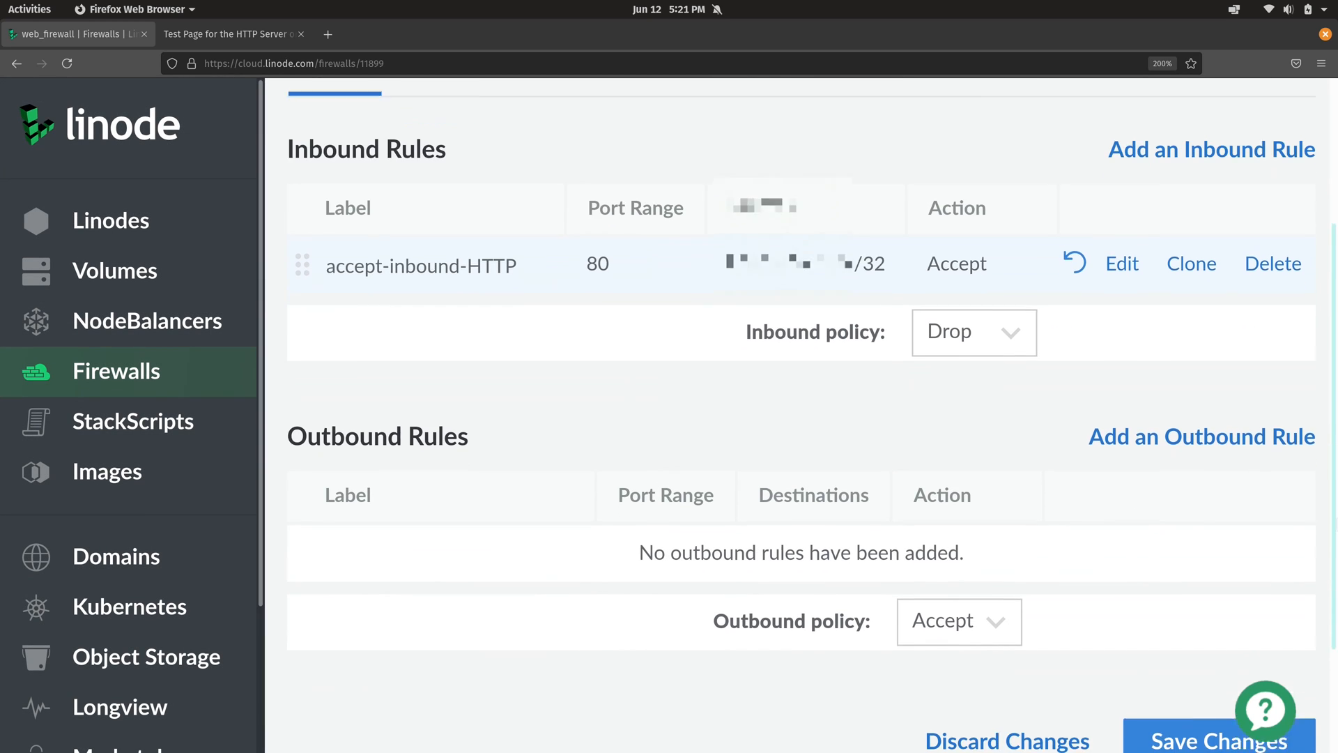
{"action": "scroll", "scroll_direction": "down", "scroll_amount": 3}
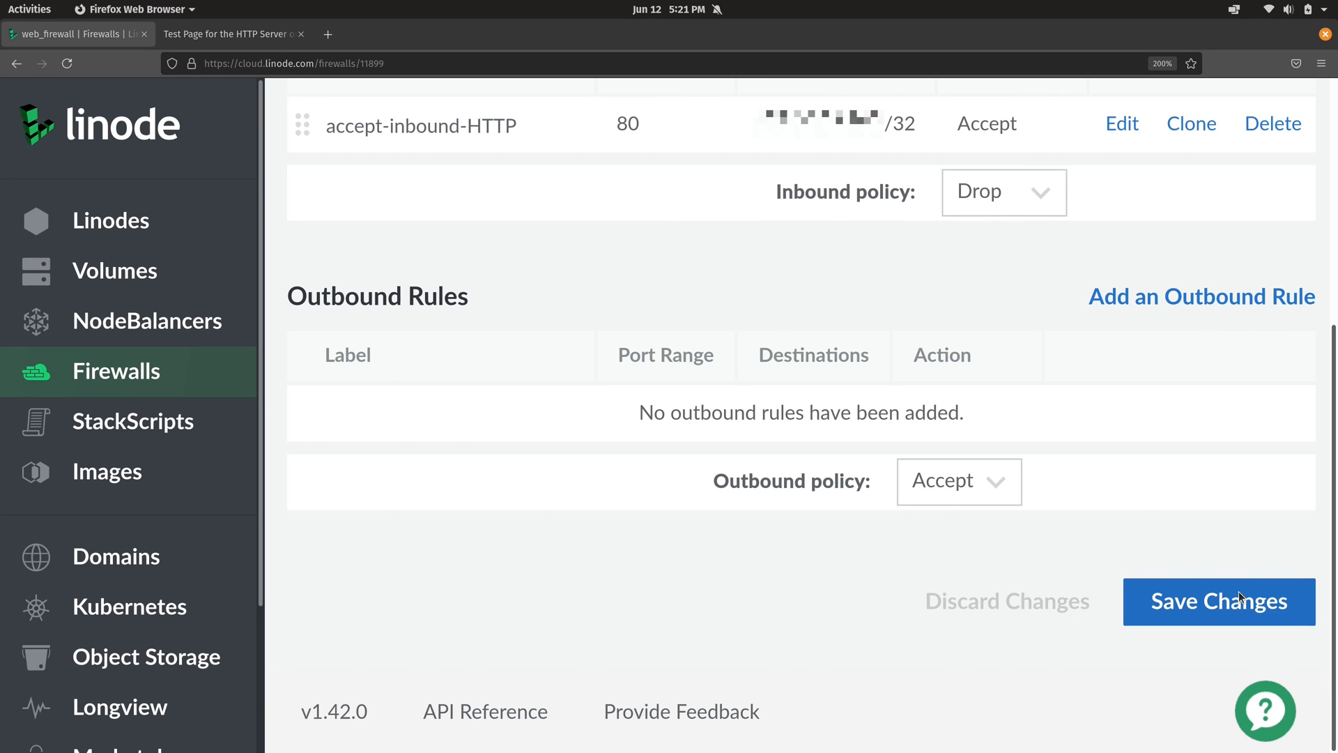
- Save web_firewall's rule changes and reload the AlmaLinux test page to confirm access
{"action": "left_click", "coordinate": [231, 34]}
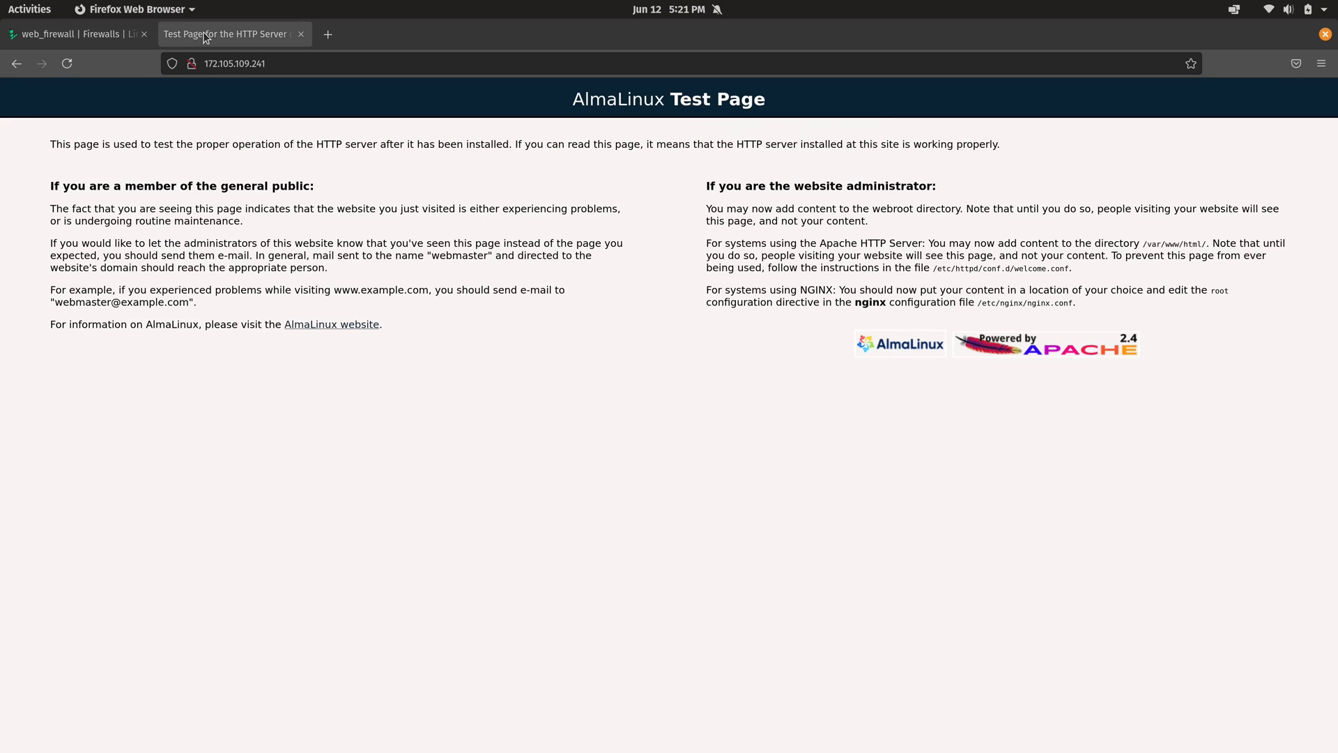
{"action": "left_click", "coordinate": [67, 63]}
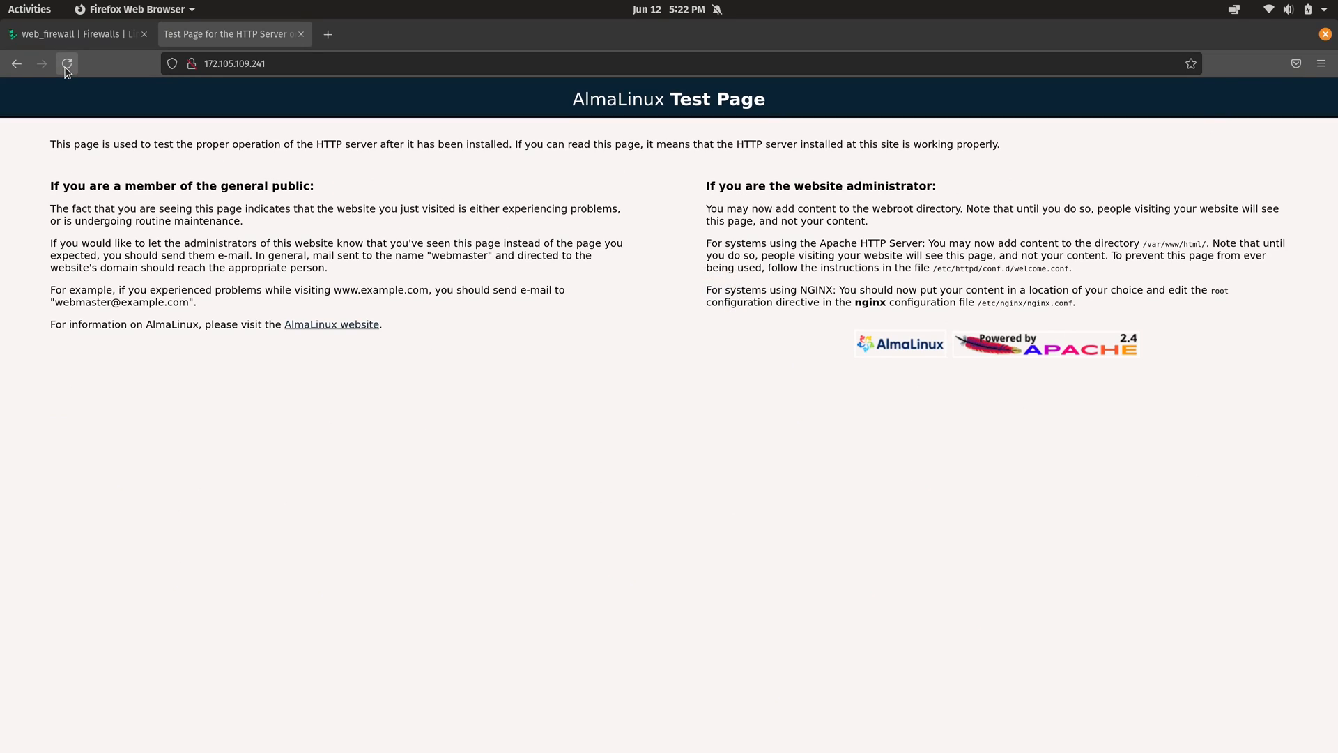
{"action": "left_click", "coordinate": [72, 34]}
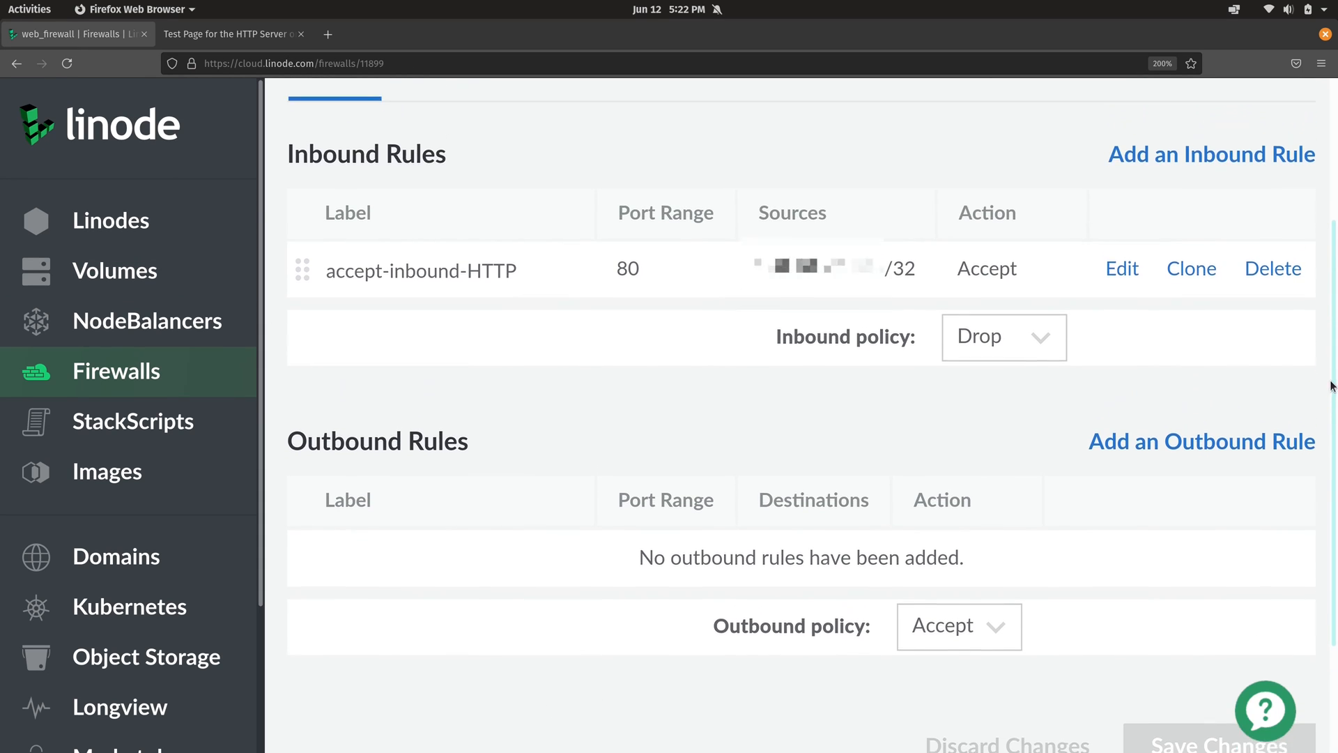
- Add an inbound SSH preset rule for port 22 with IP / Netmask source ending /32
{"action": "left_click", "coordinate": [1210, 155]}
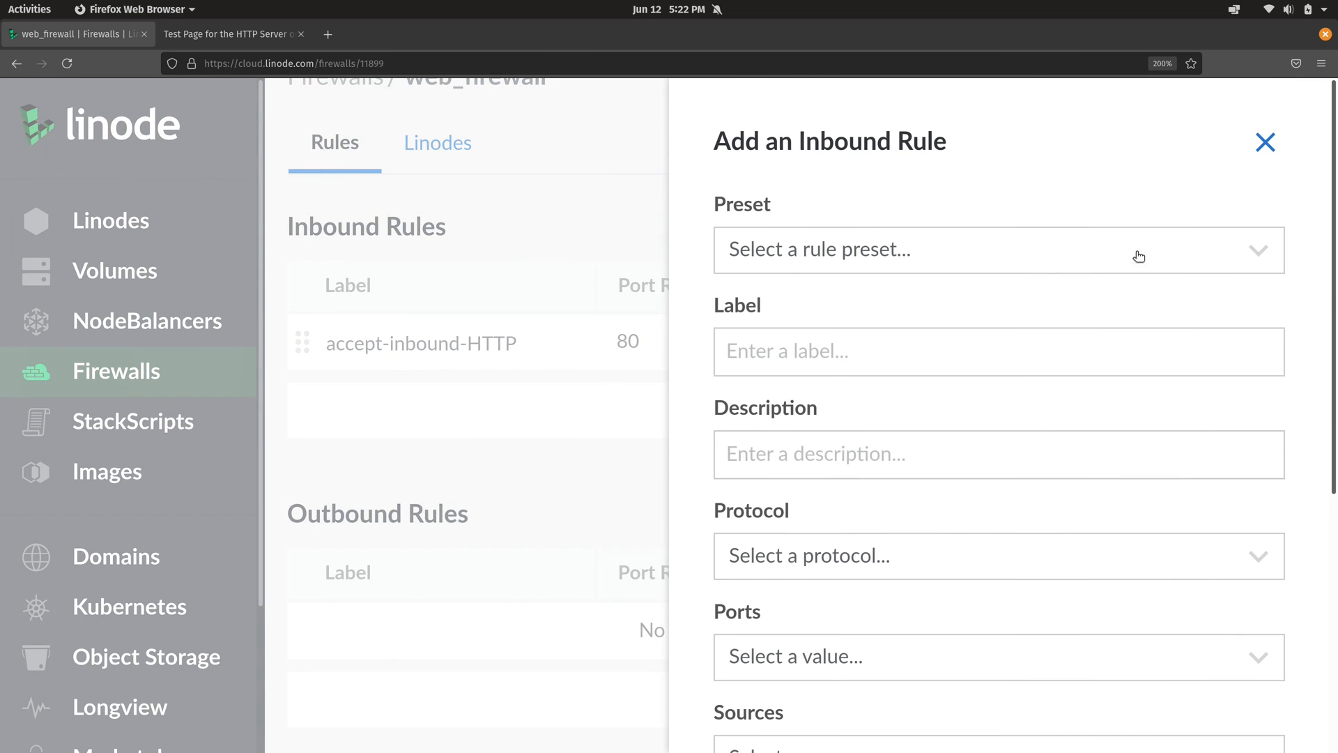
{"action": "left_click", "coordinate": [998, 250]}
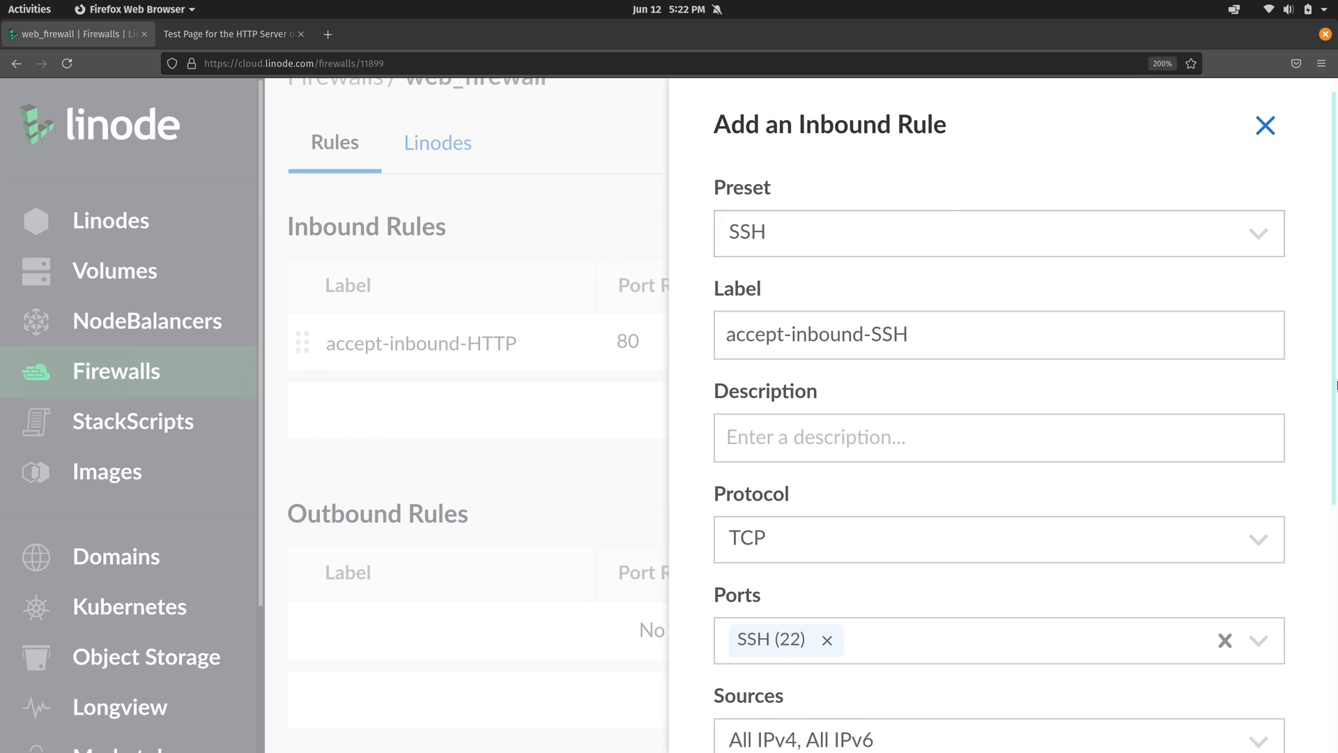
{"action": "scroll", "scroll_direction": "down", "scroll_amount": 3}
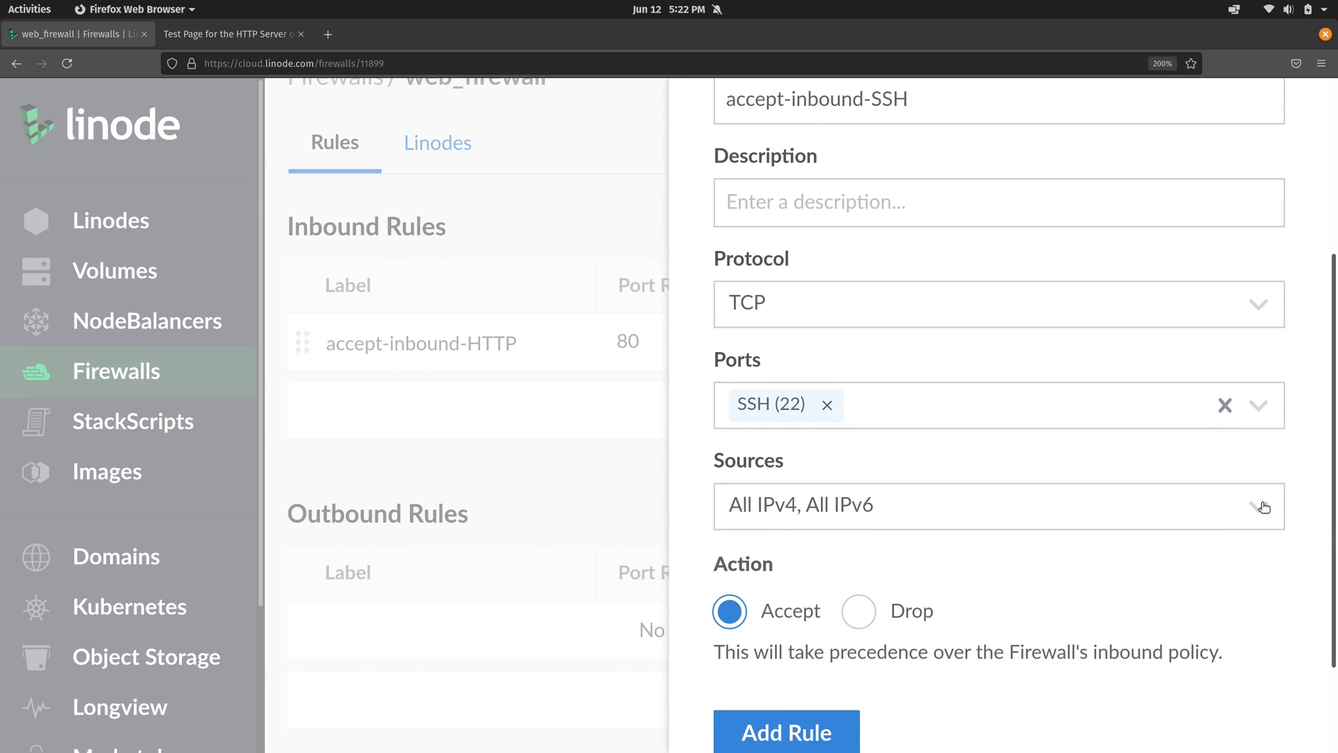
{"action": "left_click", "coordinate": [999, 506]}
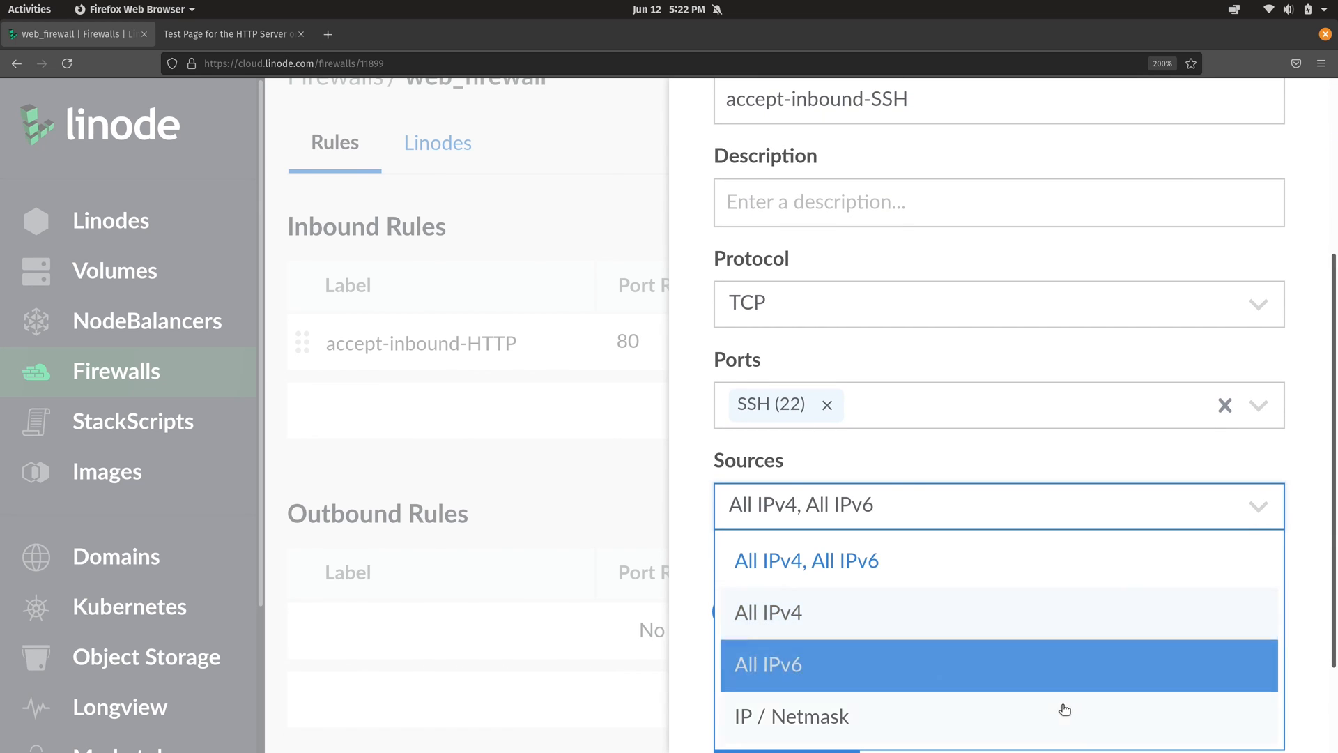
{"action": "left_click", "coordinate": [790, 716]}
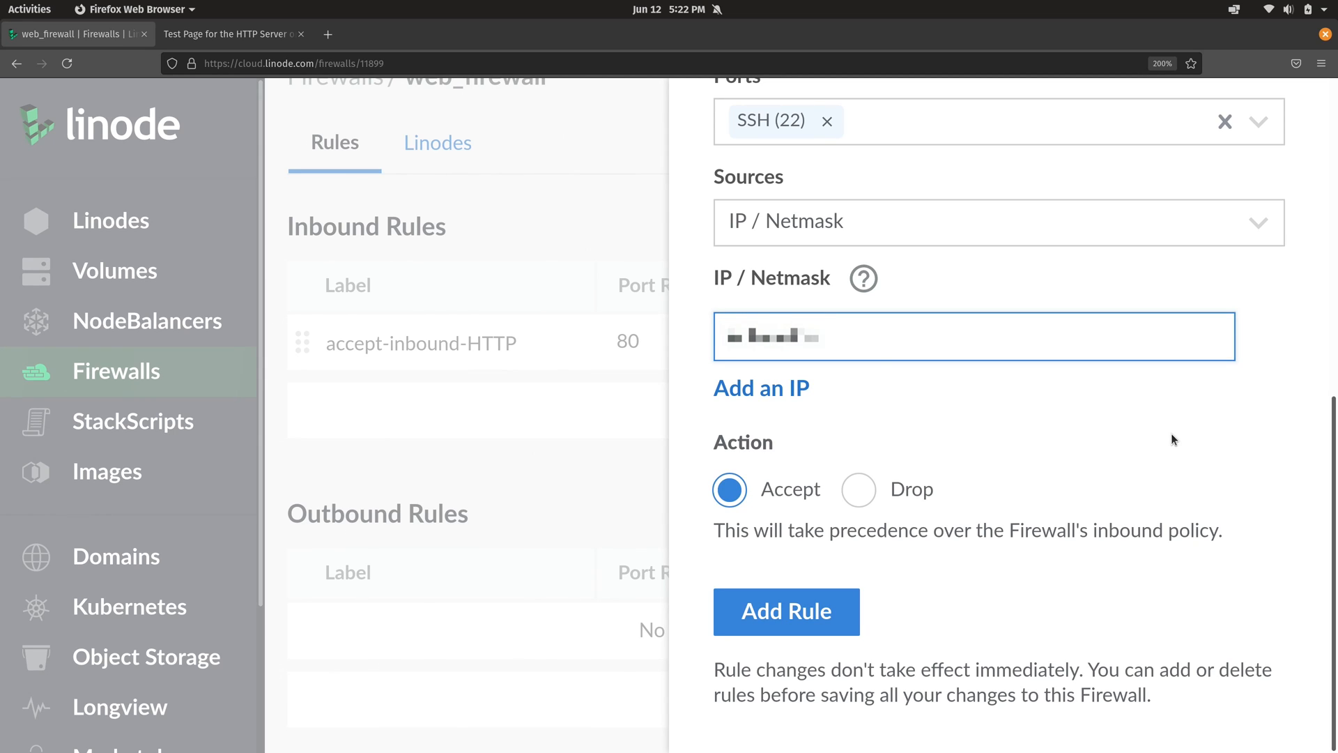
{"action": "type", "text": "/32"}
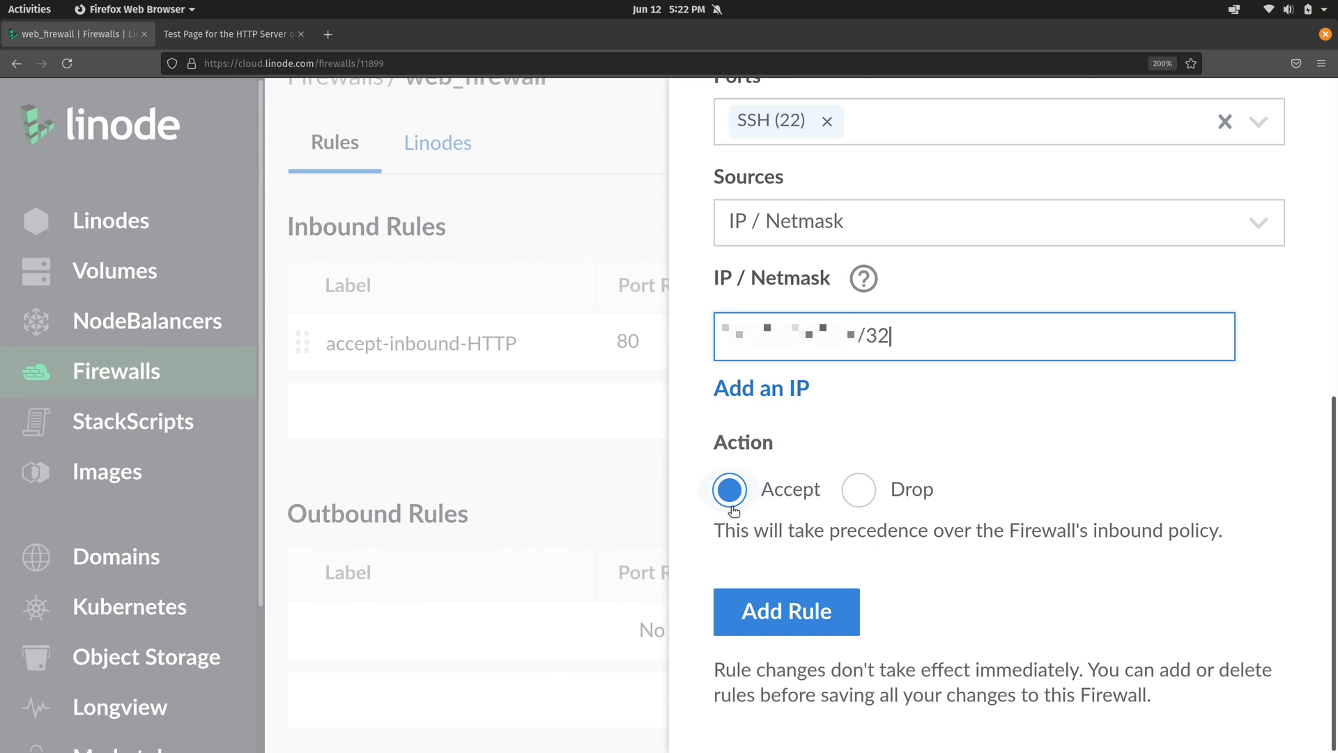
{"action": "mouse_move", "coordinate": [775, 145]}
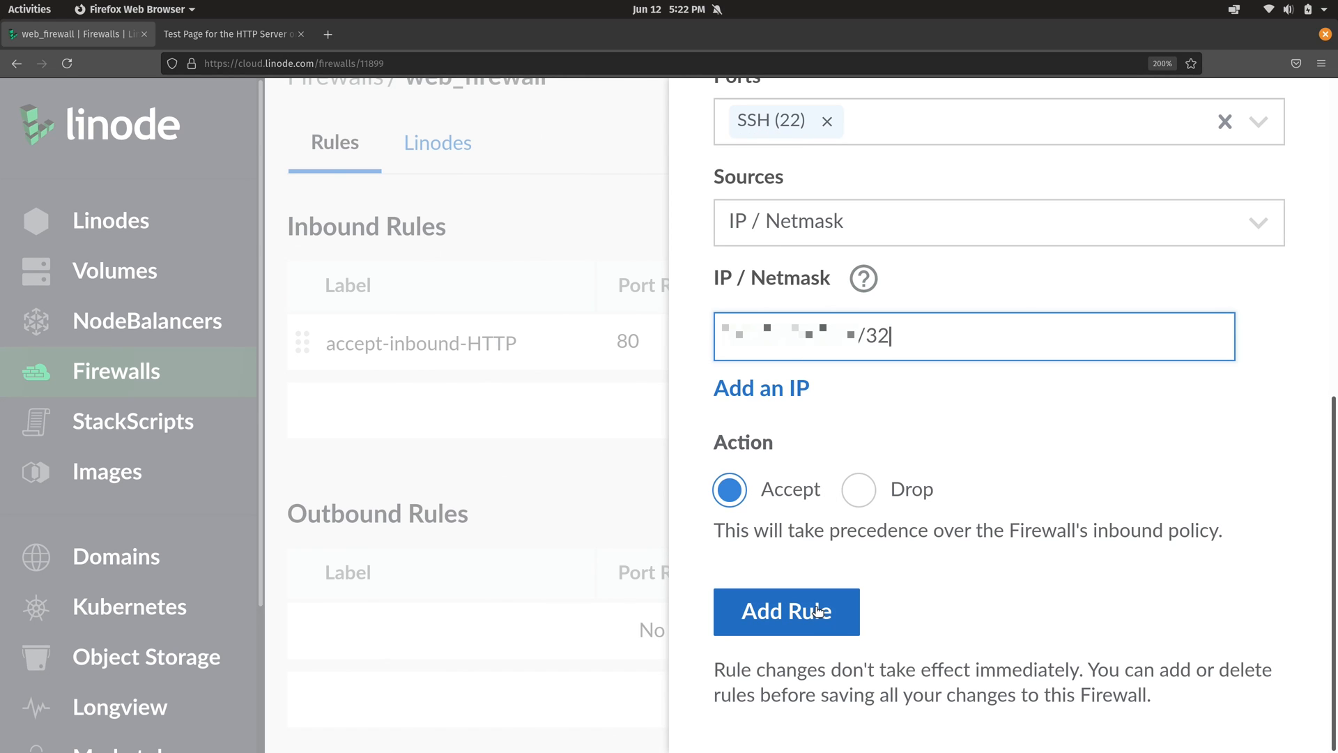
{"action": "left_click", "coordinate": [786, 611]}
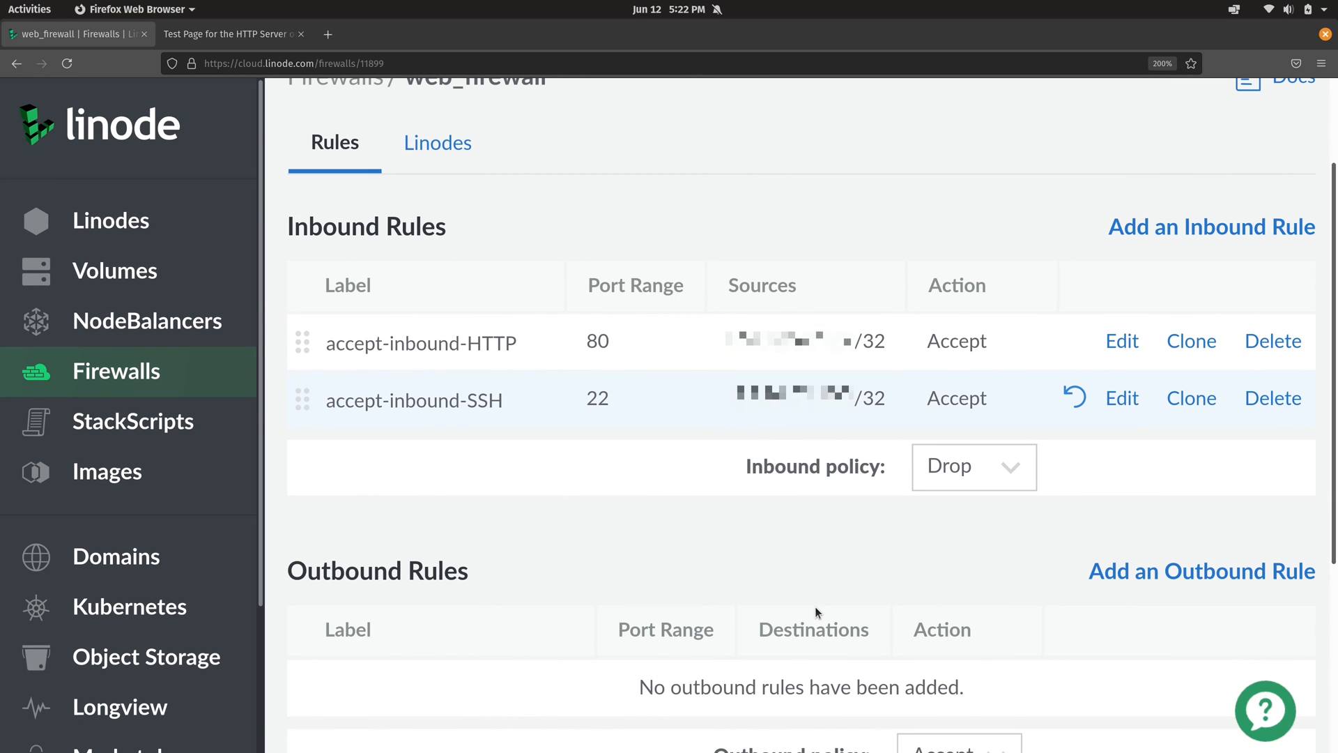
{"action": "scroll", "scroll_direction": "down", "scroll_amount": 3}
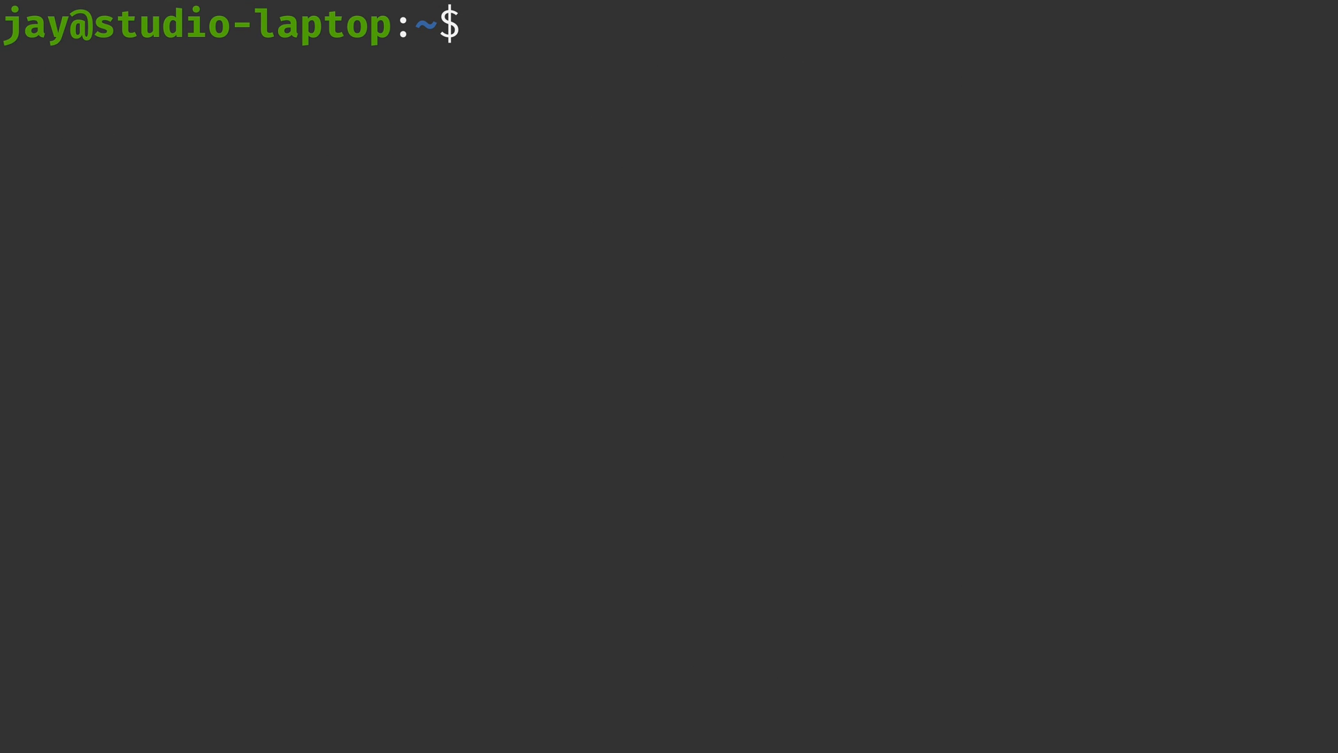
{"action": "type", "text": "ssh root@172.105.109.241"}
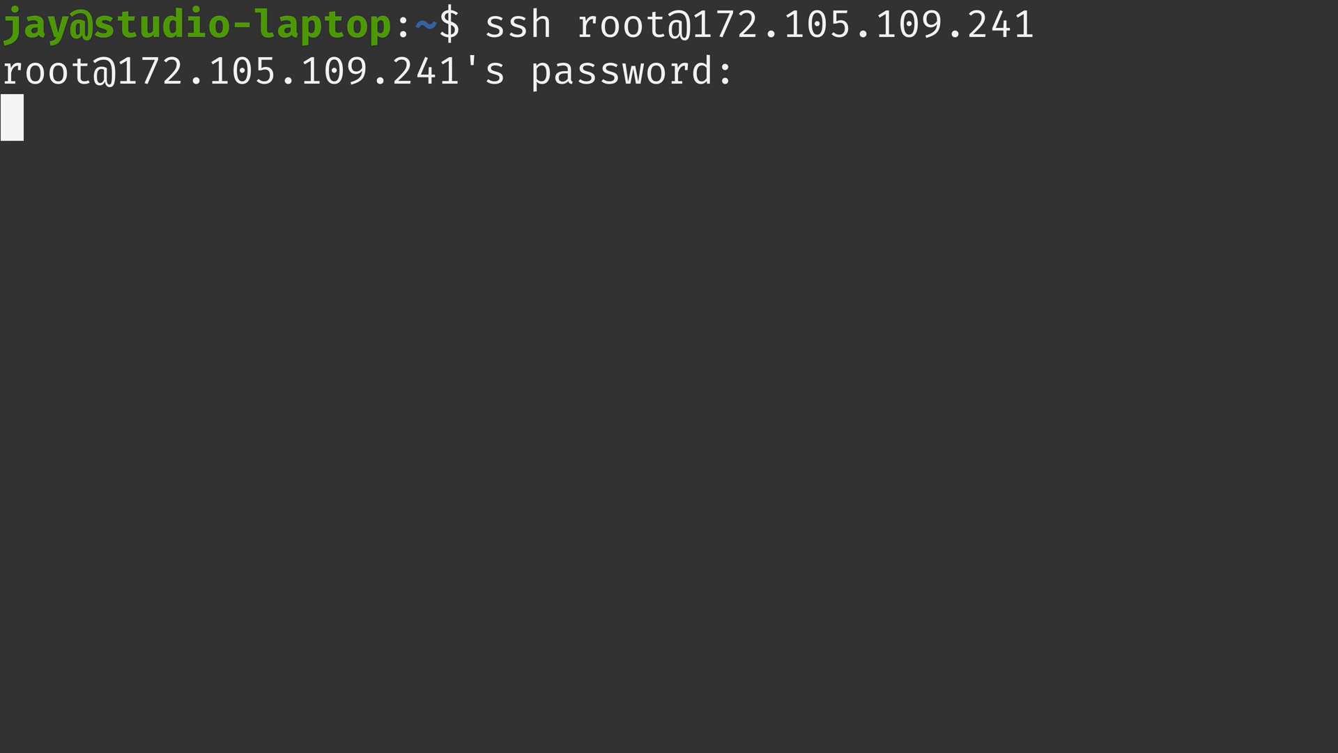
{"action": "key", "text": "Enter"}
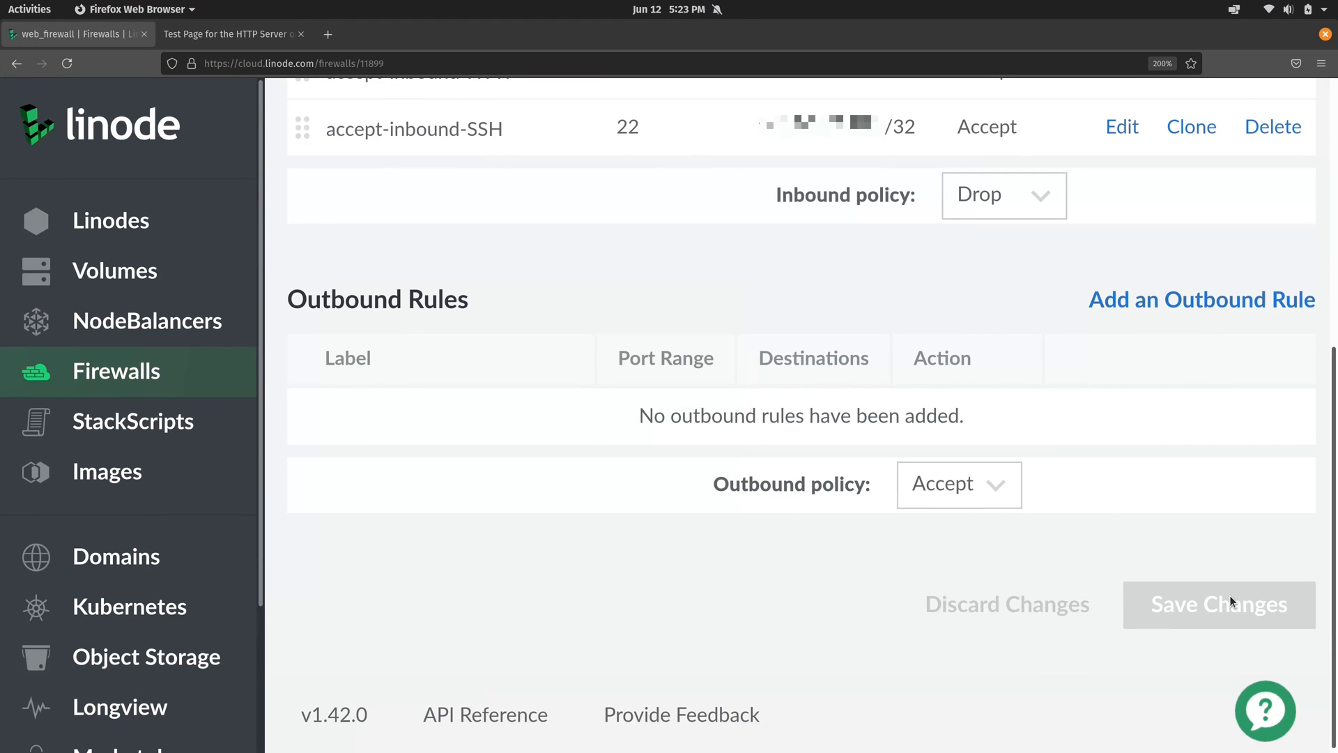
{"action": "scroll", "scroll_direction": "up", "scroll_amount": 3}
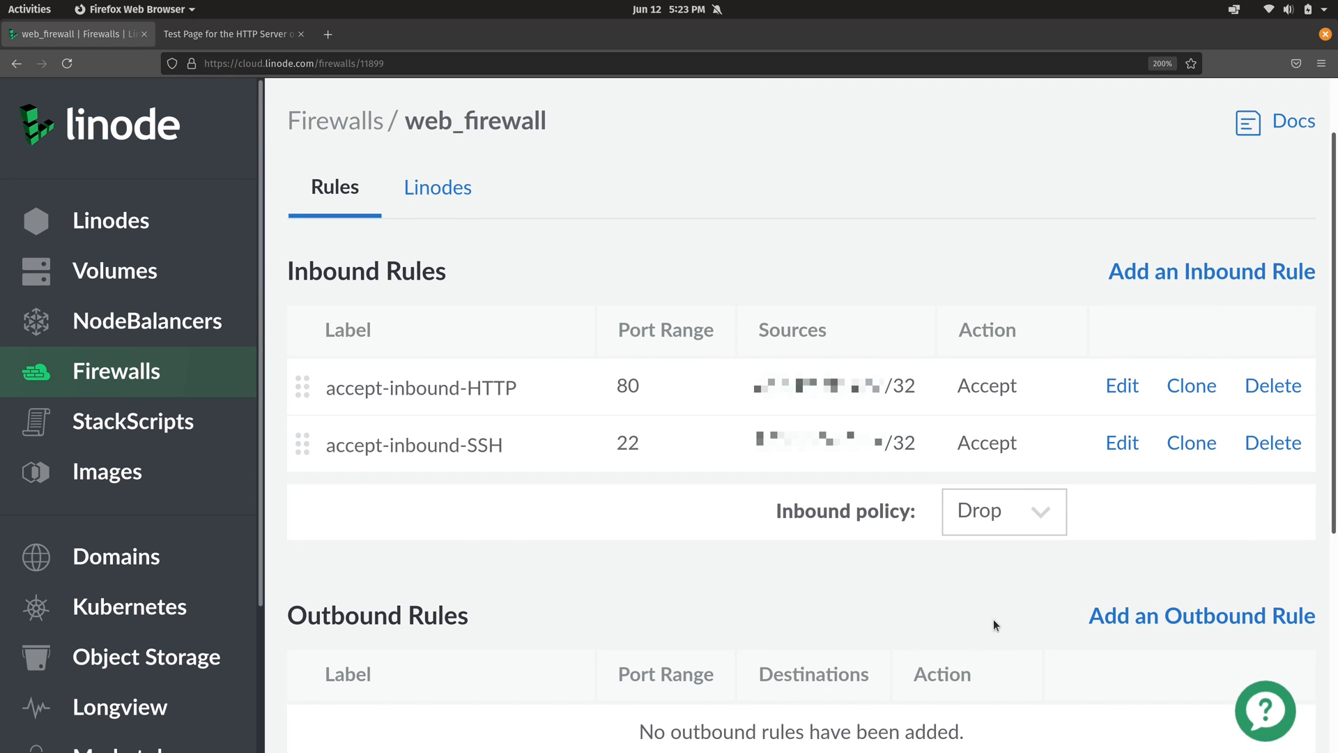
{"action": "mouse_move", "coordinate": [437, 188]}
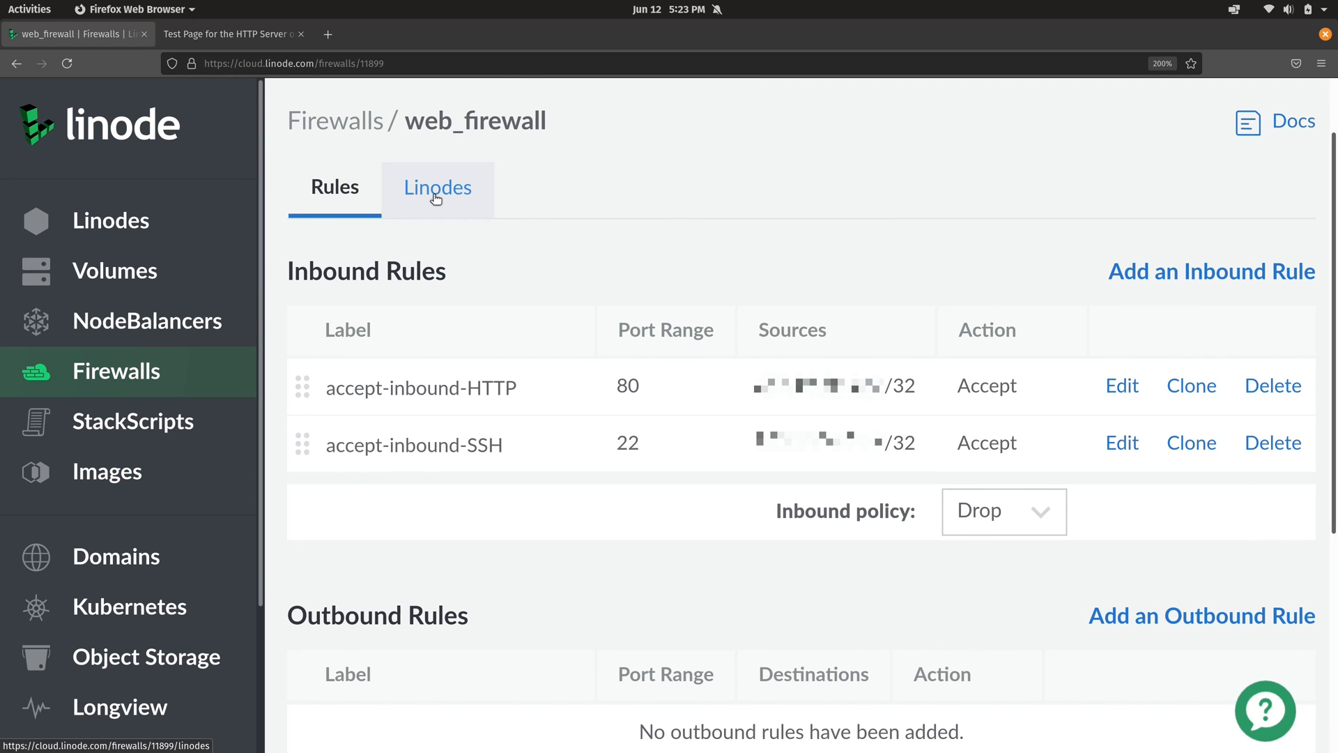
- Add the ubuntu Linode to web_firewall from its Linodes tab
{"action": "left_click", "coordinate": [436, 186]}
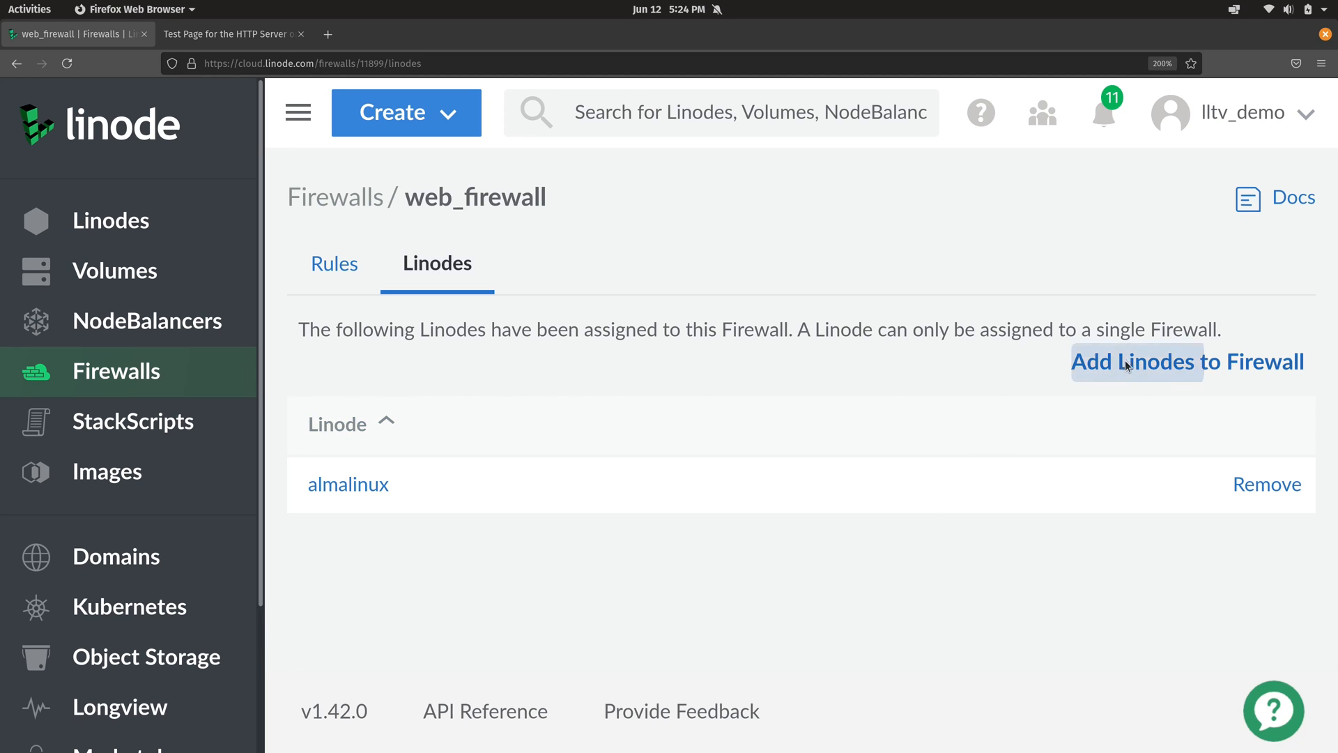
{"action": "left_click", "coordinate": [1136, 361]}
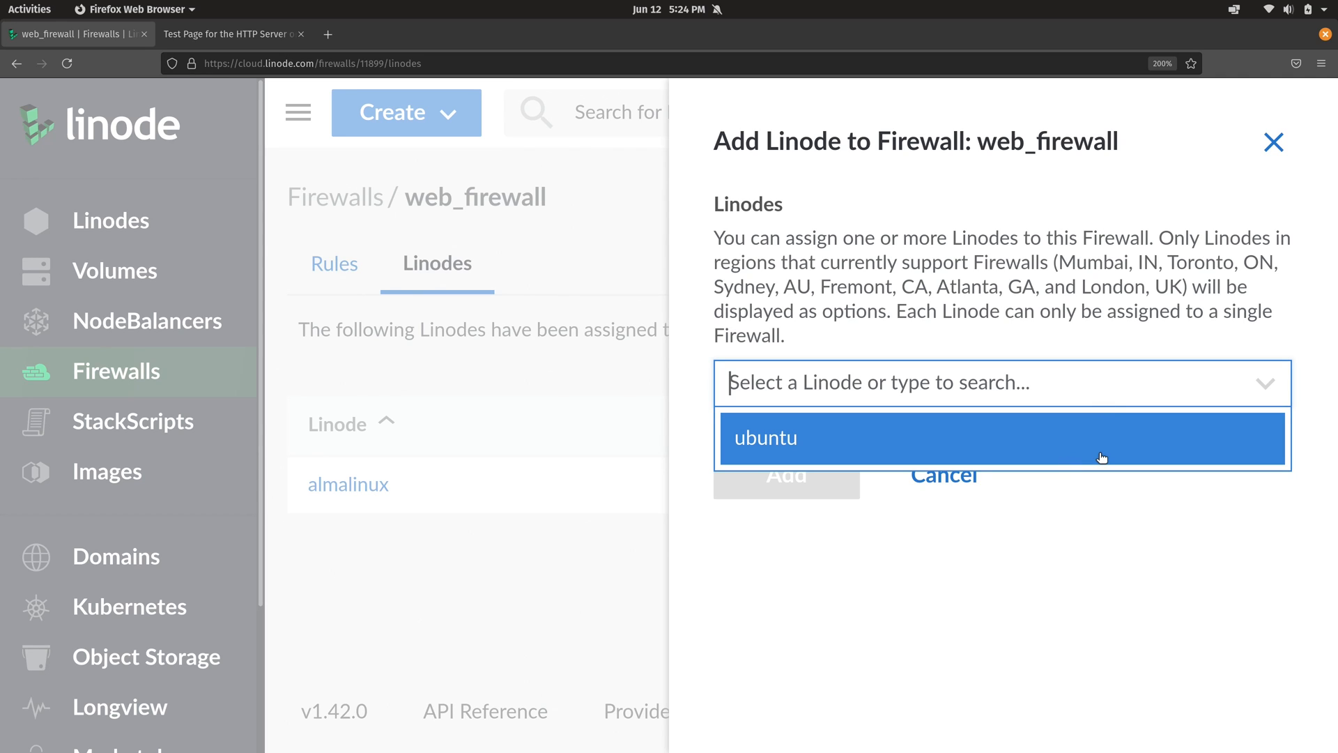
{"action": "left_click", "coordinate": [764, 438]}
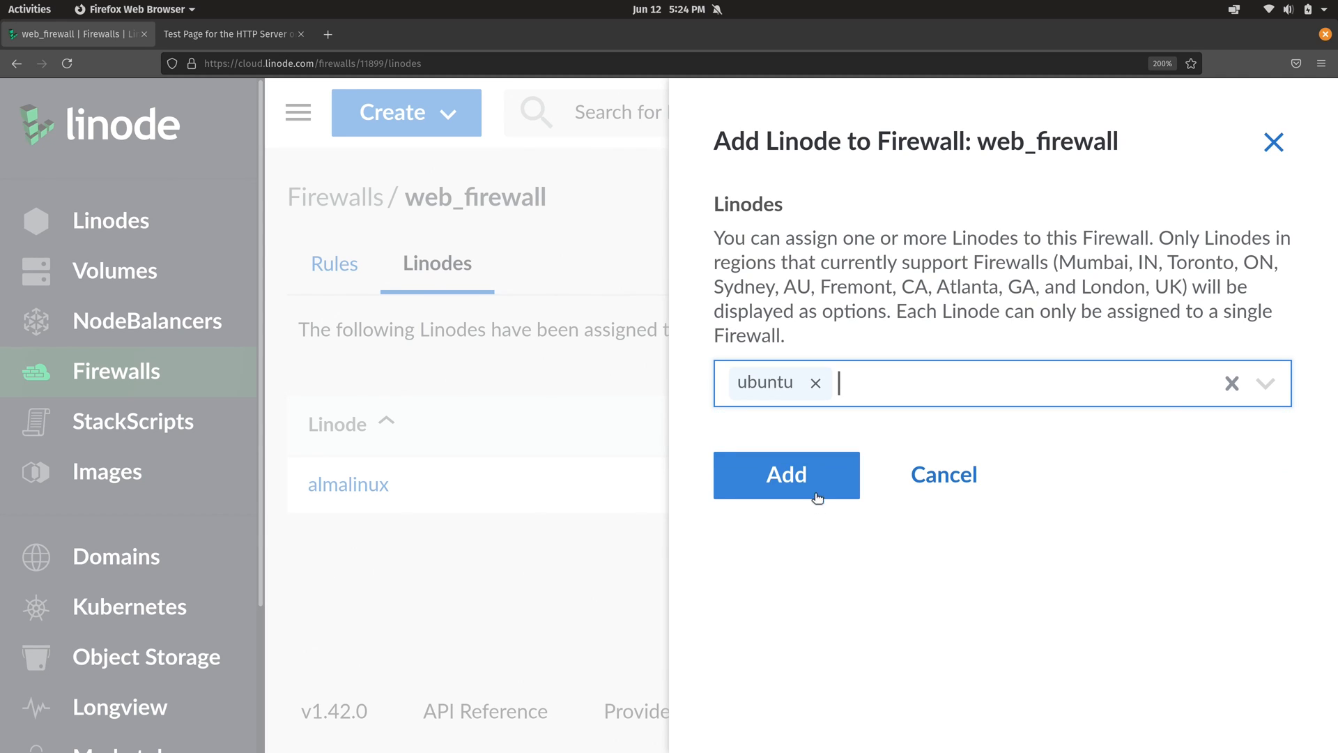
{"action": "left_click", "coordinate": [784, 474]}
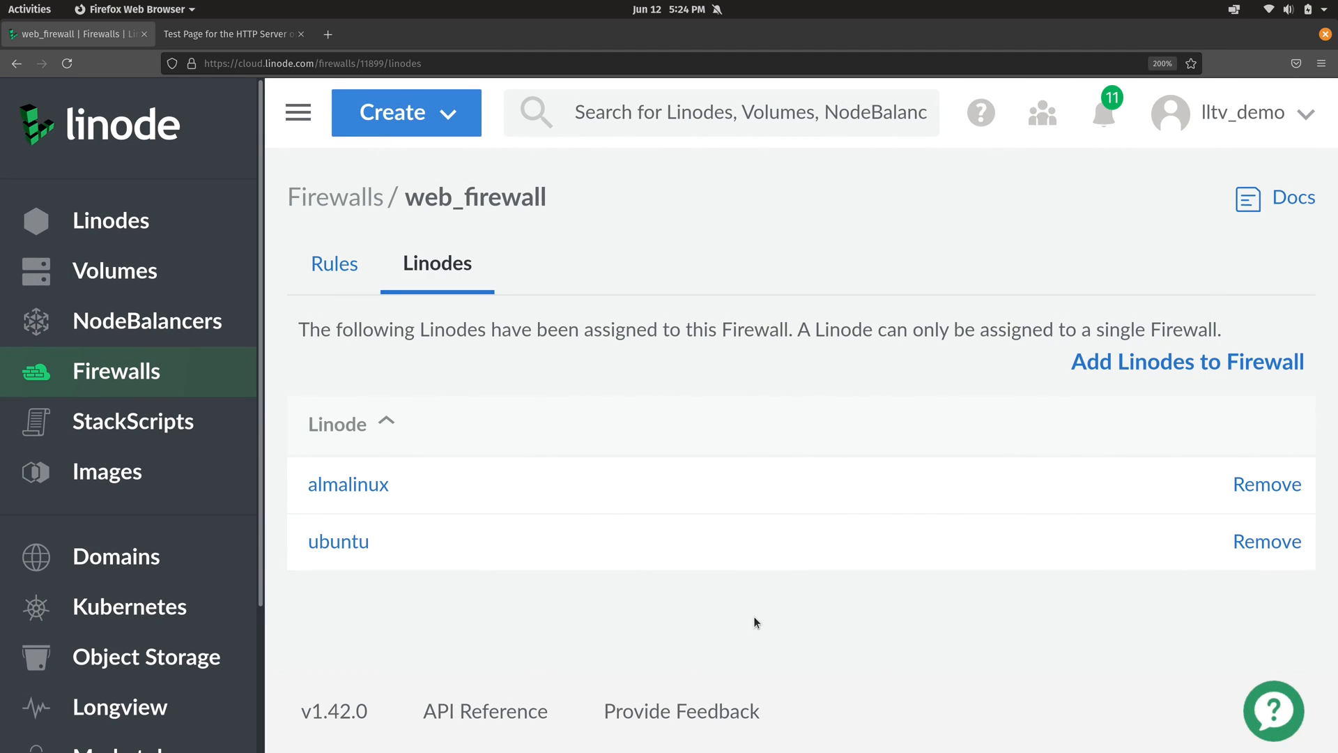